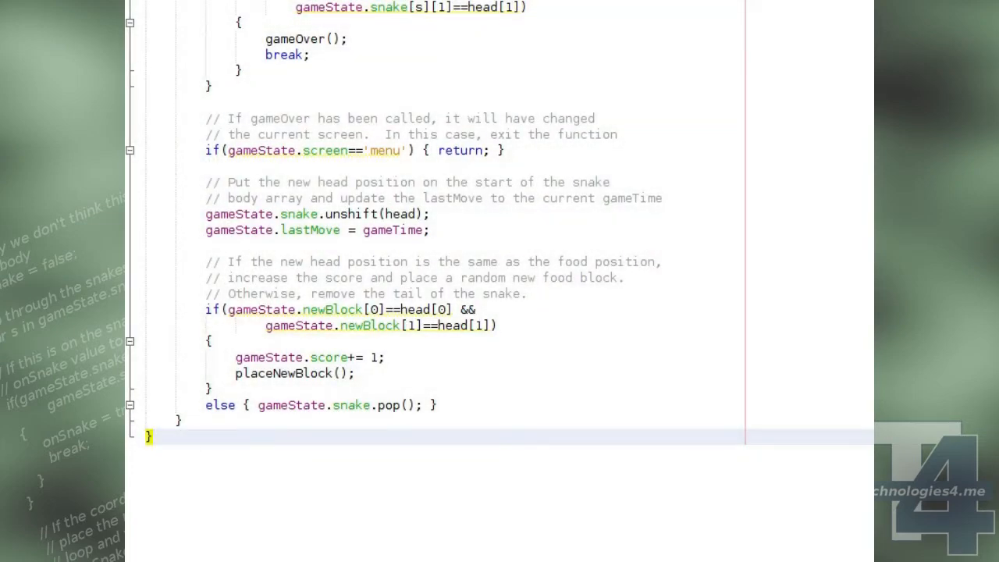
Start gameOver: set gameState.screen to 'menu' and test score against bestScore.
type("function gameO")
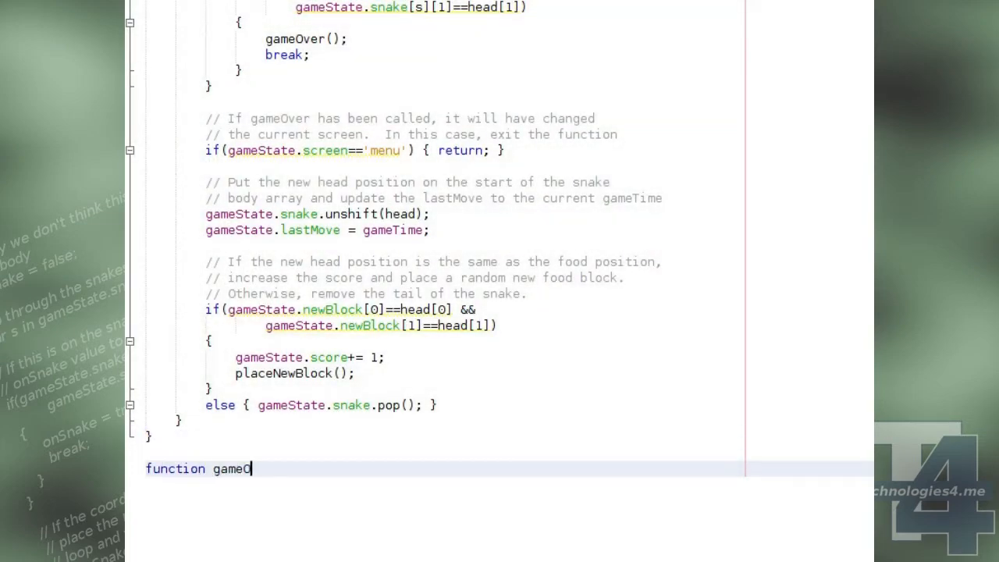
type("ver()")
type("gameState.screen = 'men")
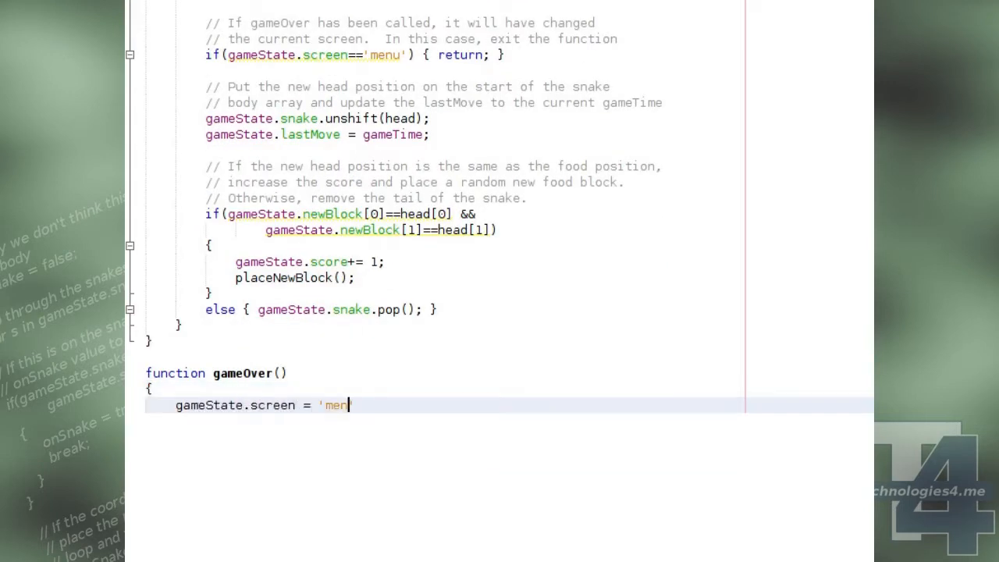
type("u';")
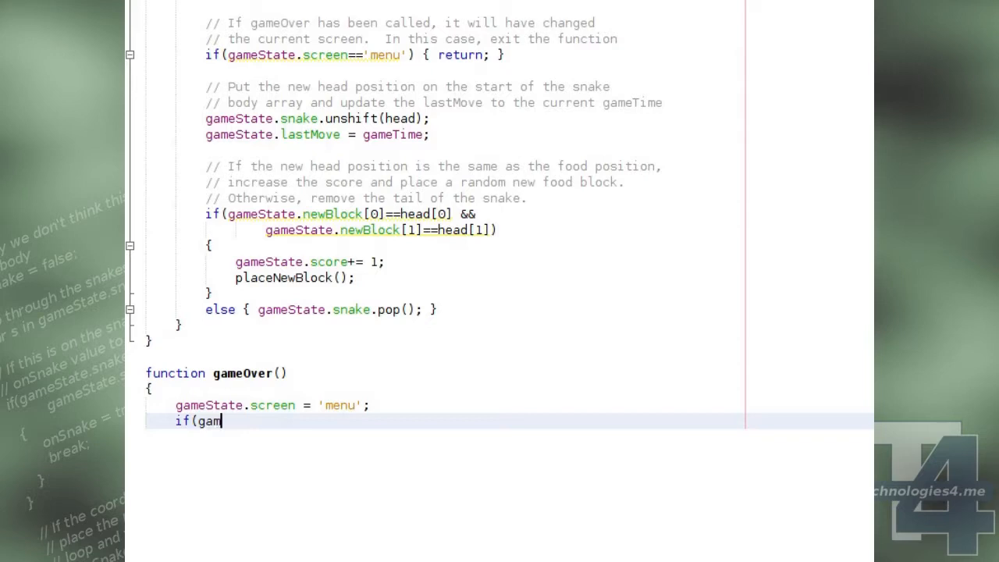
type("eState.score > gameState.bestScore)")
type("{")
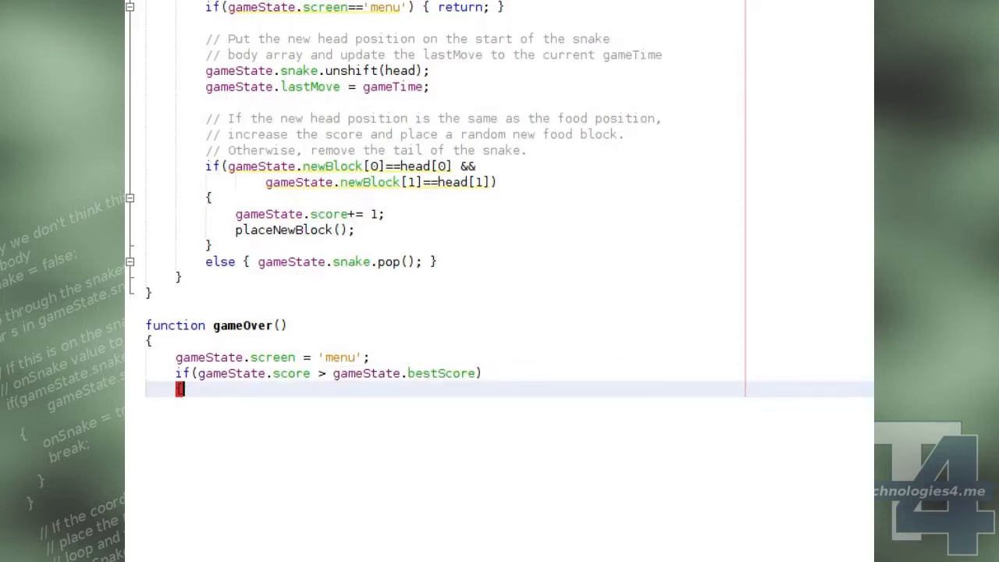
type("// If a new bes")
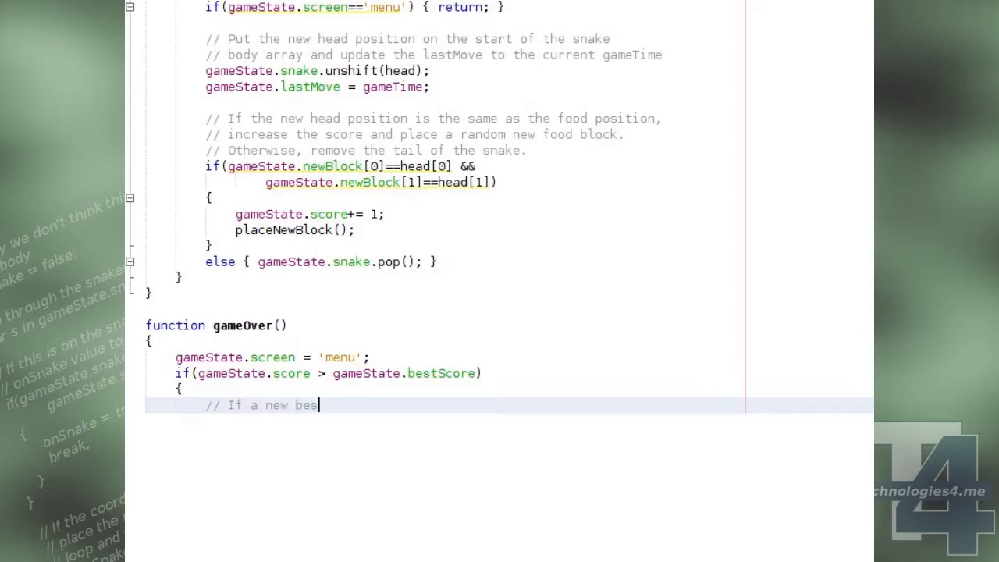
type("t score has been achieved,")
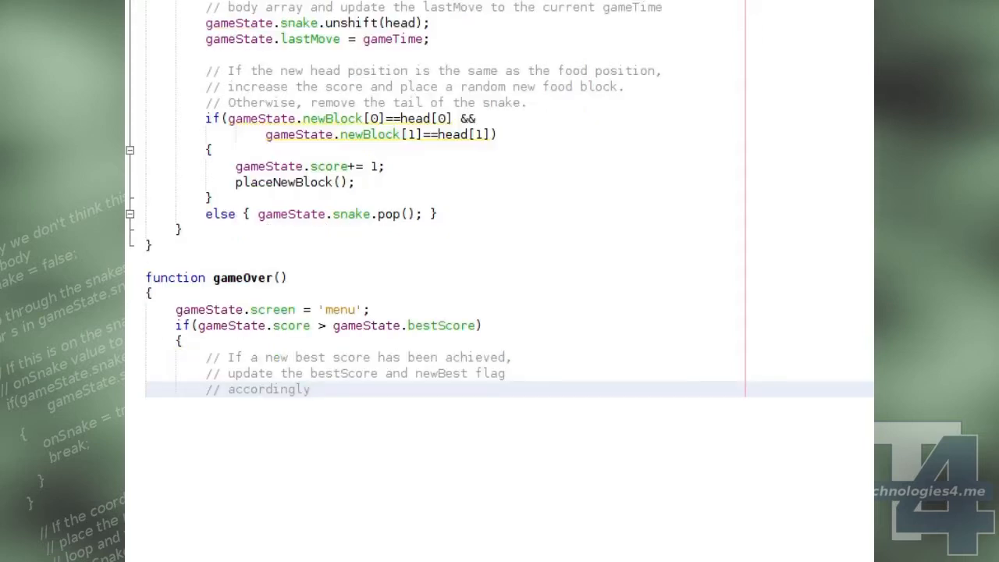
Store the new bestScore, set gameState.newBest = true, and begin window.onload.
type("gameState.best")
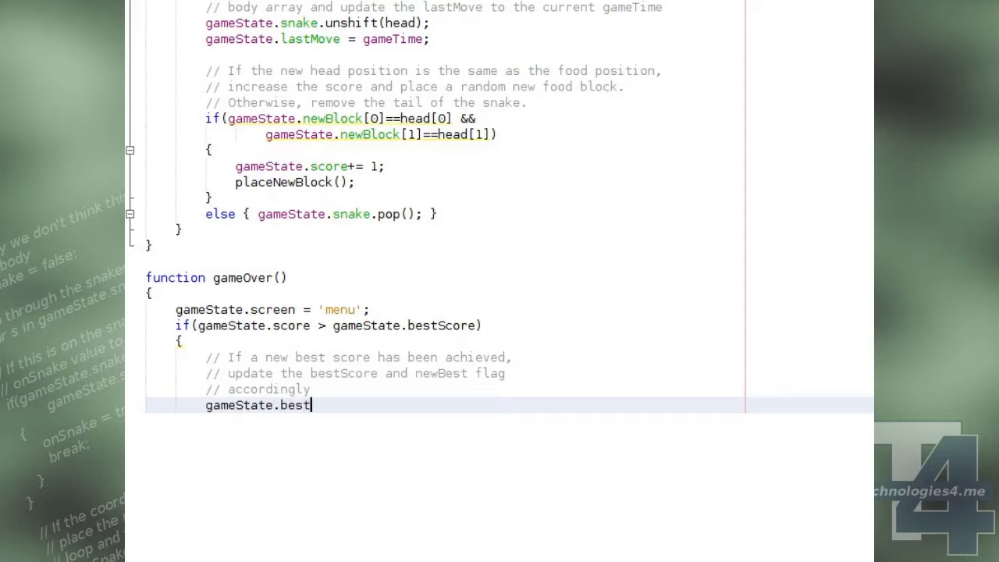
type("Score = gameState.sco")
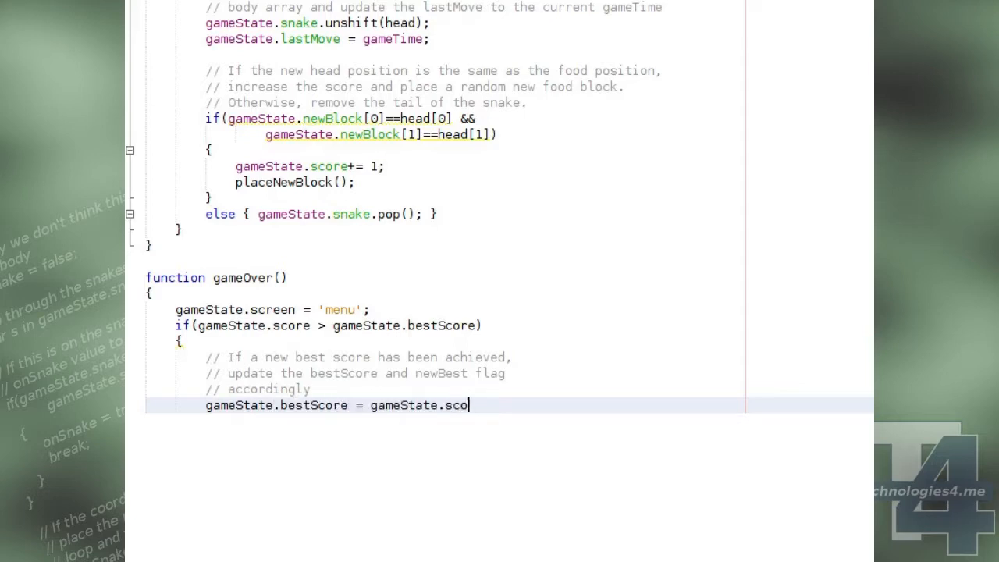
type("re;")
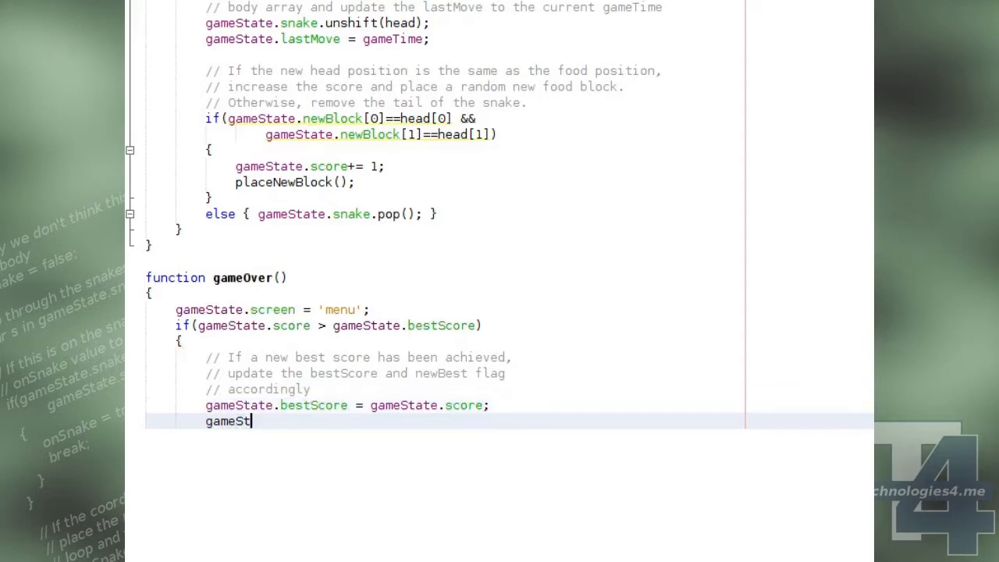
type("ate.newBest    = true;")
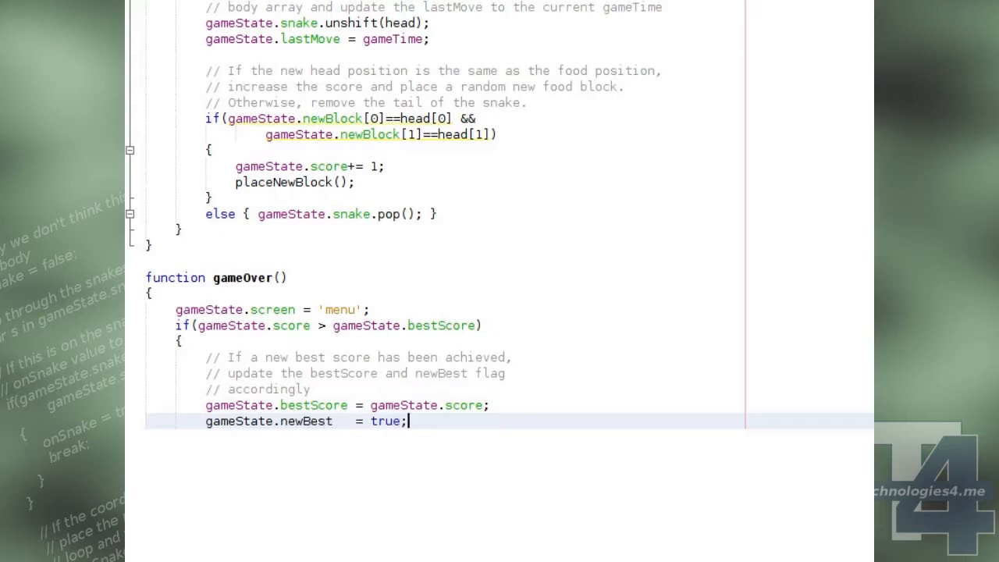
key("enter")
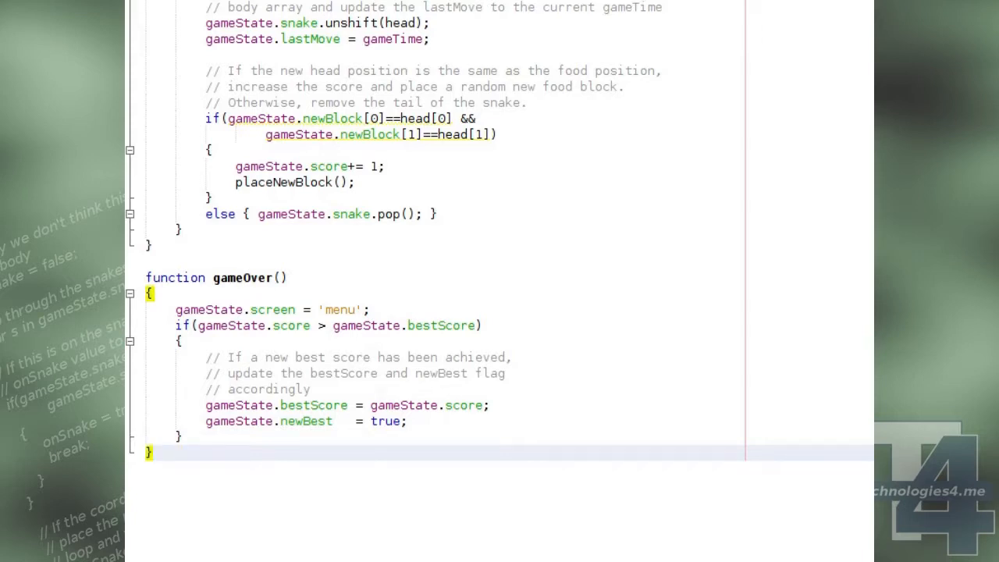
type("window.onload = function(")
type("{")
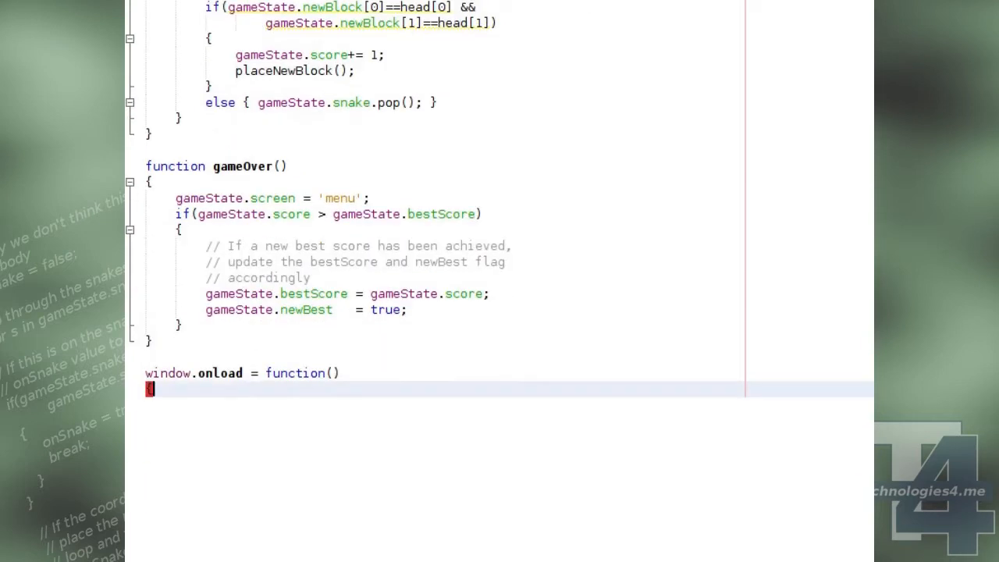
Set ctx to the 2D drawing context of the 'game' canvas, with a comment.
type("// Create a refe")
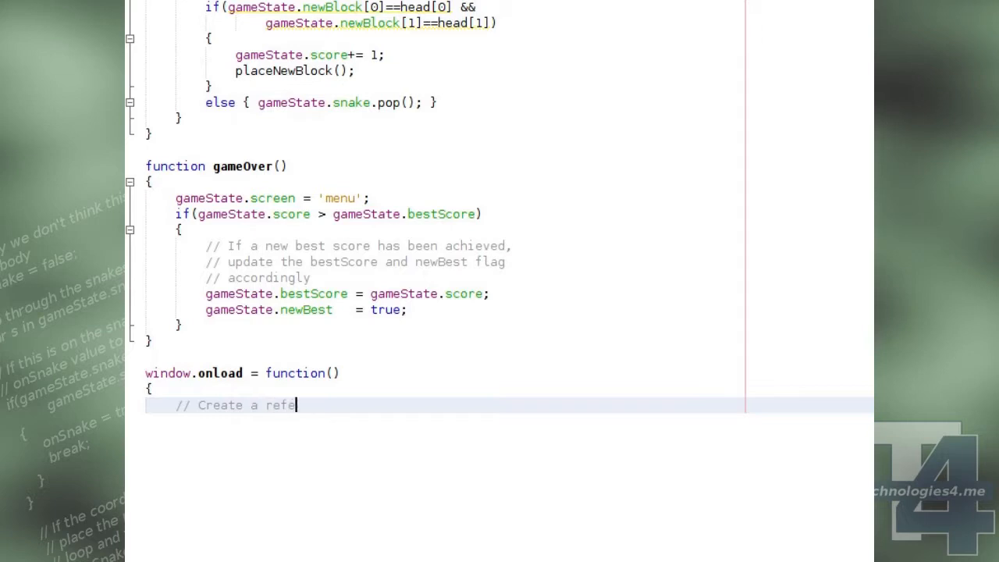
type("rence to the Canvas 2")
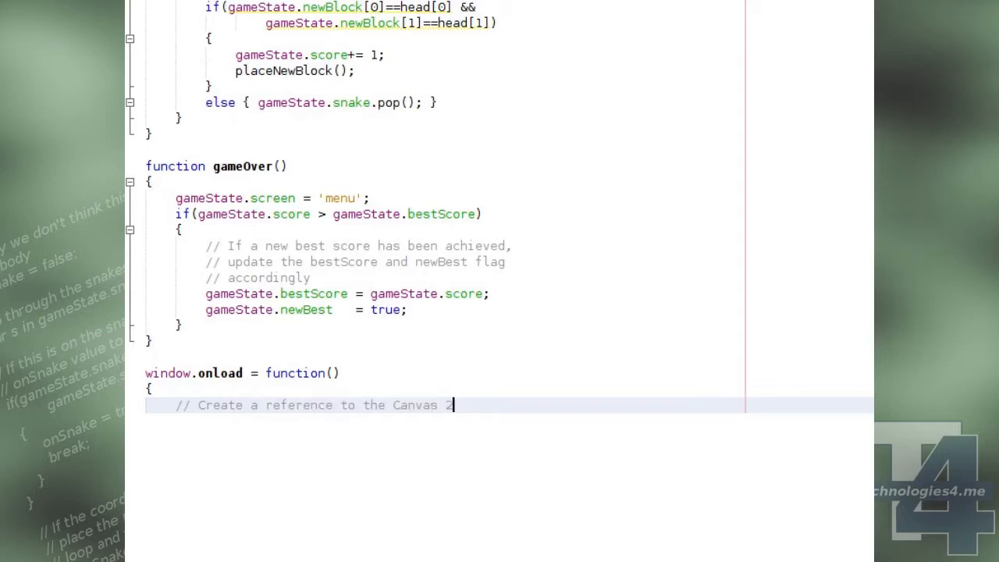
type("D drawing context")
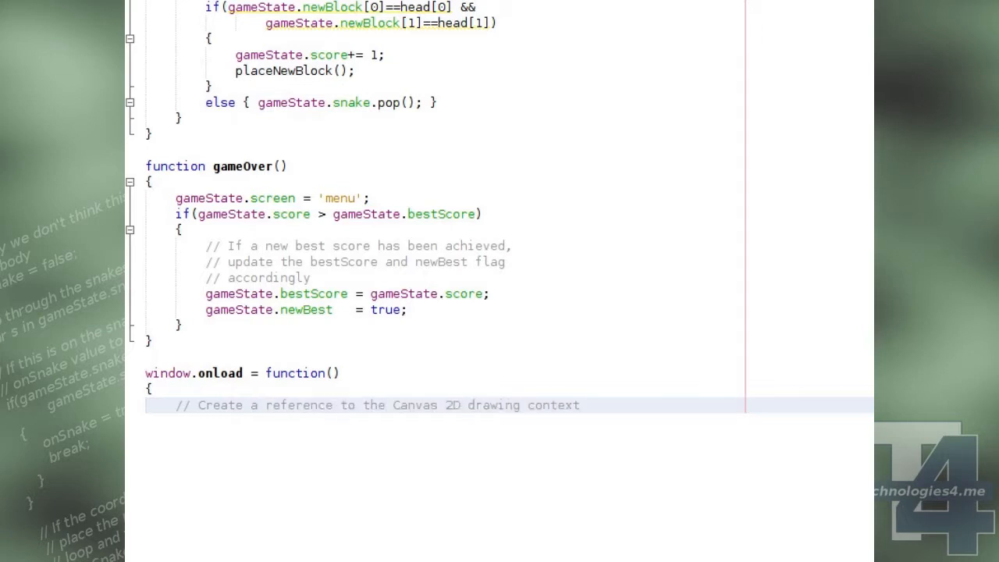
type("ctx = document")
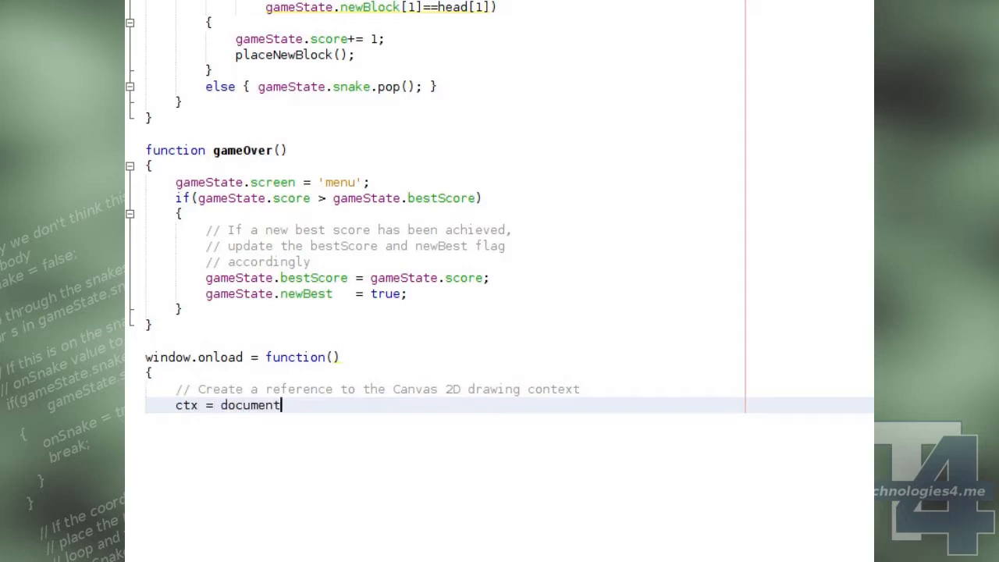
type(".getElementById('game")
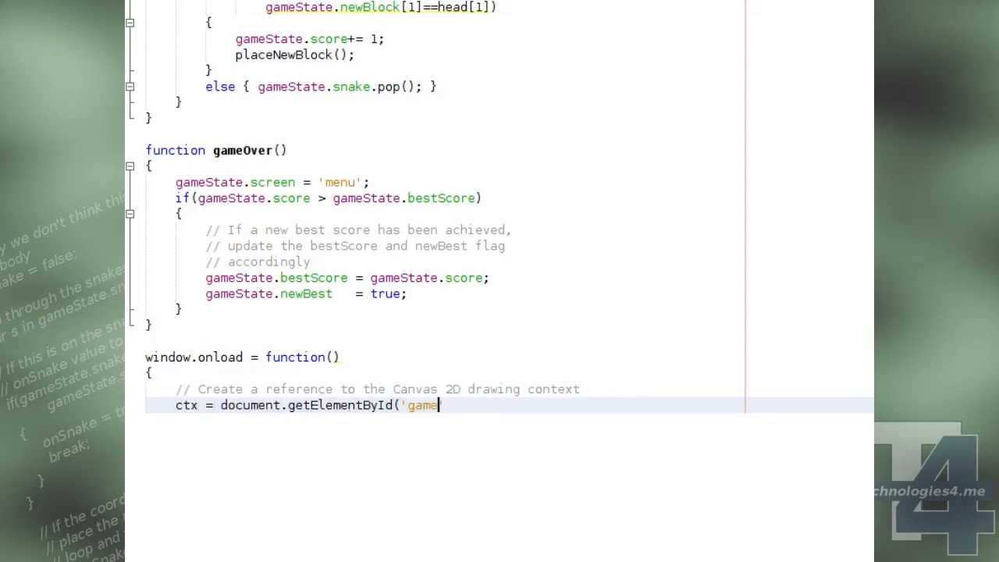
type("').getContext('2d');")
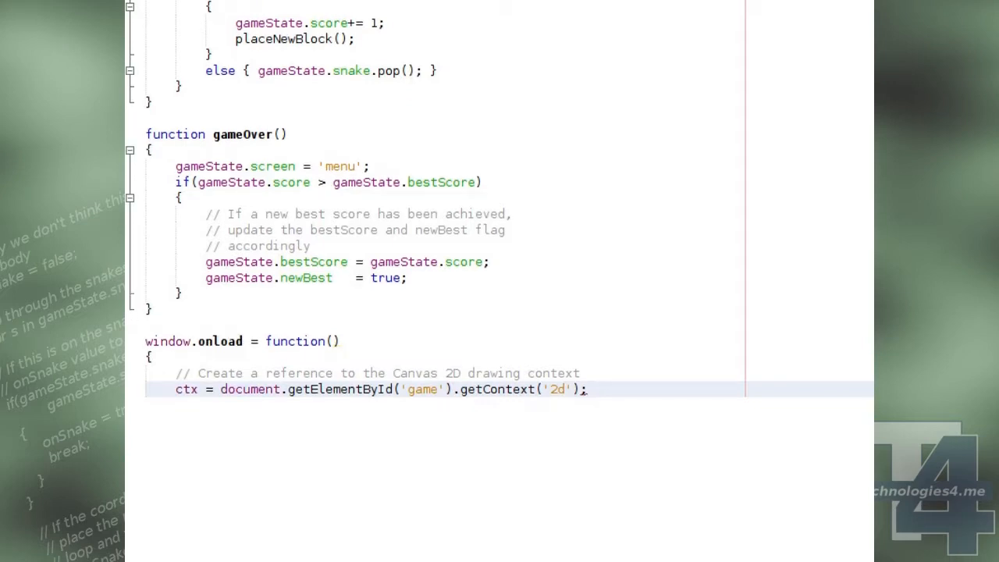
Compute offsetX as Math.floor((canvas width - mapW*tileW) / 2) to centre the map.
type("// Calculate the off")
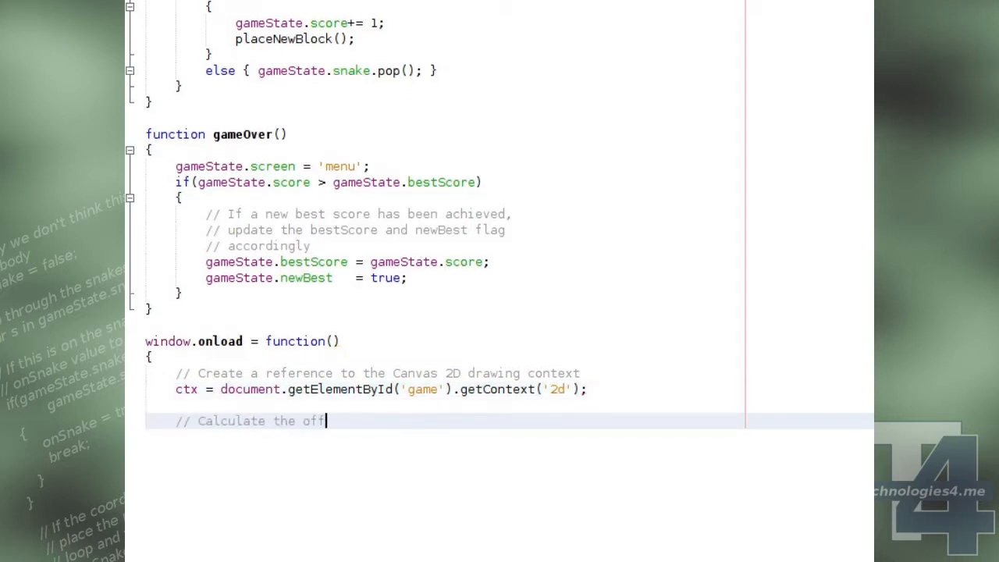
type("sets needed to centre")
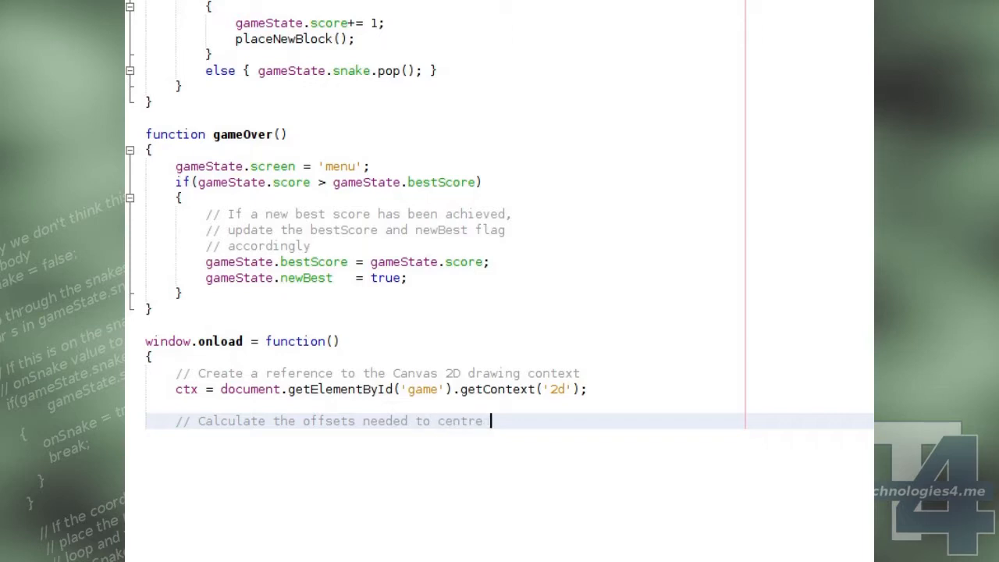
type("our map on the")
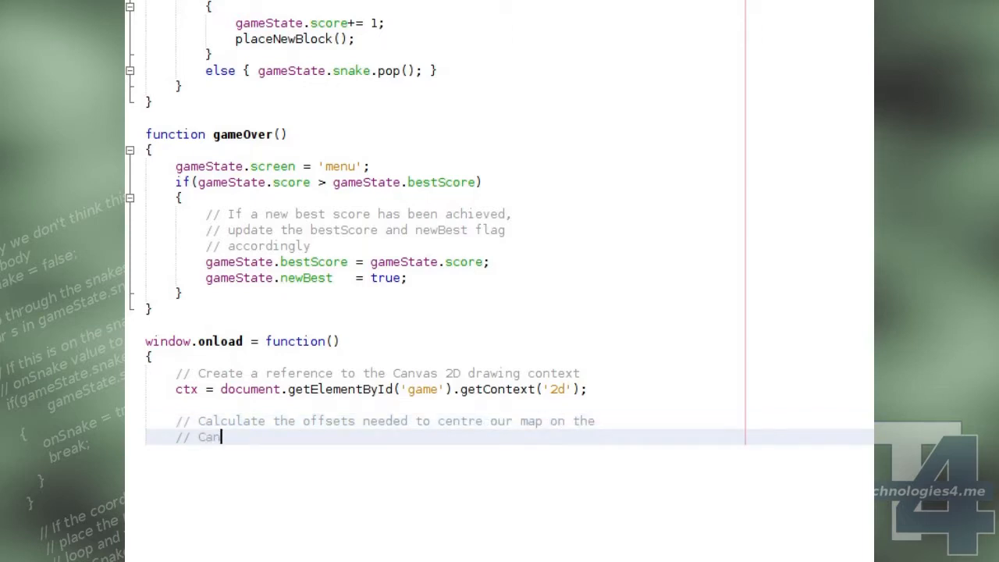
type("offset")
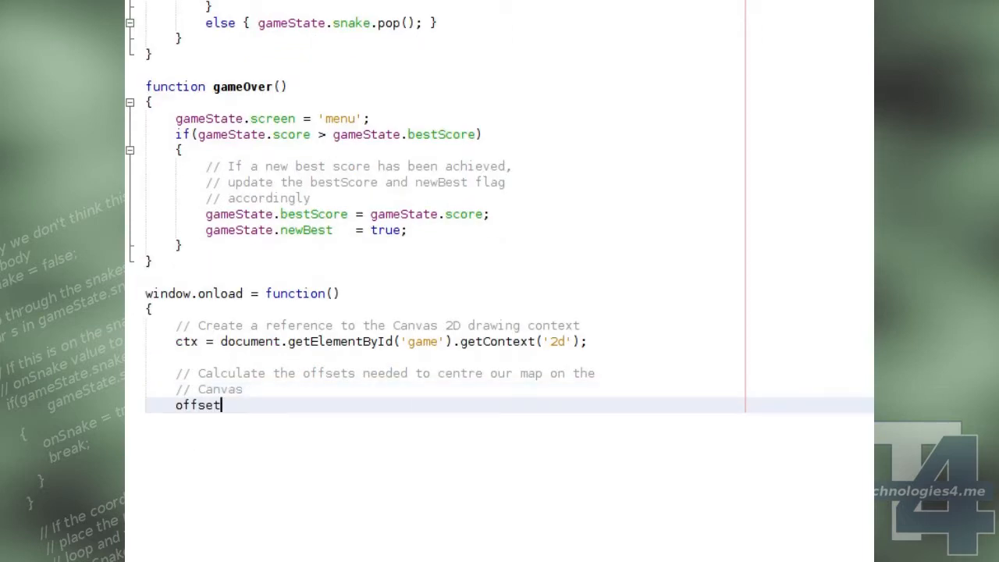
type("X = Math.floor((docume")
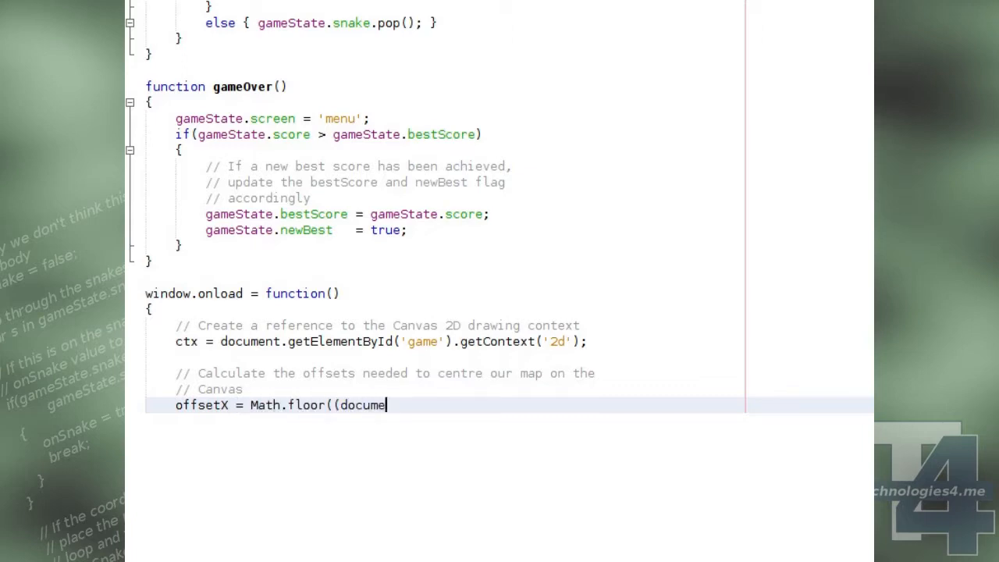
type("nt.getElementById('game').width -")
type("(gameState.mapW * gameState.til")
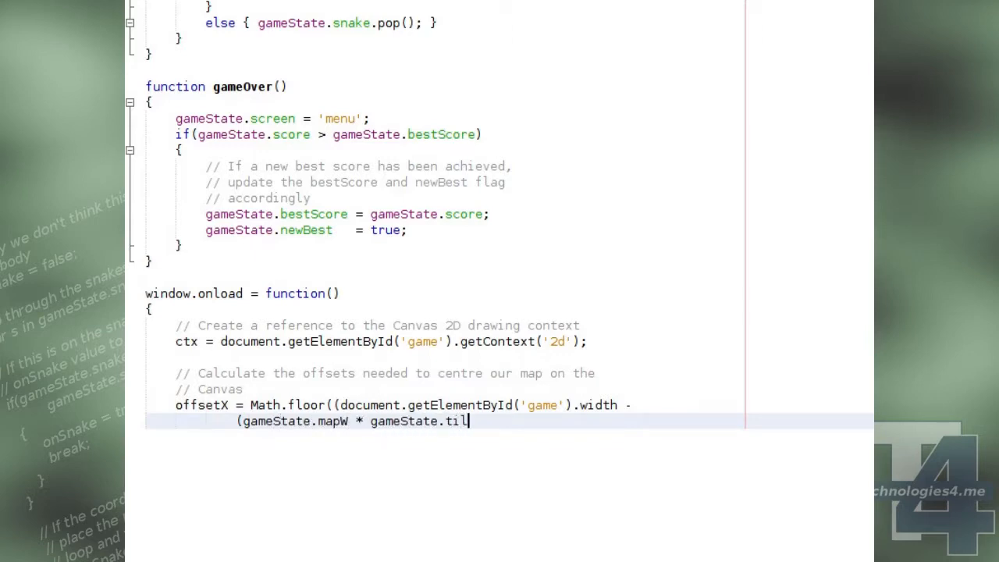
type("eW)) / 2);")
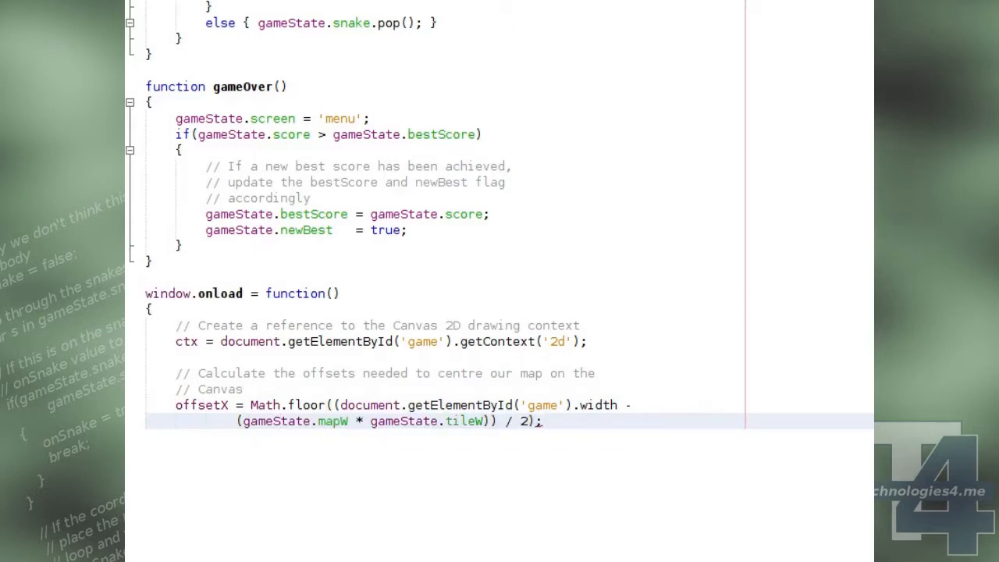
Compute offsetY as Math.floor((canvas height - mapH*tileH) / 2).
type("offsetY = Math.floo")
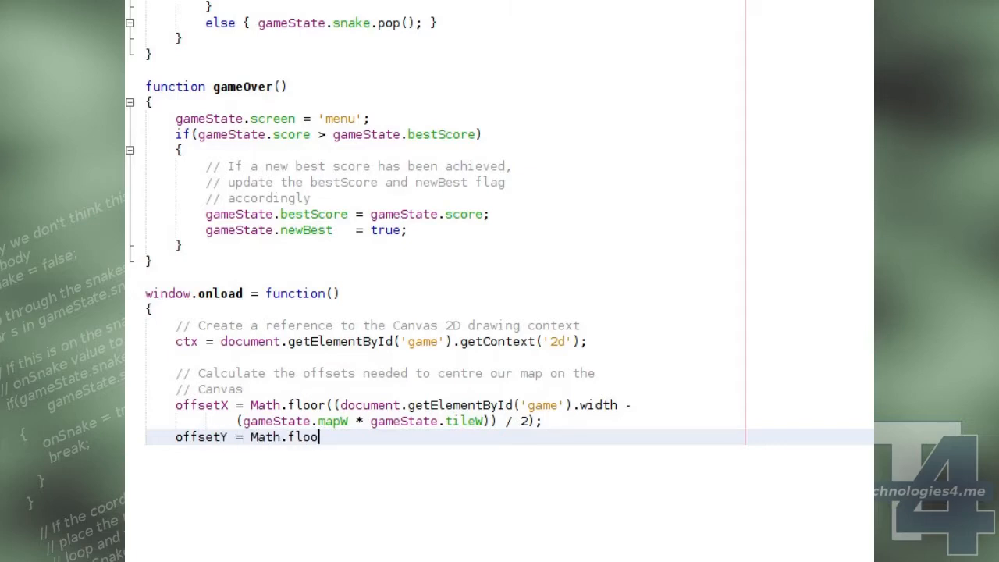
type("r((document.getElement")
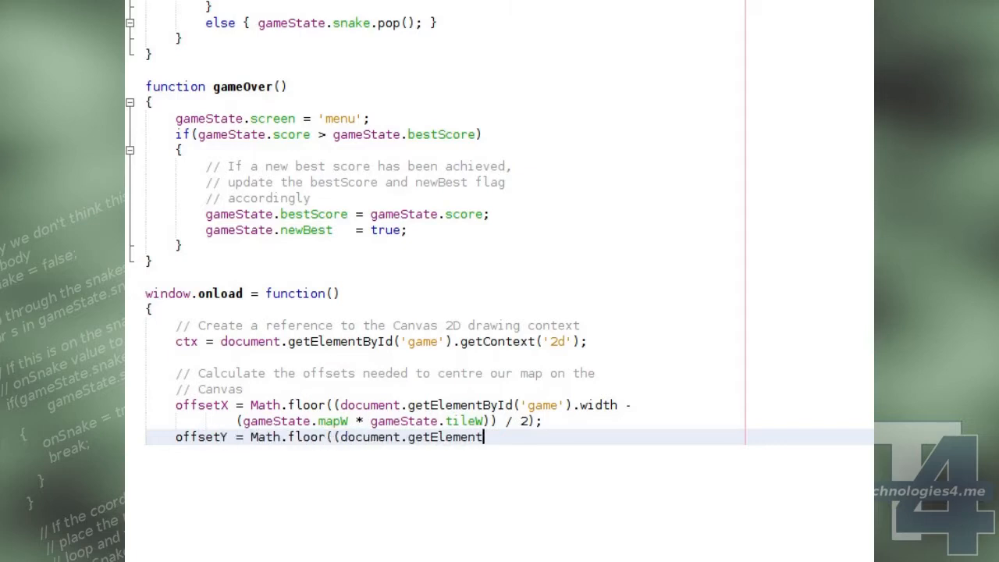
type("ById('game').height -")
type("(gameState.mapH * gam")
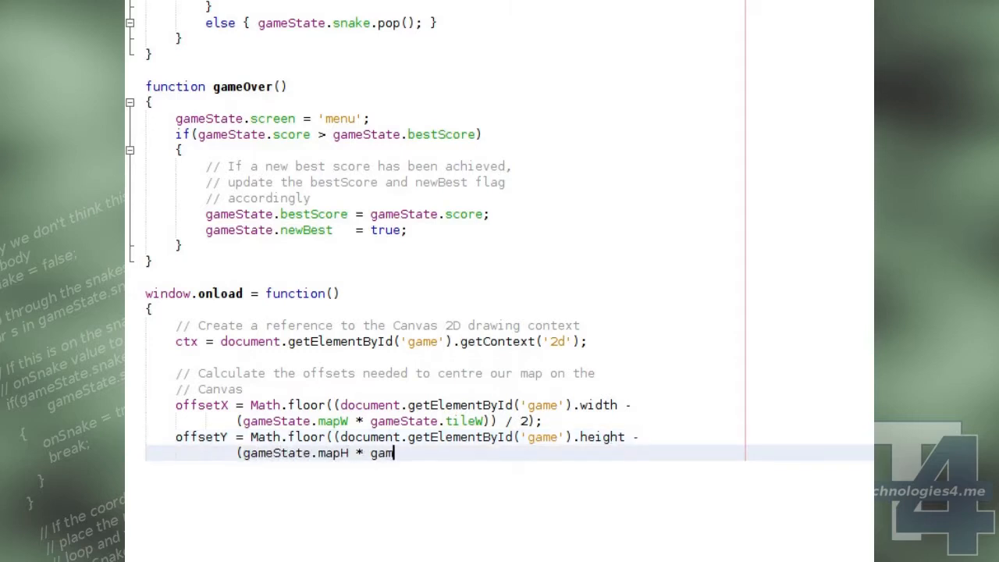
type("eState.tileH)) / 2);")
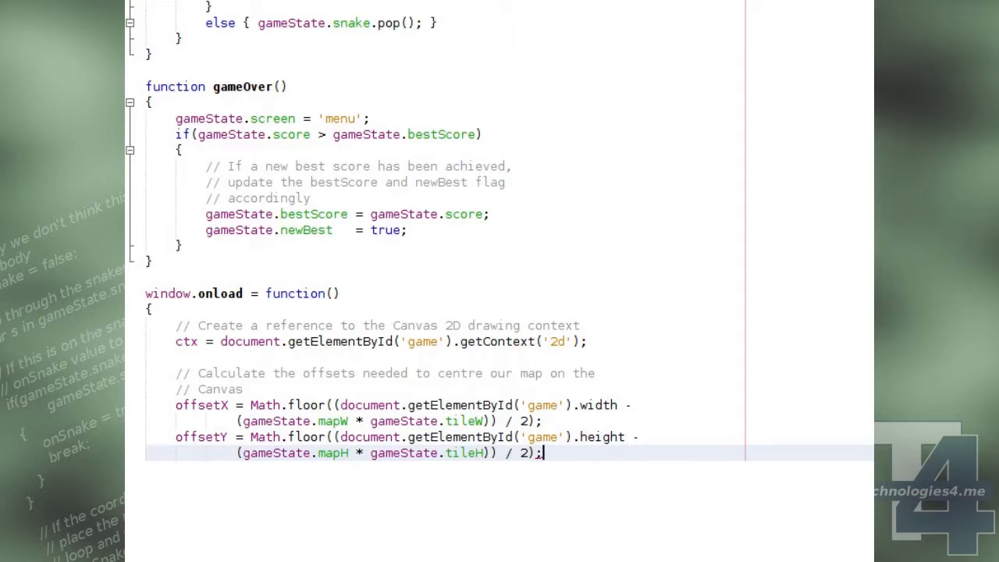
Register a click listener on the 'game' canvas with a comment about finding the position.
type("do")
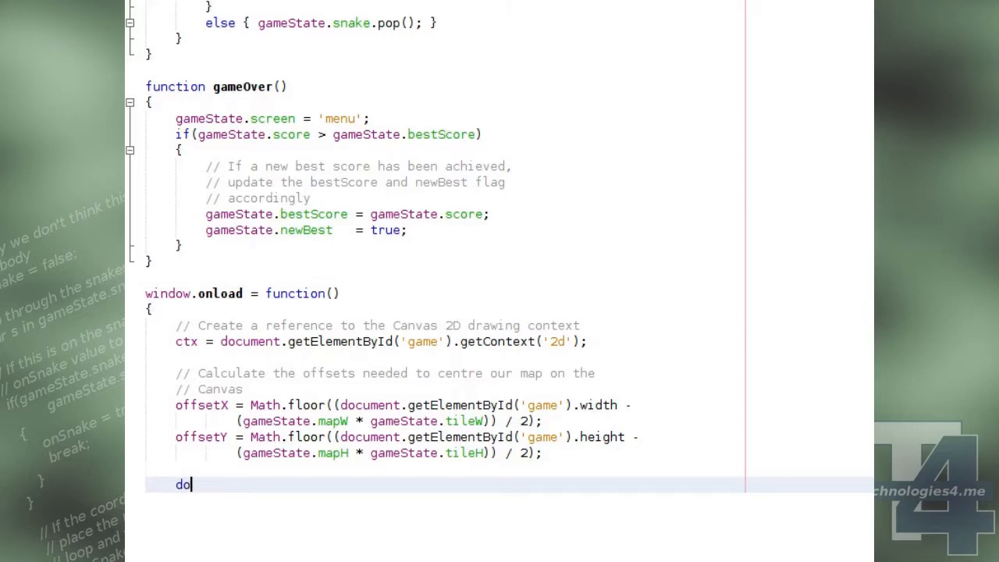
type("document.getElementById(")
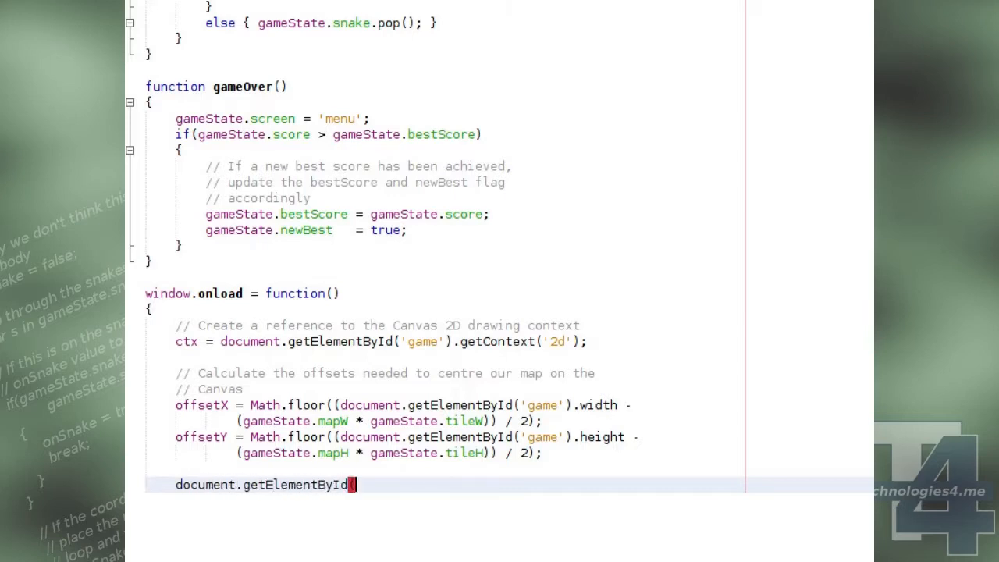
type("'game').addEventListener('click', function(e) {")
type("// When the Canvas is click")
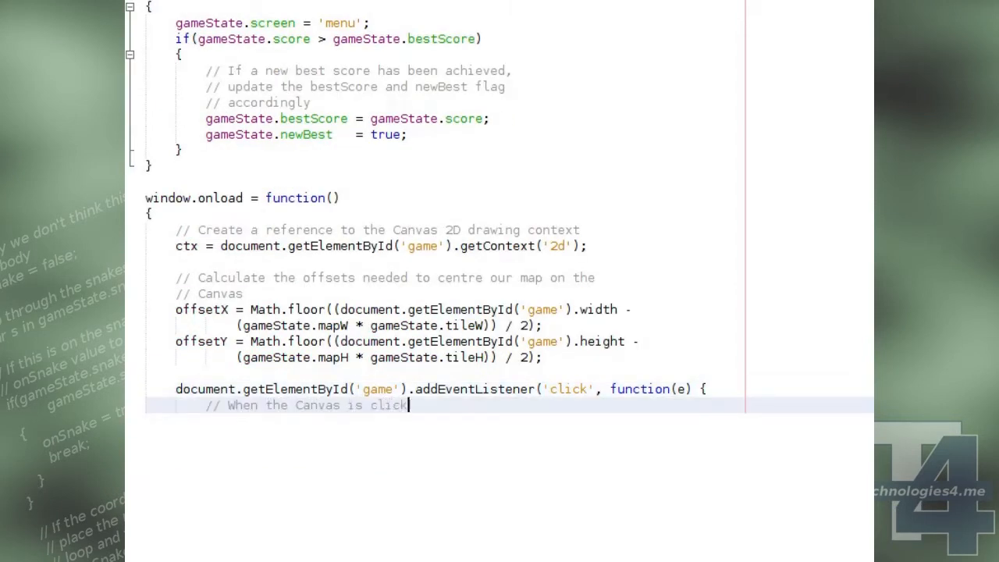
type("ed on, find the position")
type("// of the mouse click and record a clic")
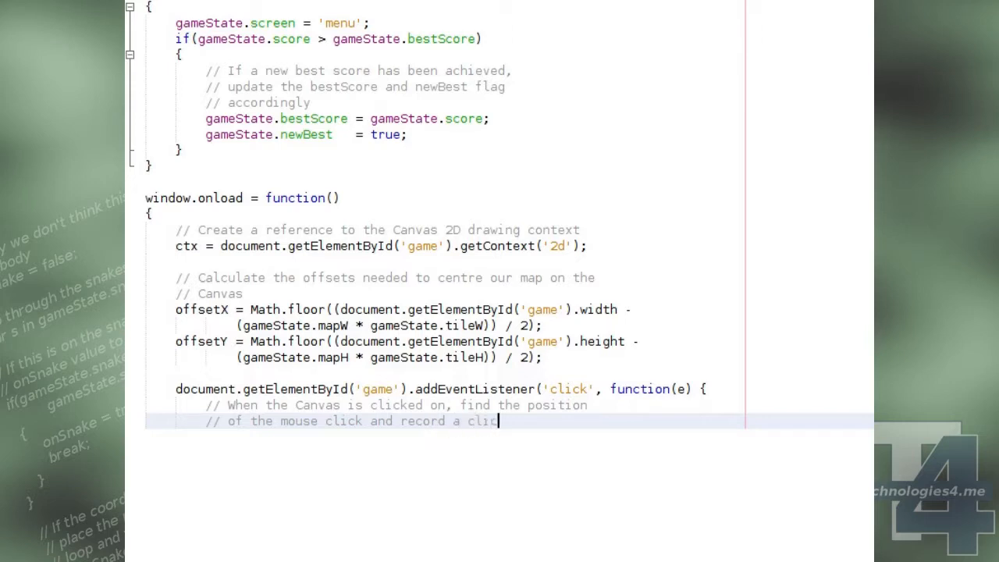
type("event in the")
type("// mouseState object")
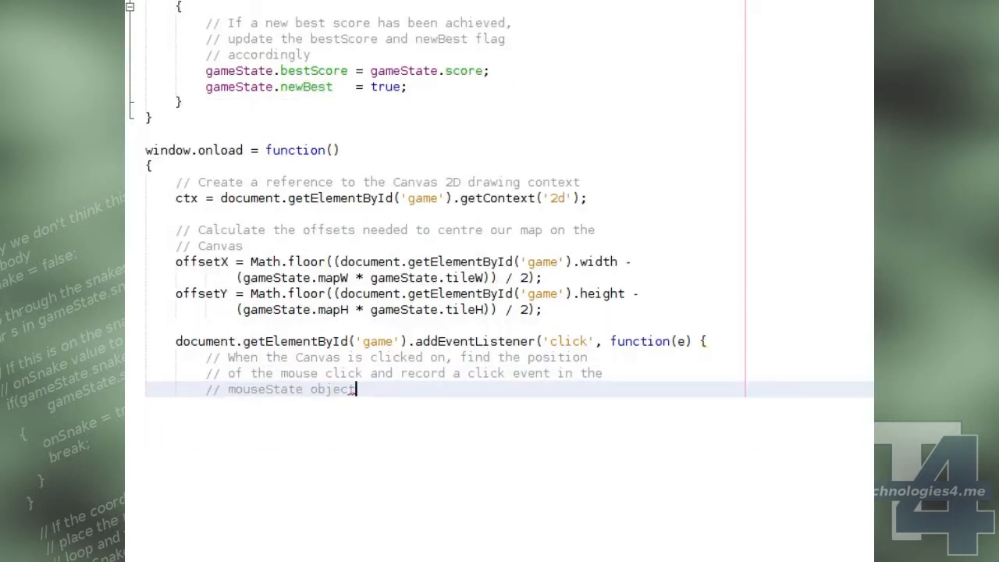
Store realPos(e.pageX, e.pageY) in mouseState.click and close the listener.
type("var pos = realPos")
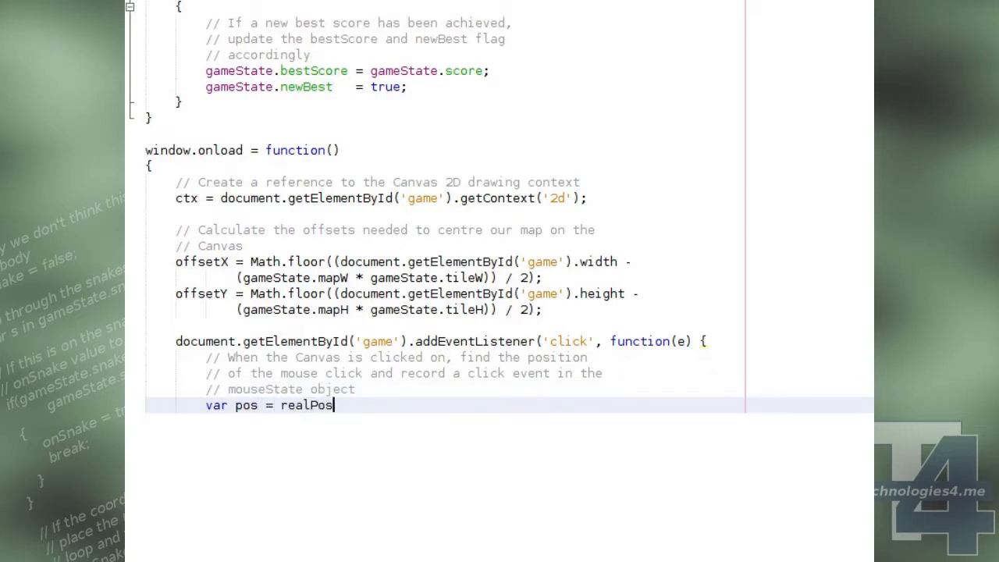
type("(e.pageX, e.pageY);")
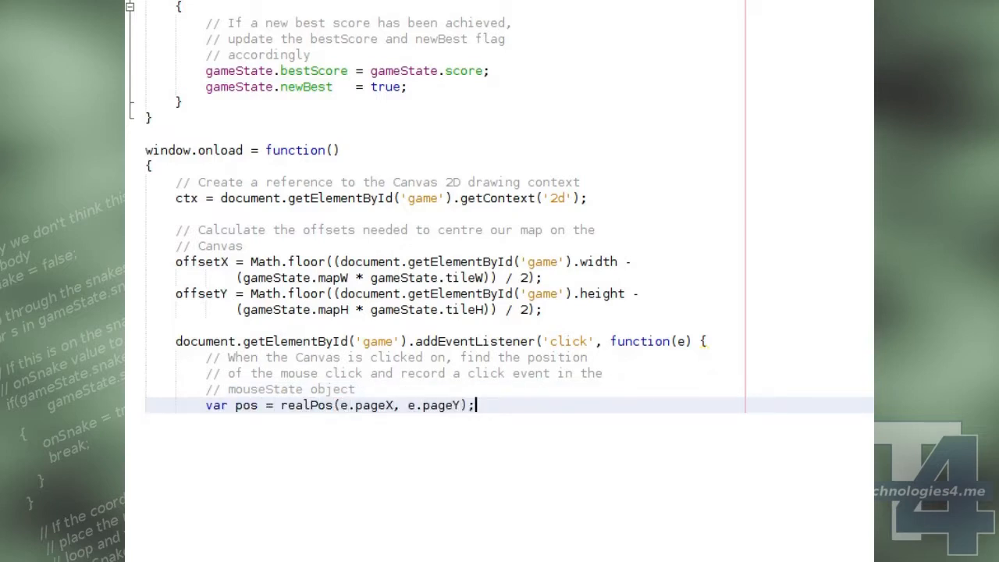
type("mouseState.c")
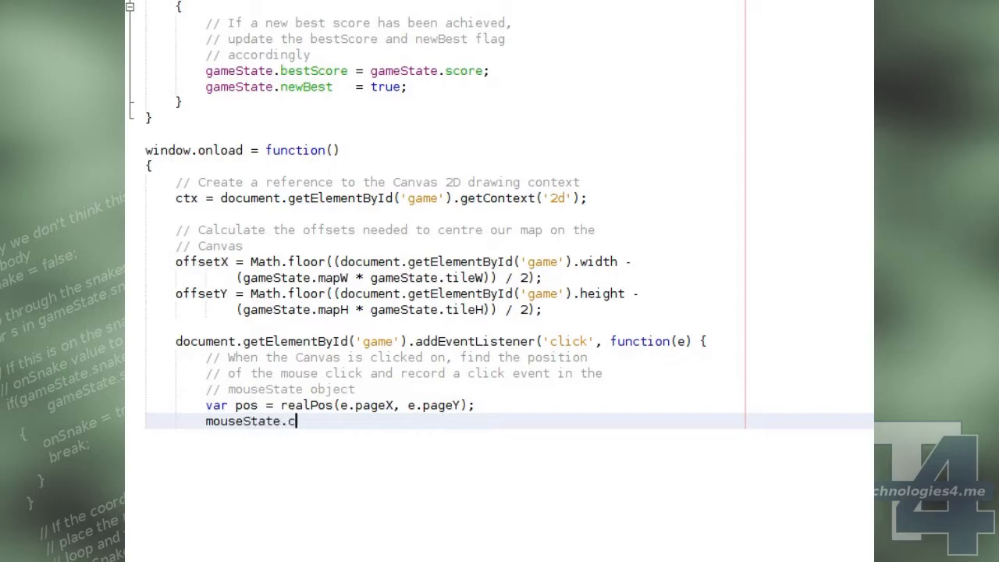
type("lick = pos;")
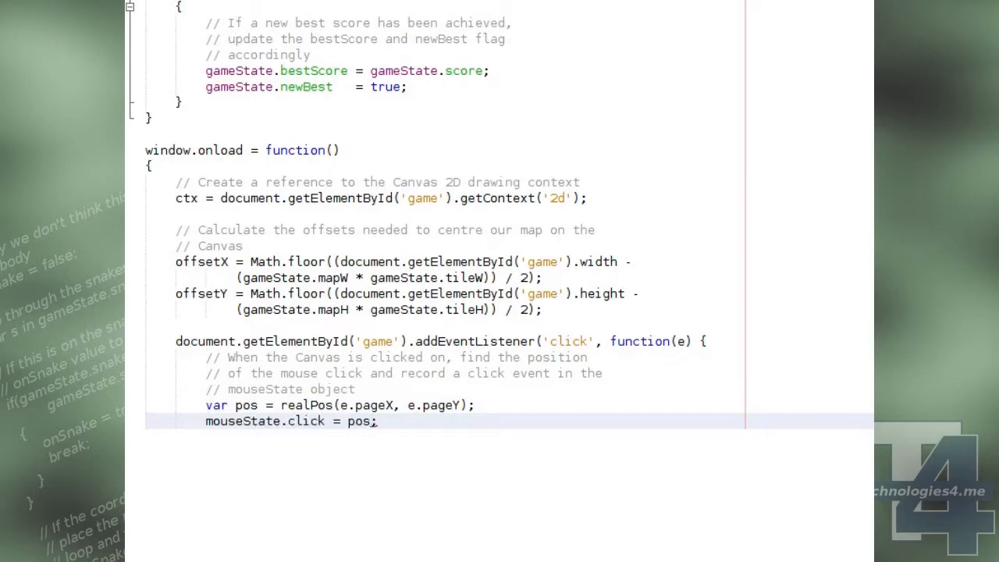
type("});")
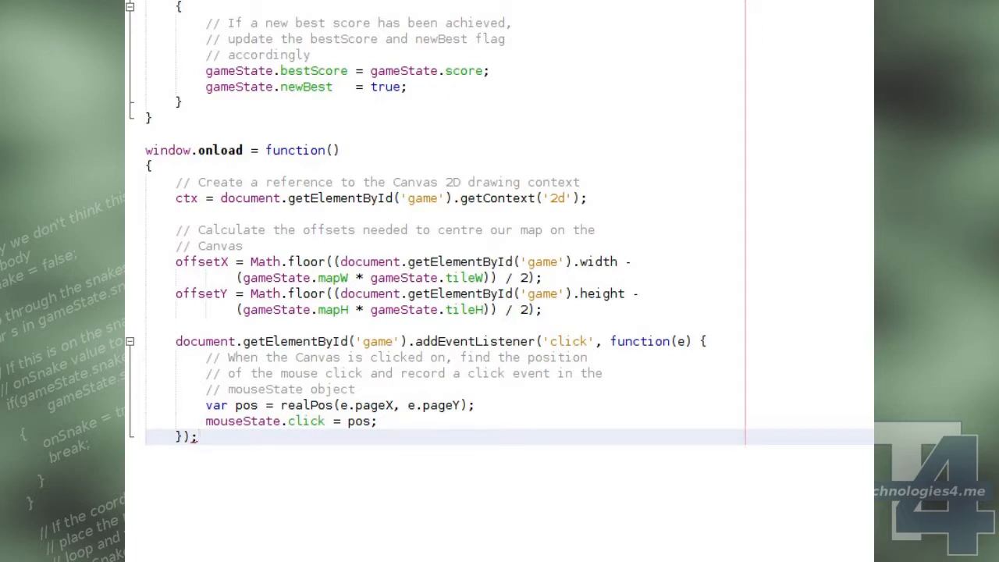
Register a mousemove listener on the 'game' canvas with a comment on updating mouseState.
type("document.getEle")
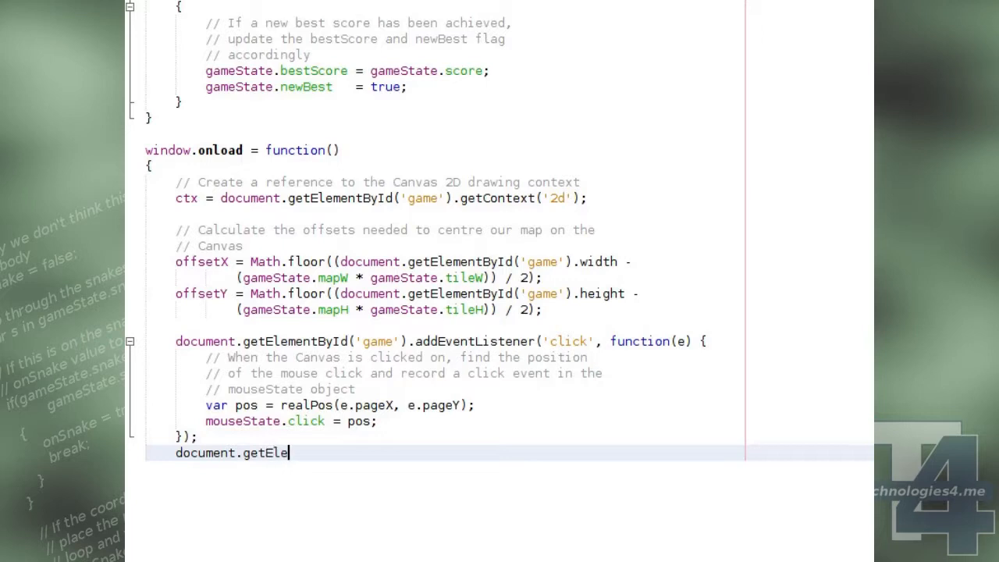
type("mentById('game').addEv")
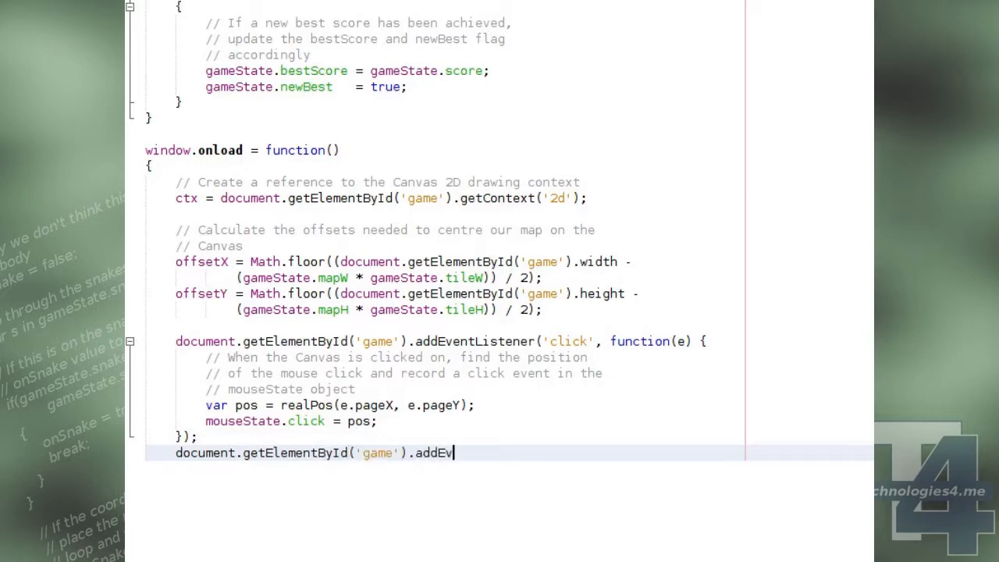
type("entListener('mousemove',")
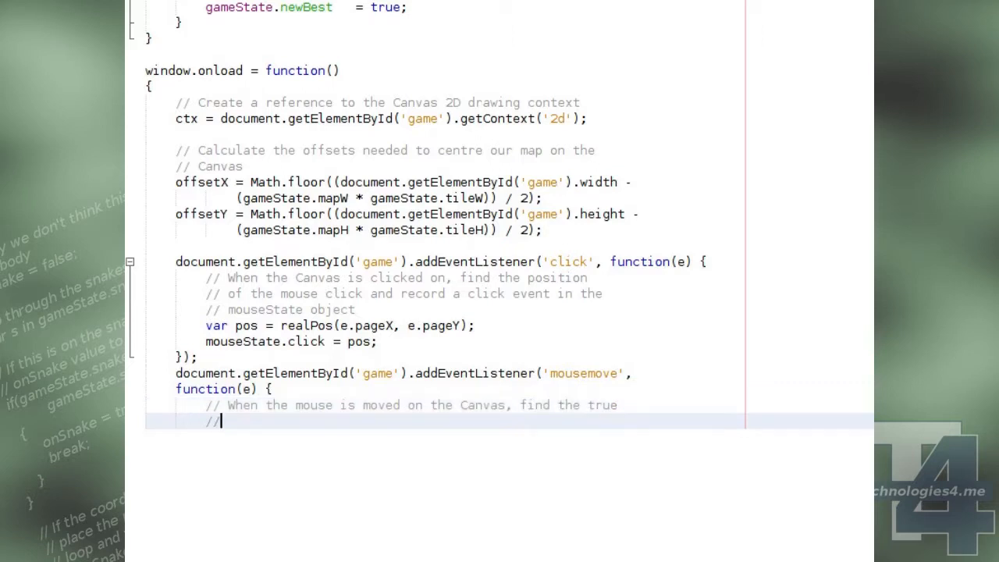
type("cursor position and")
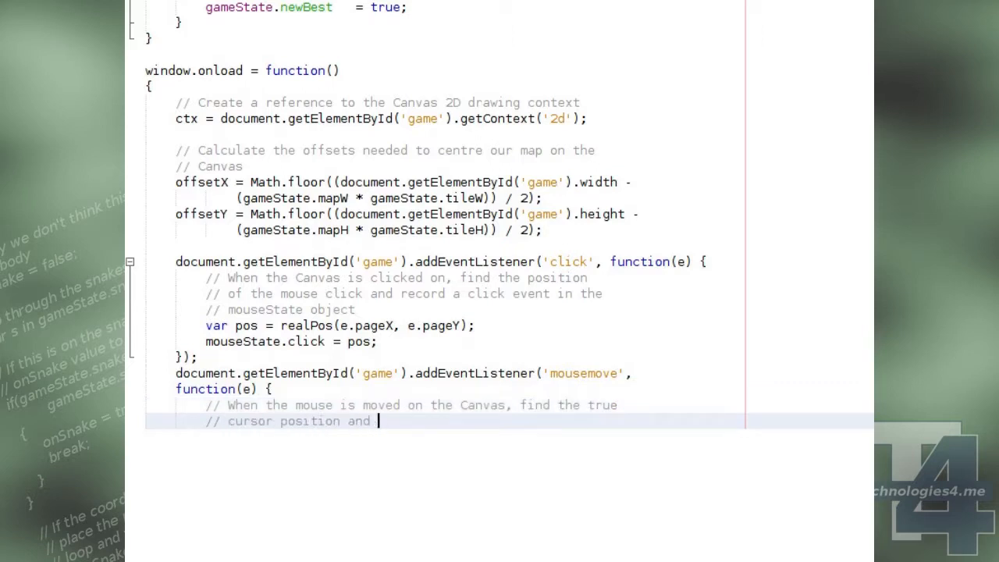
type("update the mouseState x,y accordingly")
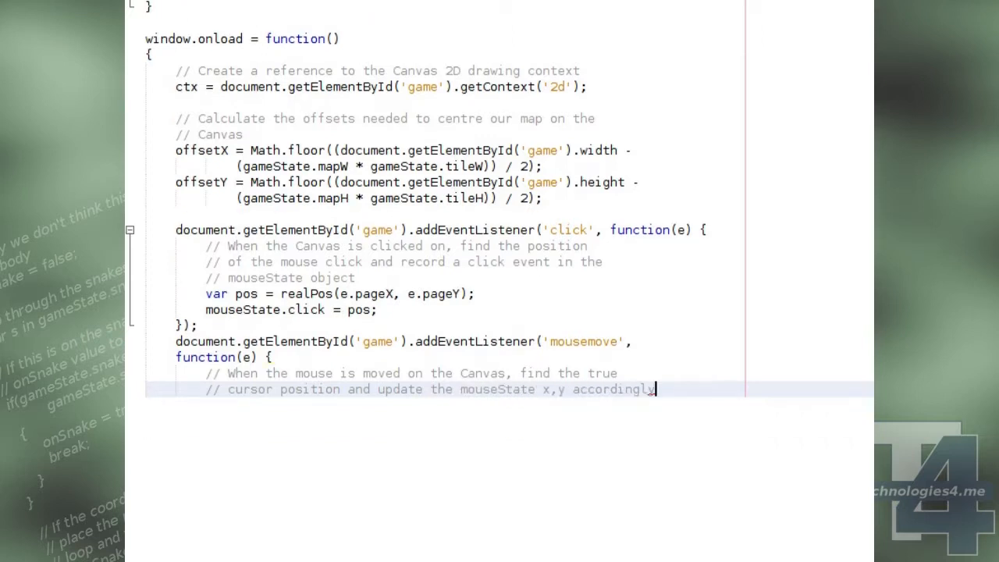
Set mouseState.x = pos[0] and mouseState.y = pos[1] from realPos, then start a window keydown listener.
type("var pos = realP")
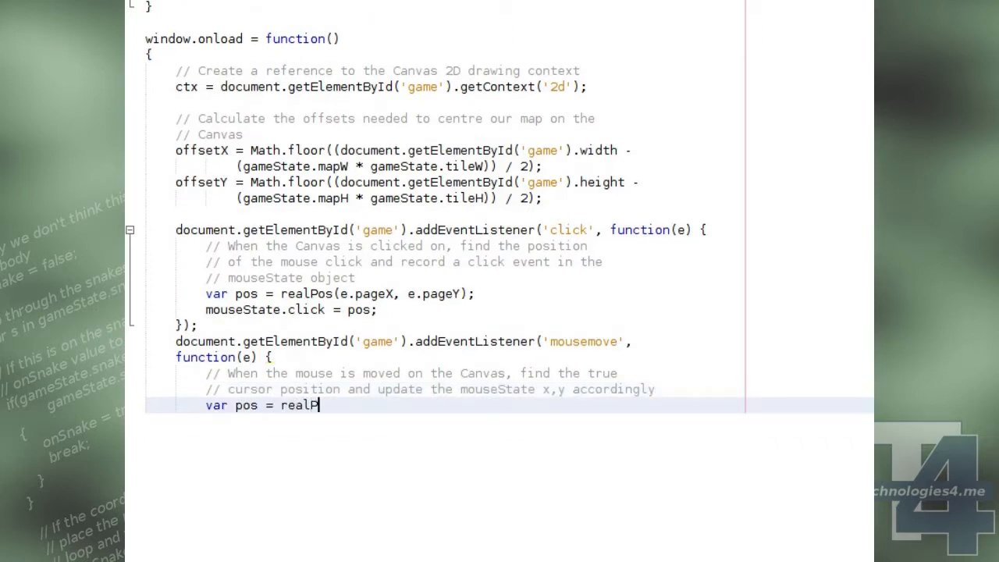
type("os(e.pageX, e.pageY);")
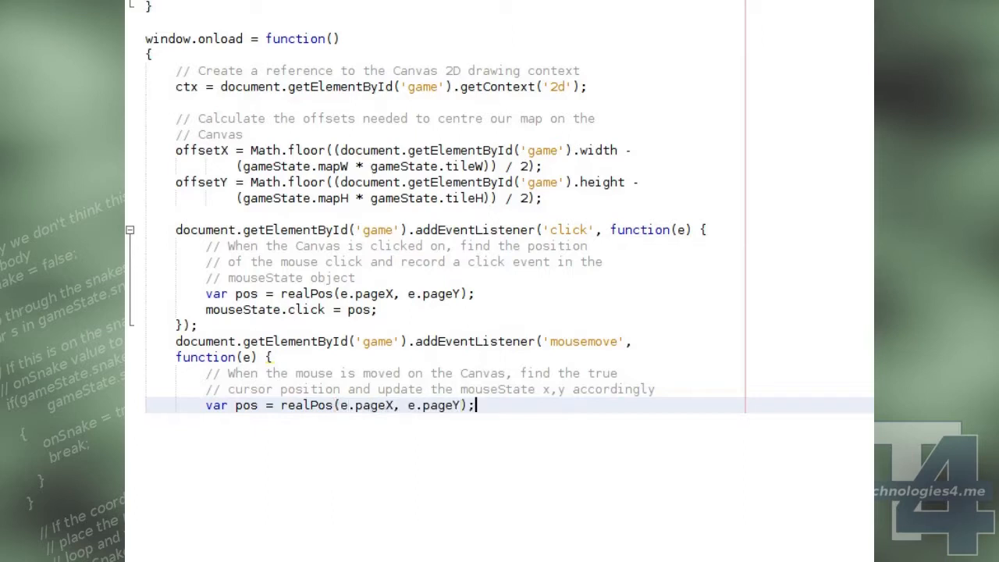
type("mouseStat")
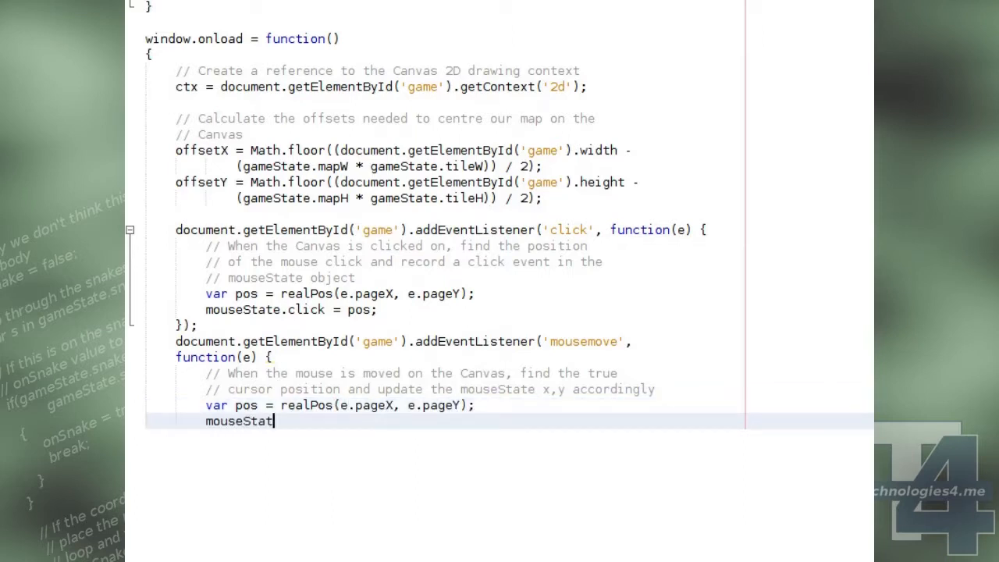
type("e.x = pos[0];")
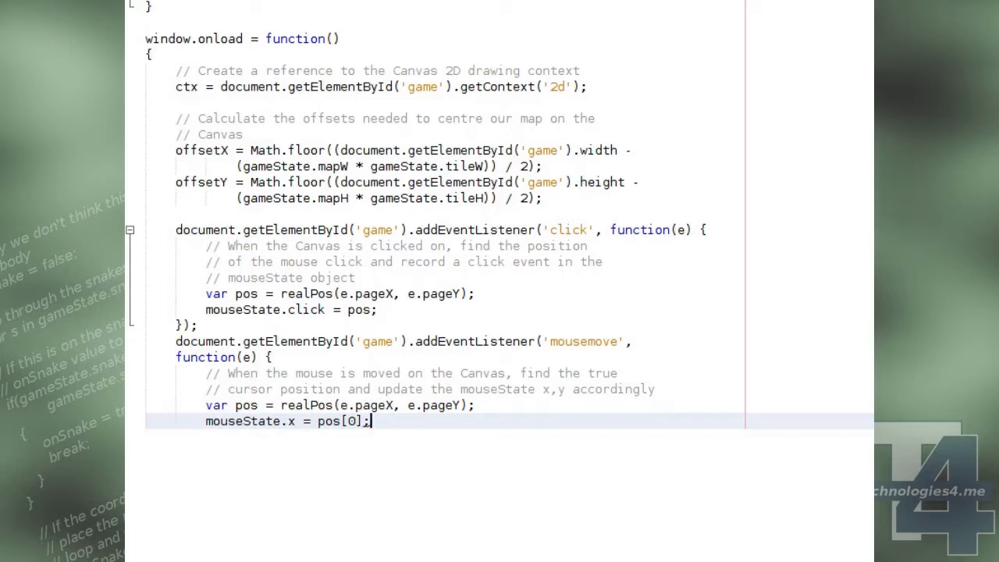
type("mouseState.y = pos")
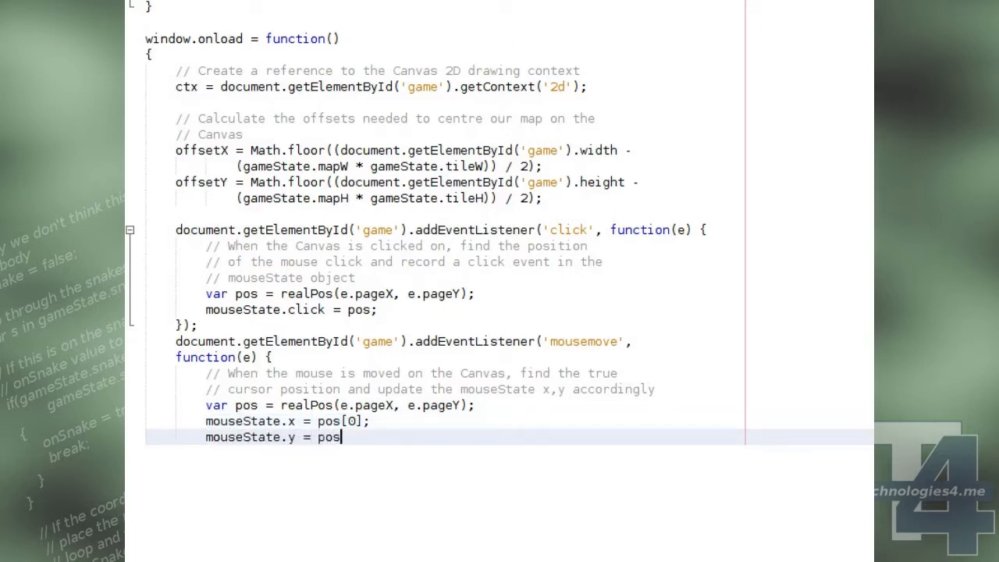
type("[1];")
type("});")
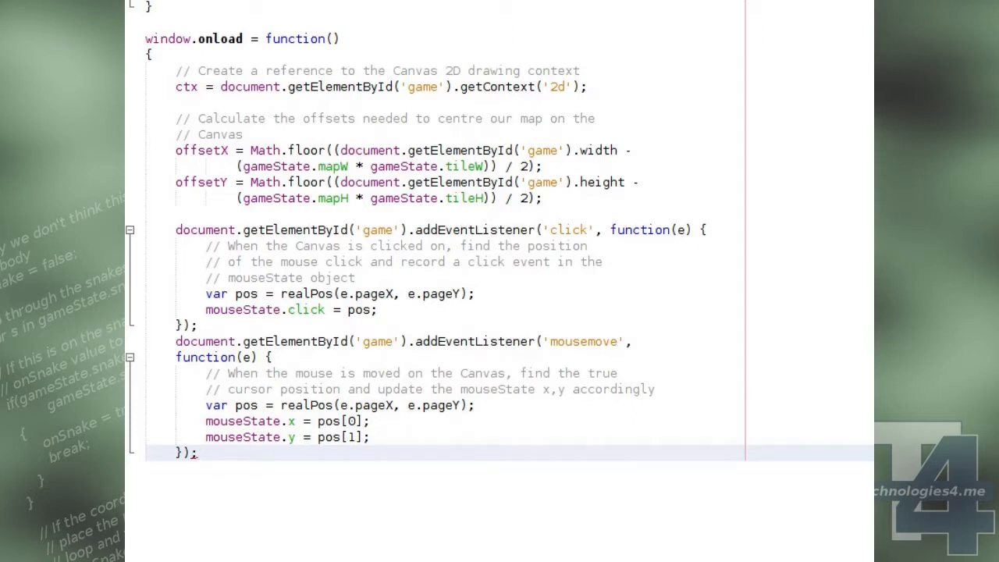
type("window.addEventListener('keydown', function(e) {")
type("// the visibility of the frame rate co")
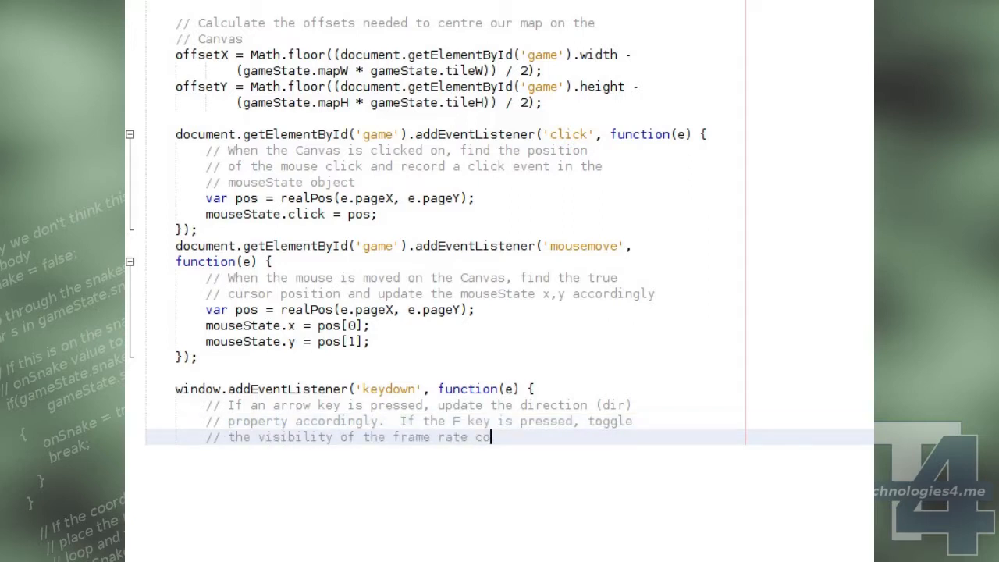
Map keyCodes 38, 39, 40, 37 to gameState.dir 0–3 and toggle showFramerate on keyCode 70.
type("if(e.keyCode==38) { gameState.dir = 0; }")
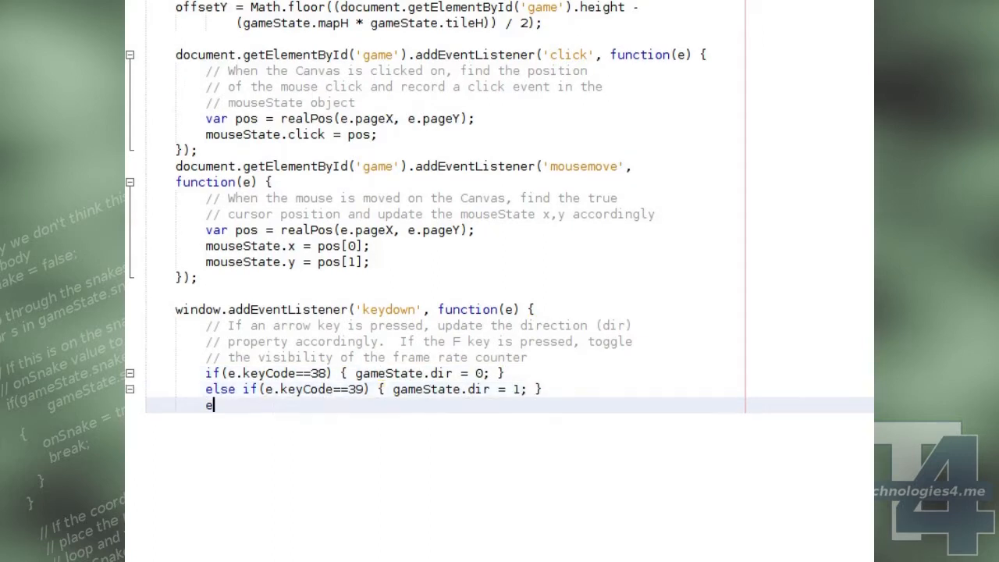
type("lse if(e.keyCode==40) { gameState.dir = 2; }")
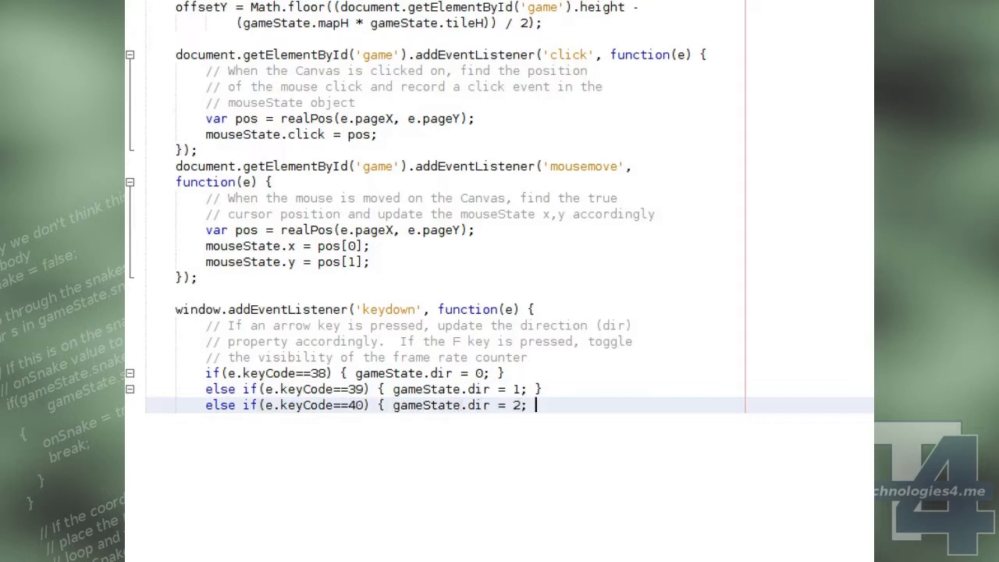
type("else if(e.keyCode==37) { gameState.dir = 3;")
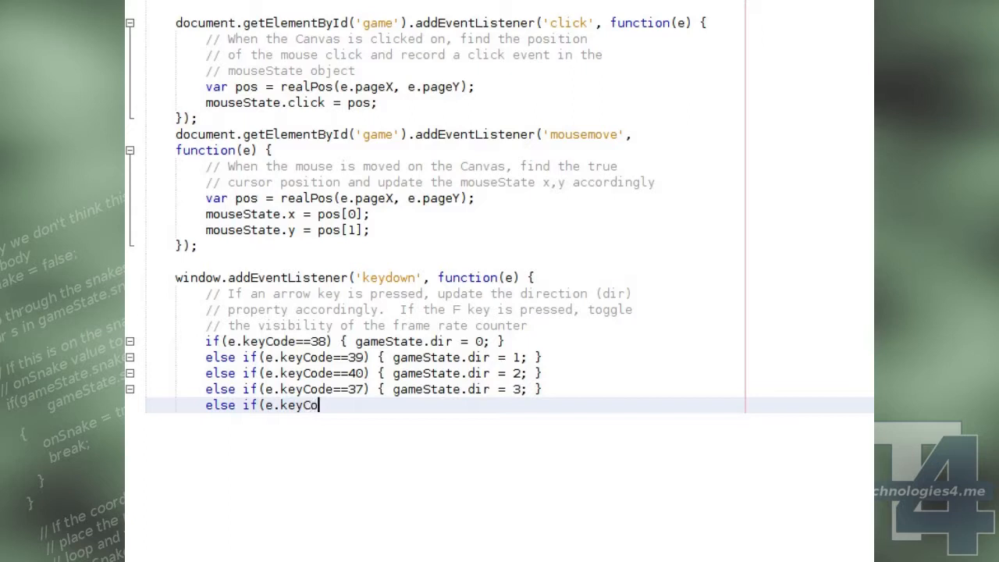
type("de==70) { showFramerate = !showFramerate; }")
type("});")
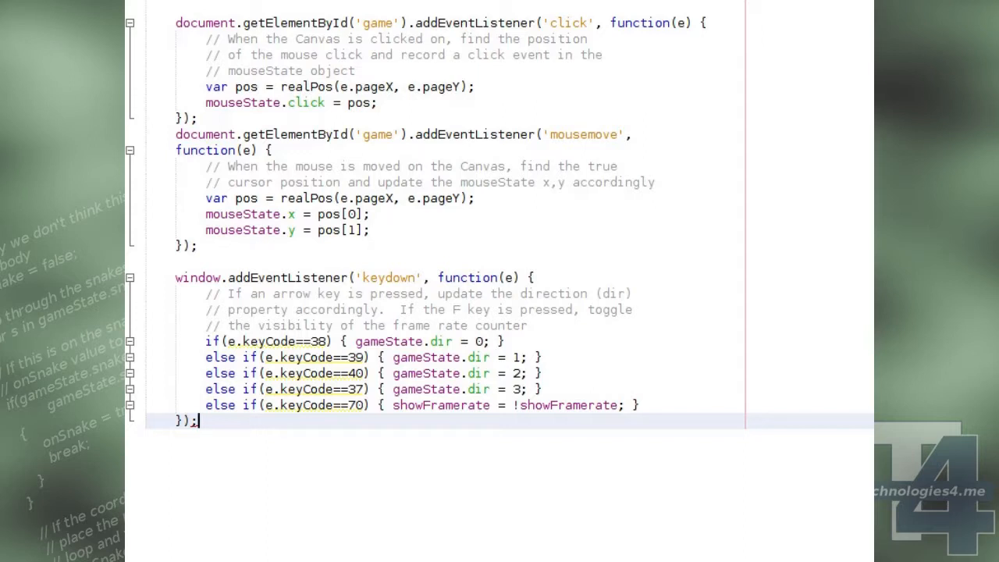
type("// When the Canvas is read")
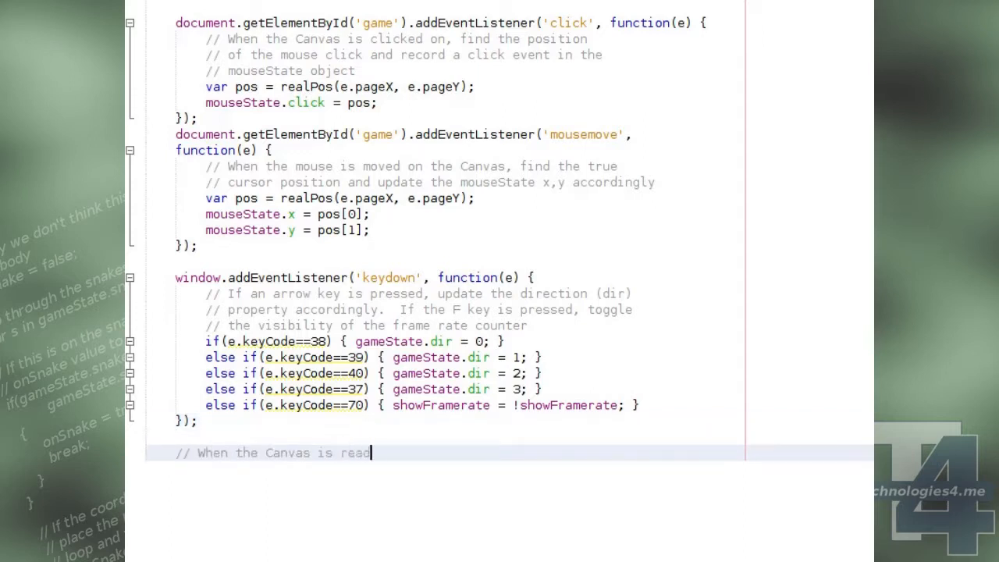
End window.onload with requestAnimationFrame(drawGame) and begin function drawMenu().
type("y to draw, call our drawGame method")
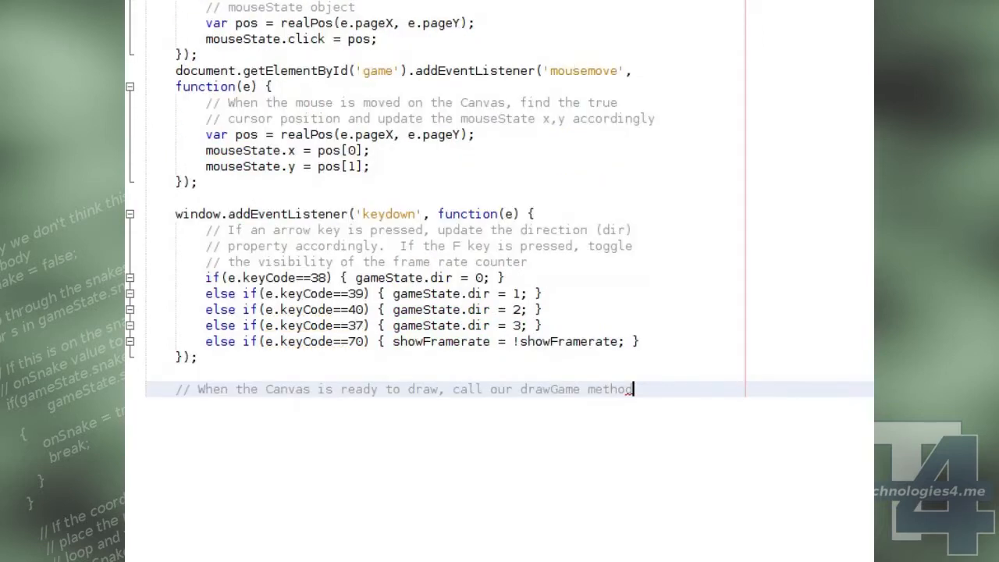
type("requestAnimationFrame(drawGame);")
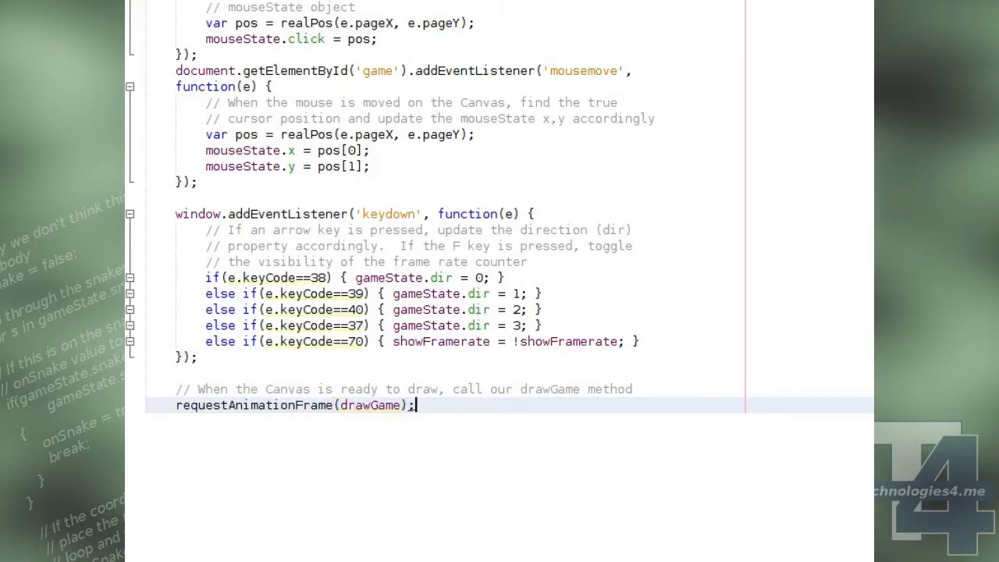
type("};")
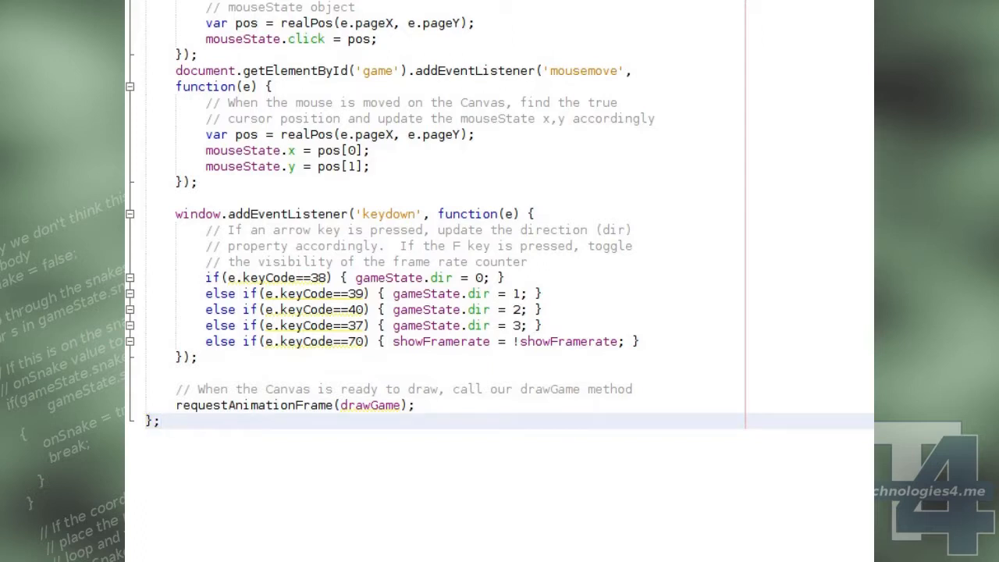
type("function drawMenu()")
type("ctx.textAlign   = \"cent")
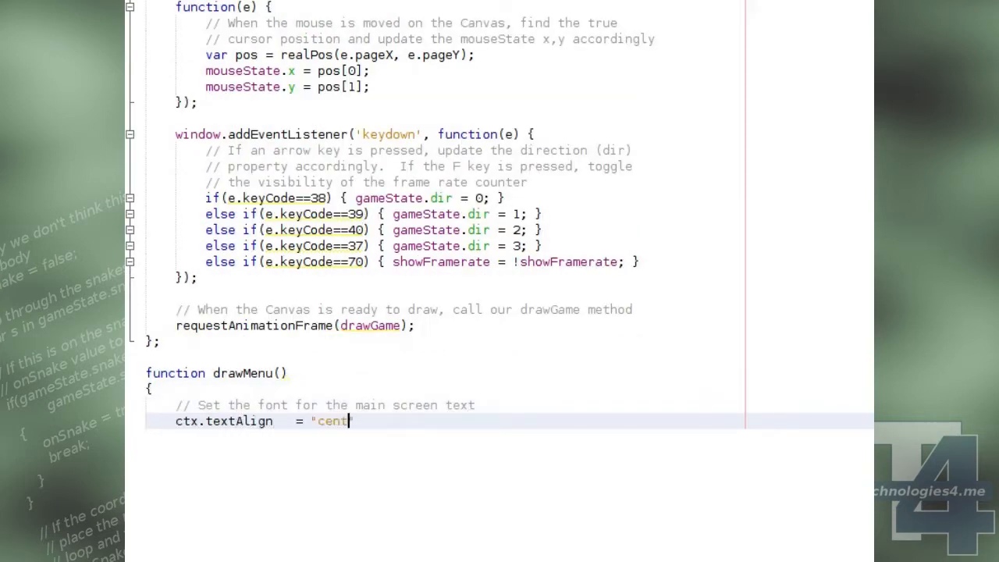
Draw hover-coloured New game text and 'Best score:' in 12pt sans-serif at x 150.
type("er\";")
type("// Set the col")
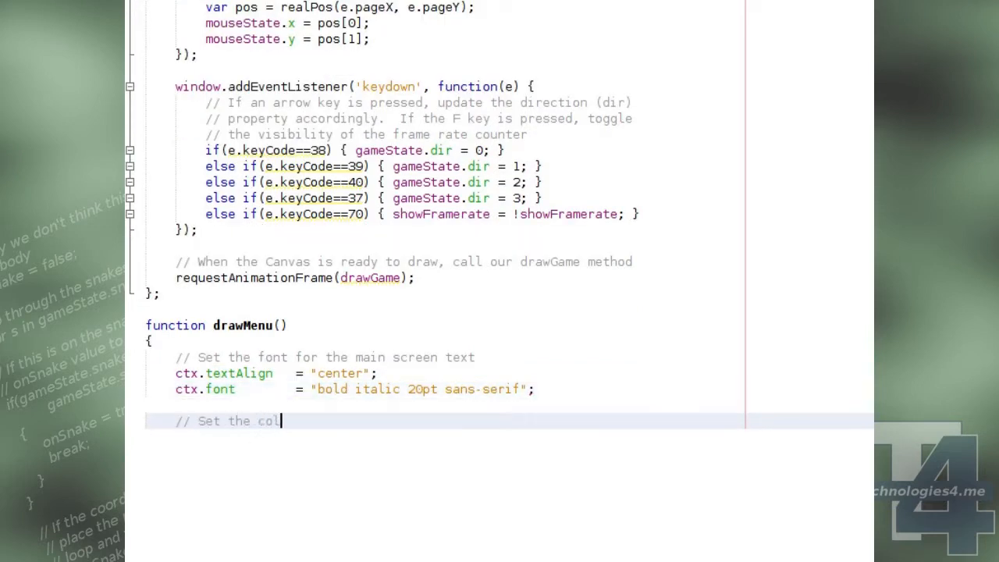
type("our based on whether or not the mouse curso")
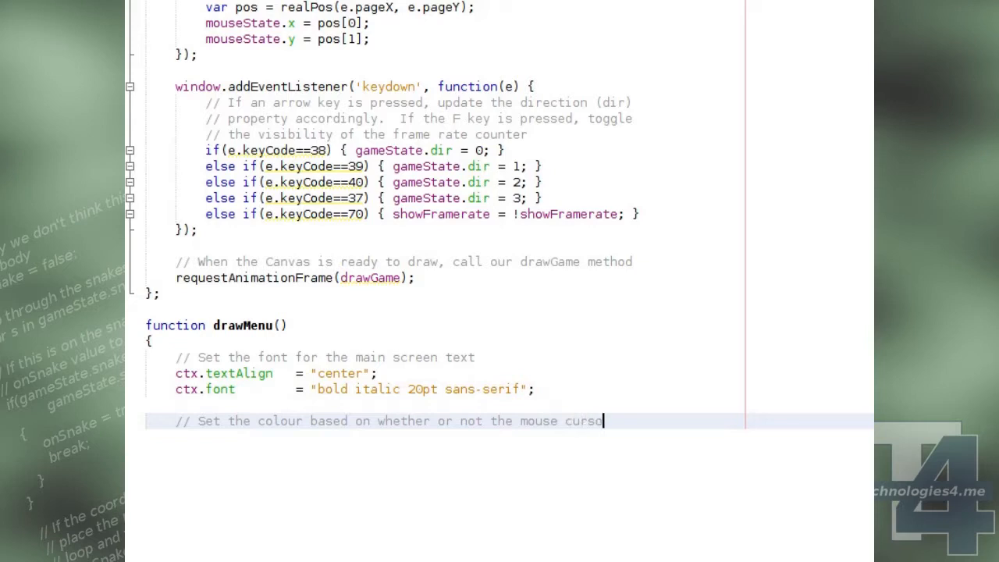
type("is over the \"New Game\" text, then draw New Game")
type("ctx.fillText(\"New game\", 150, 180);")
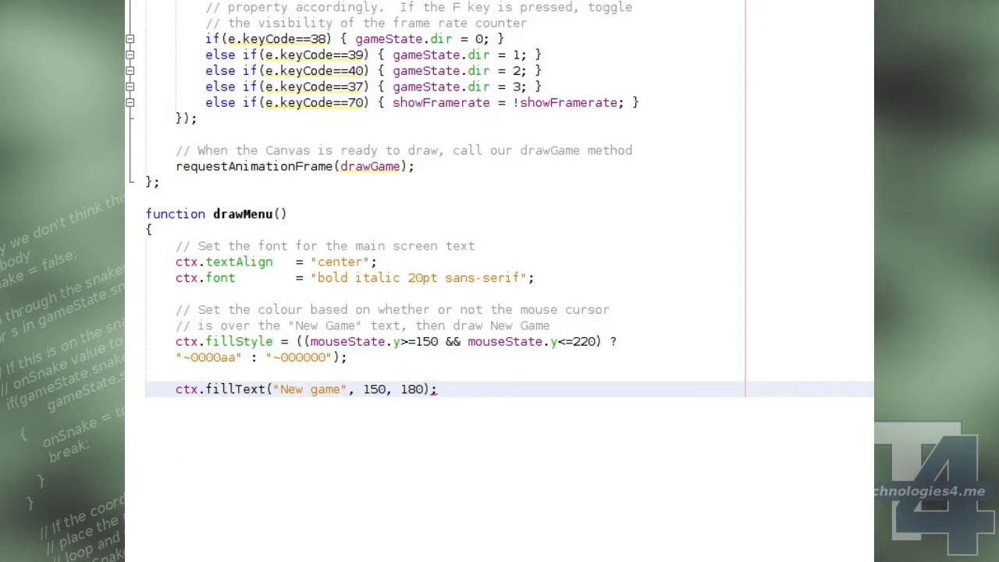
type("// Change the font and show the current best score")
type("ctx.font        = \"itali")
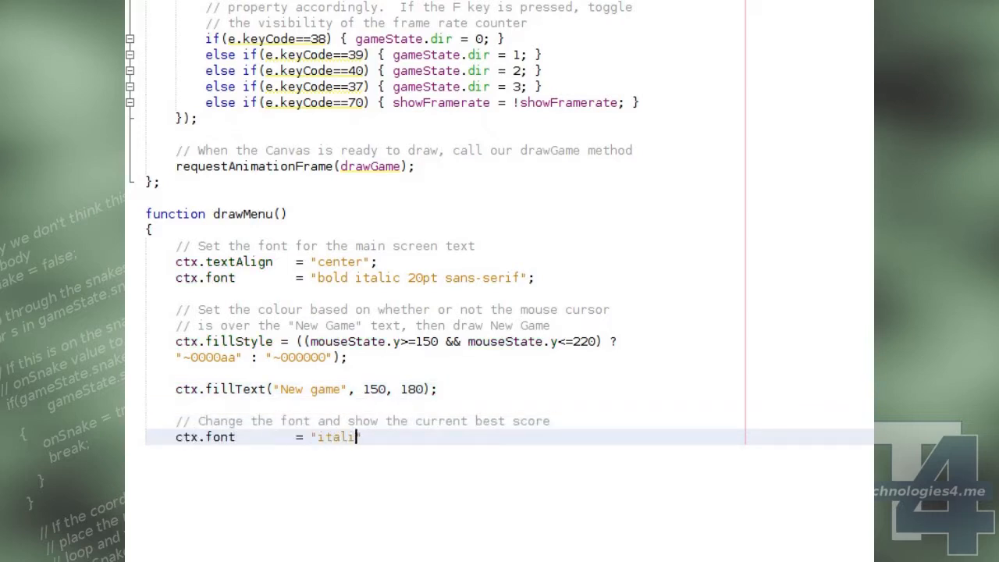
type("c 12pt sans-serif\";")
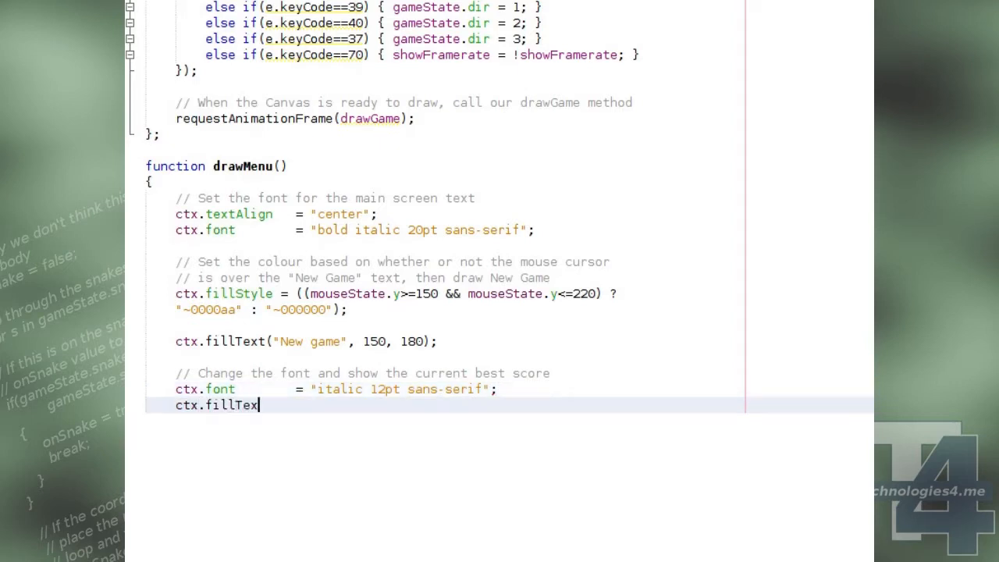
type("t(\"Best score: \" + gameState.bestScore, 150, 210);")
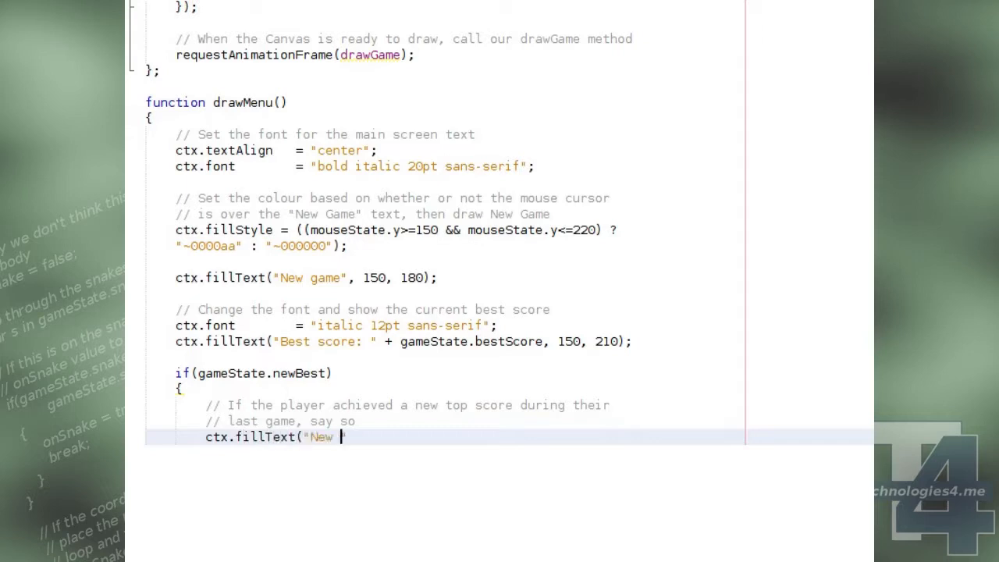
Add the 'New top score!' notice at (150, 240) and 'Last score:' at (150, 260).
type("top score!\", 150, 240);")
type("if(gameState.score>0")
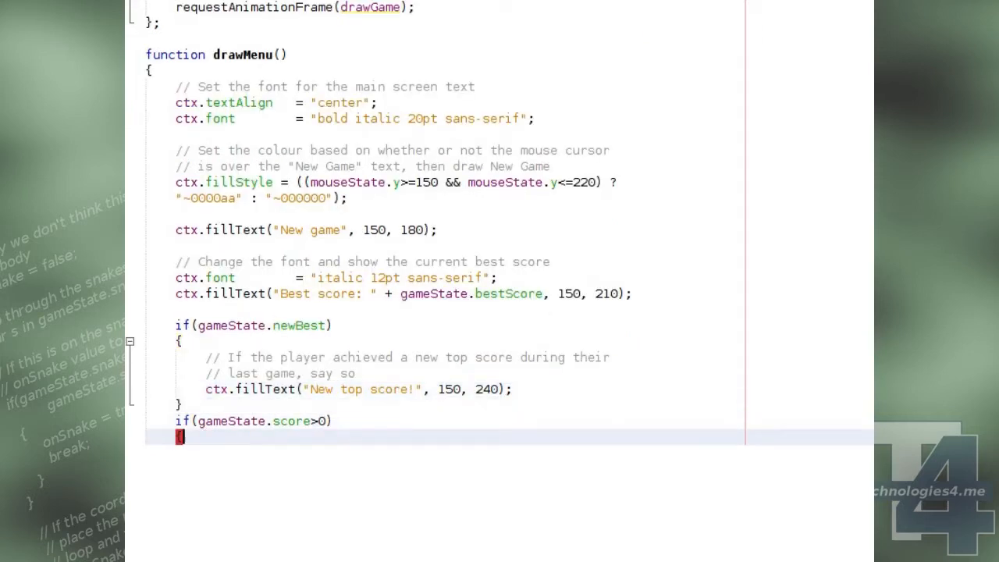
type("// If the player has just finished a game and scored any")
type("ctx.fillText(\"Last s")
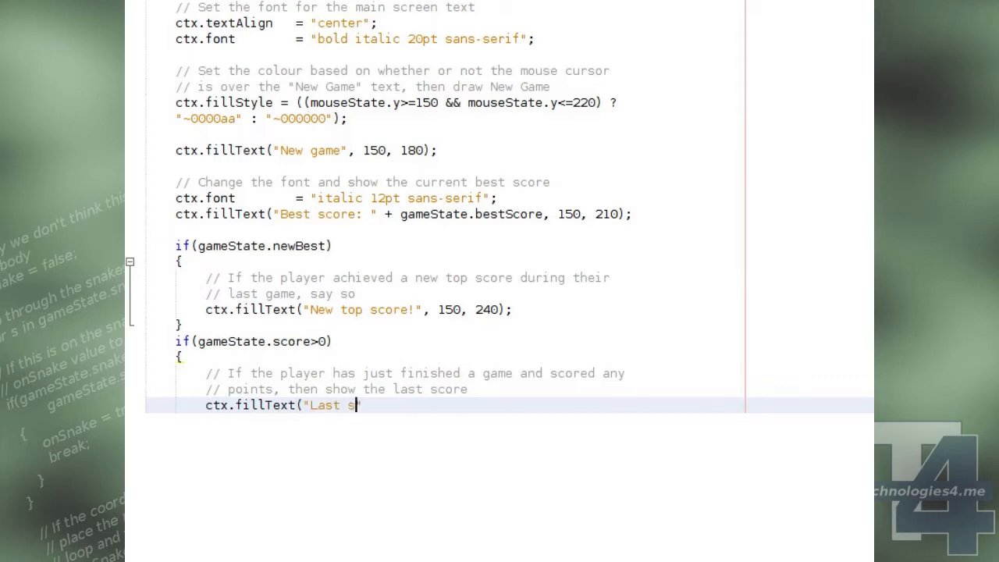
type("core: \" + gameState.score, 150, 260);")
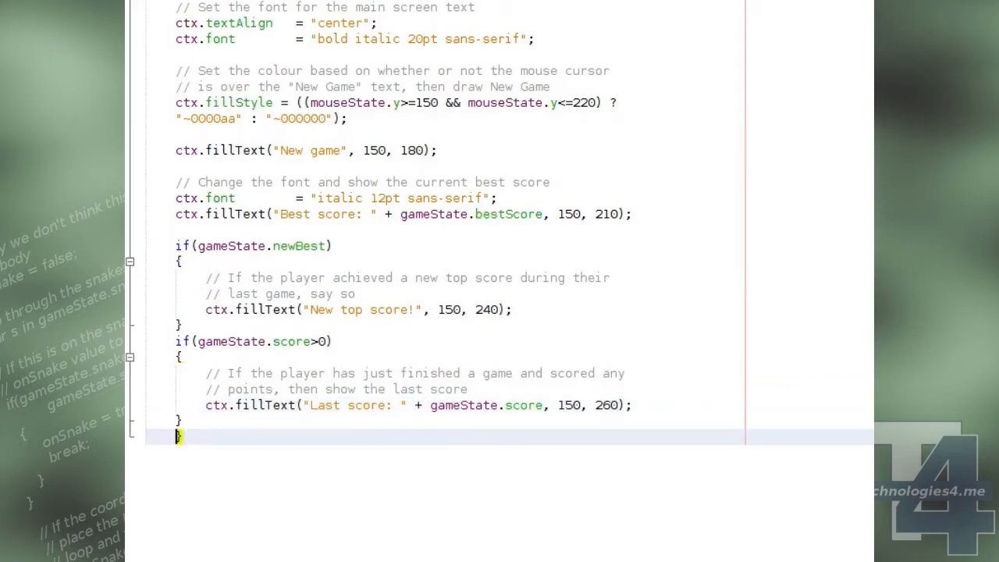
left_click(274, 118)
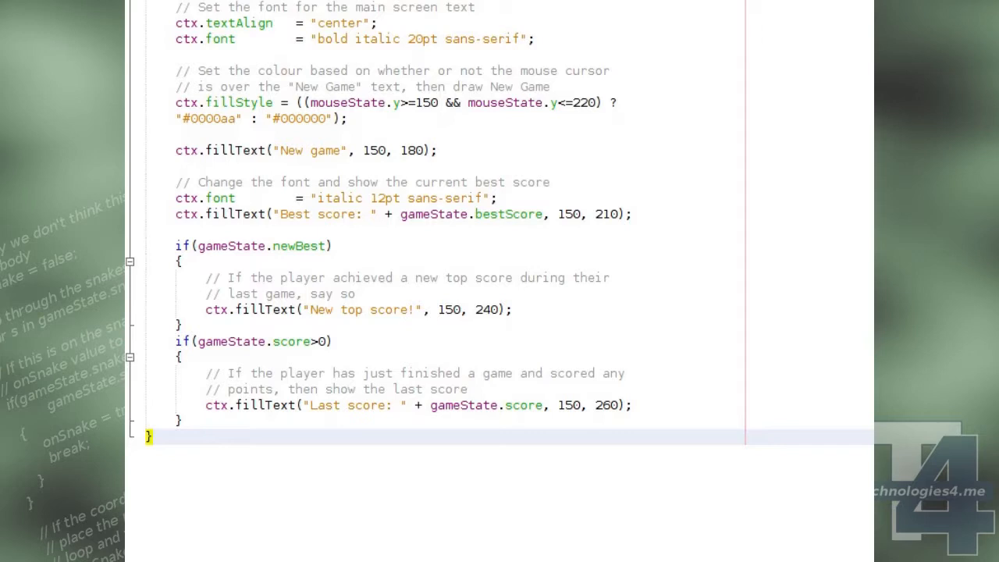
Declare drawPlaying with ctx.strokeStyle and ctx.fillStyle set to "#000000", fixing the hash.
type("functio")
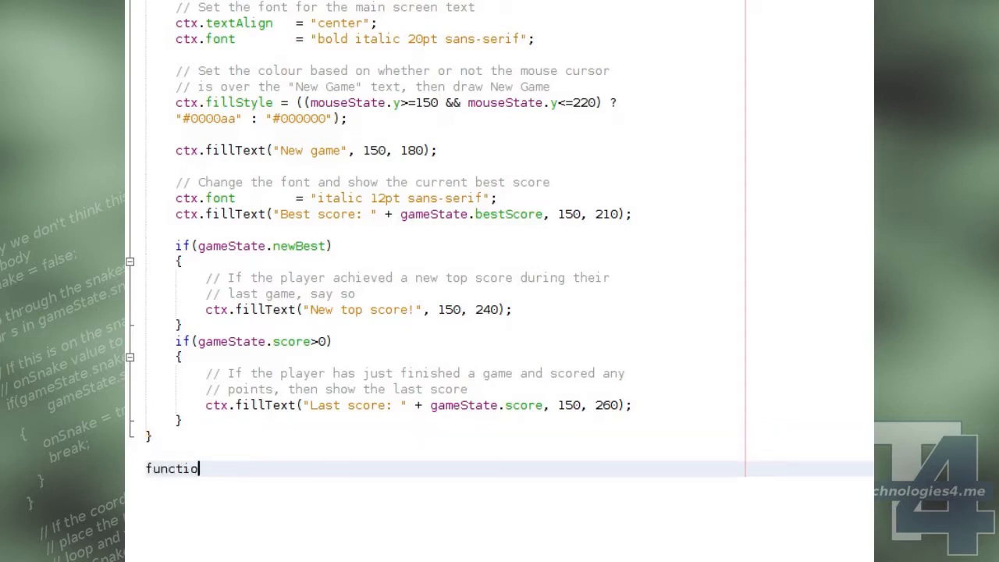
type("n drawPlaying()")
type("// Set the str")
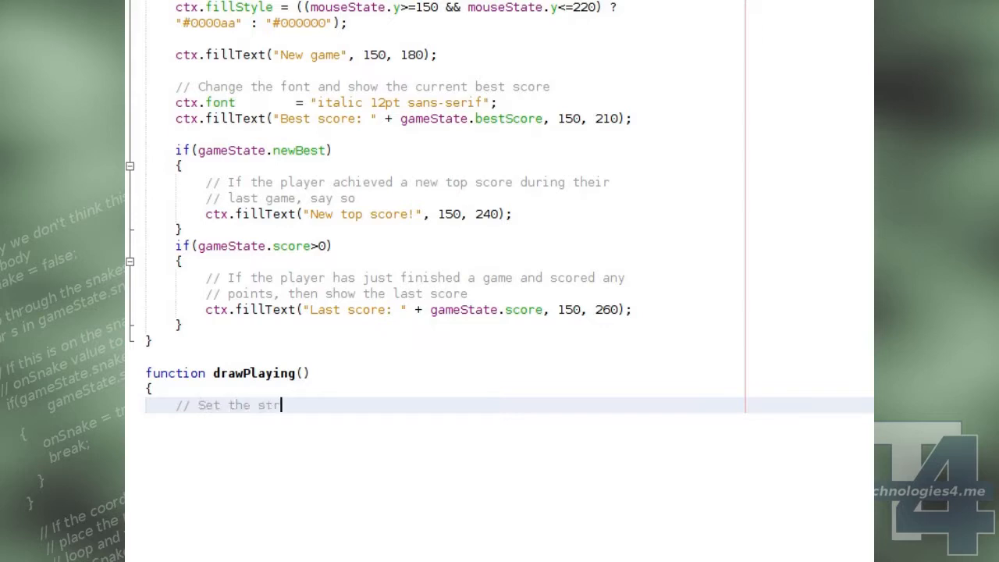
type("oke and fill colours")
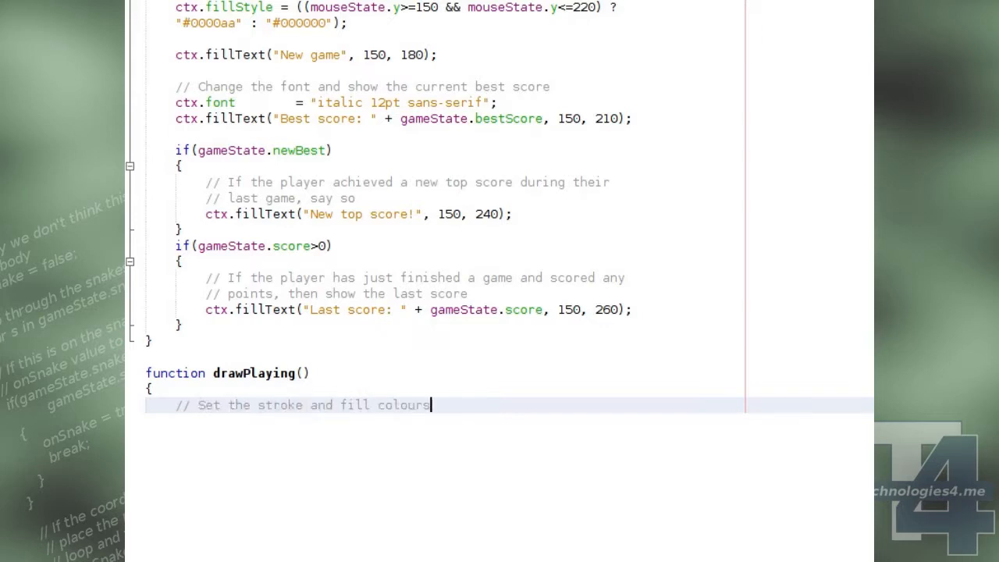
type("ctx.stroke")
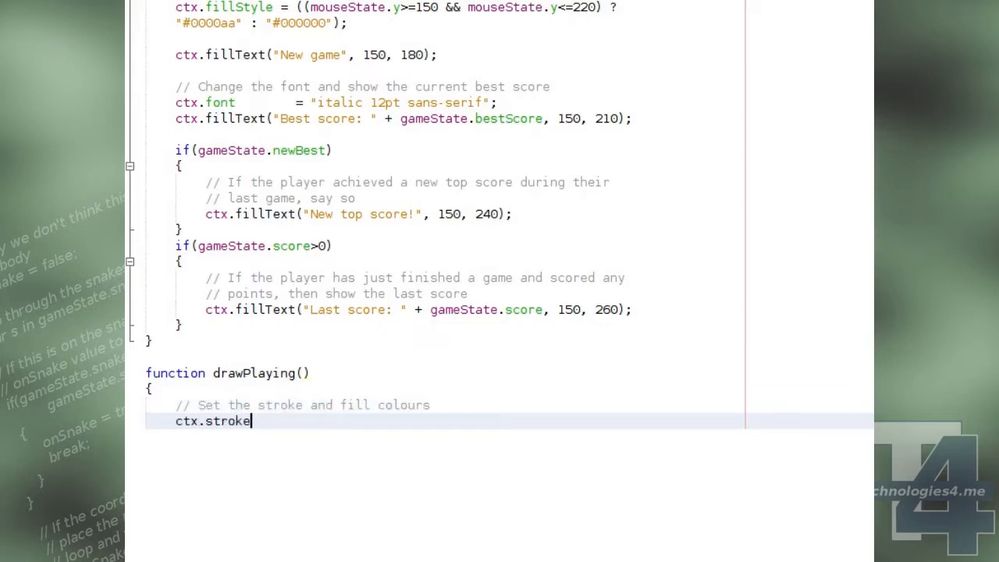
type("Style = \"~000000\";")
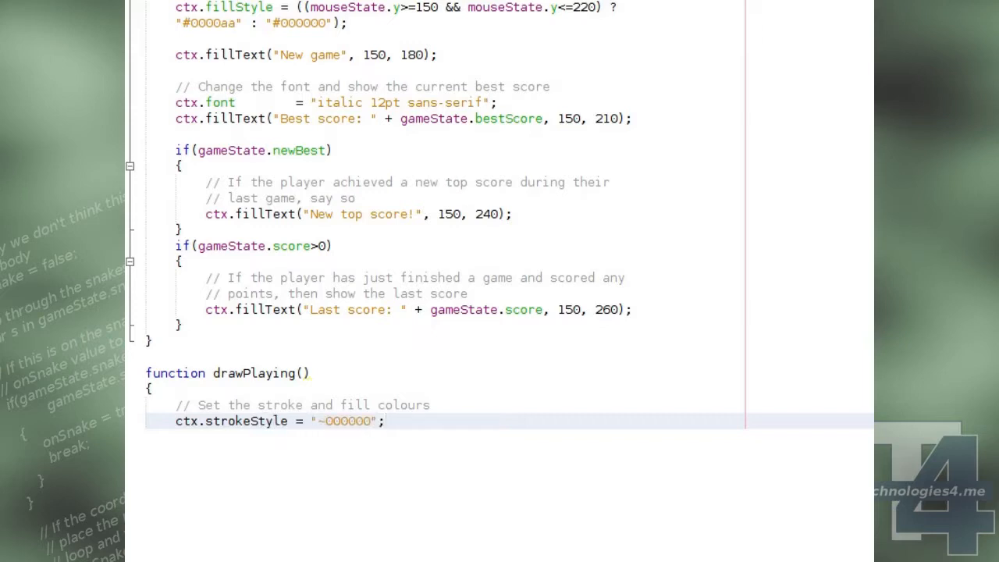
type("ctx.fillStyle")
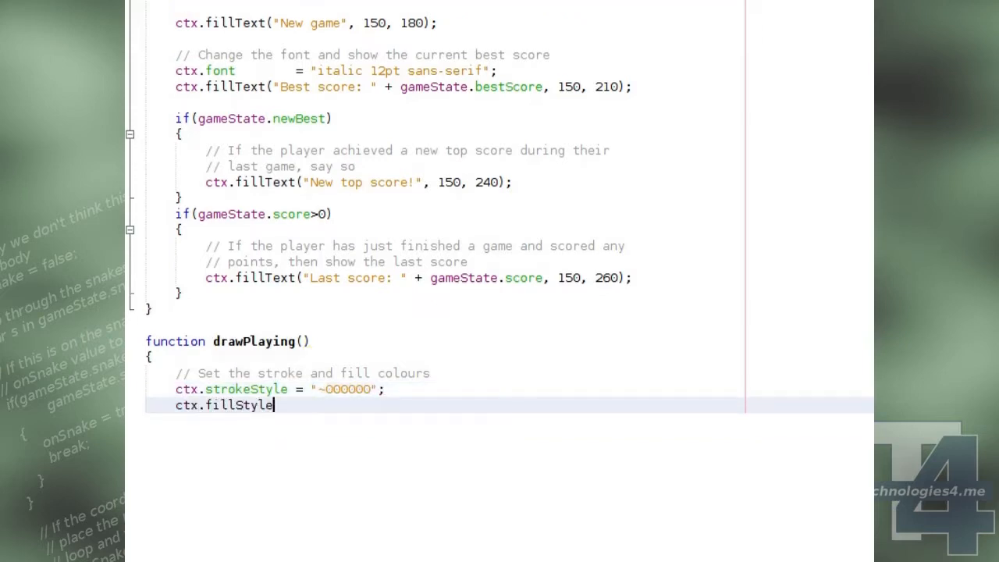
type("= \"~000000\";")
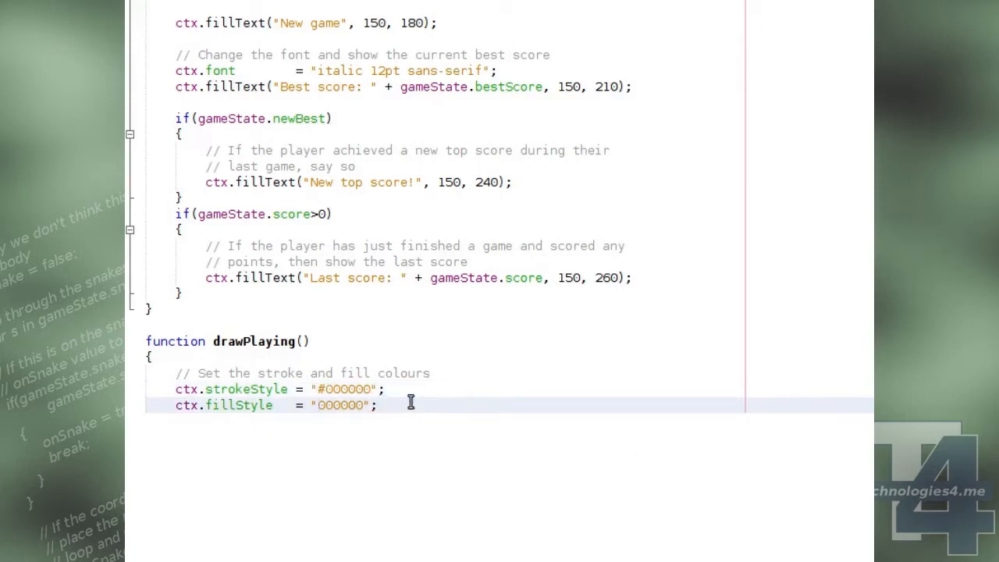
type("#")
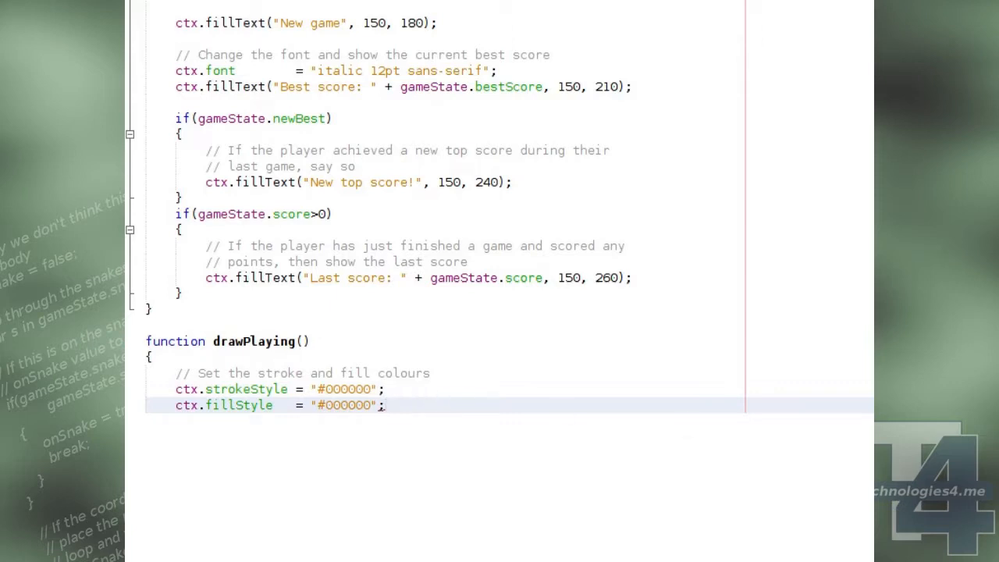
type("// Draw the bounding area of the map")
type("for(var s in gam")
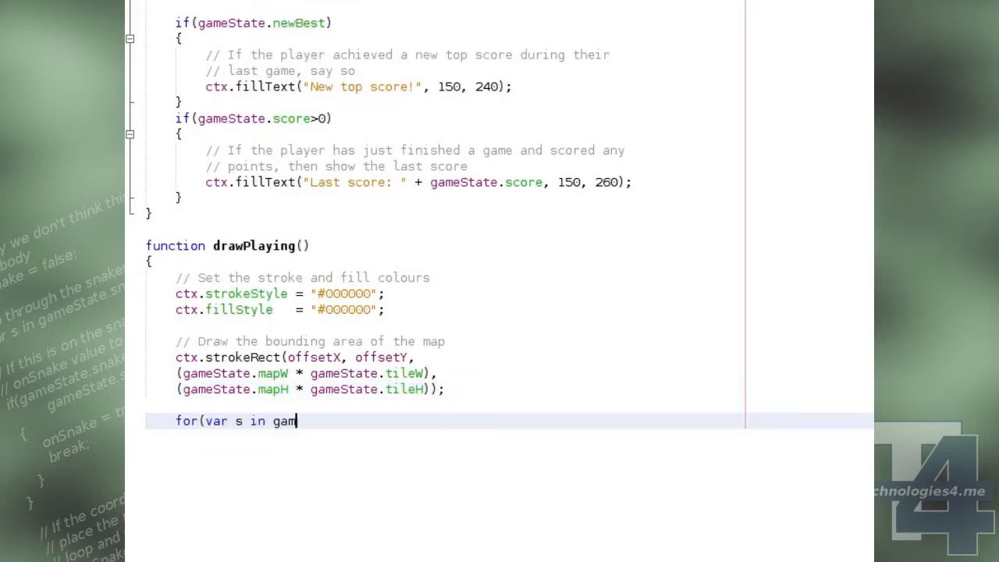
Loop over gameState.snake filling a tile-sized rectangle at each segment's offset position.
type("eState.snake)")
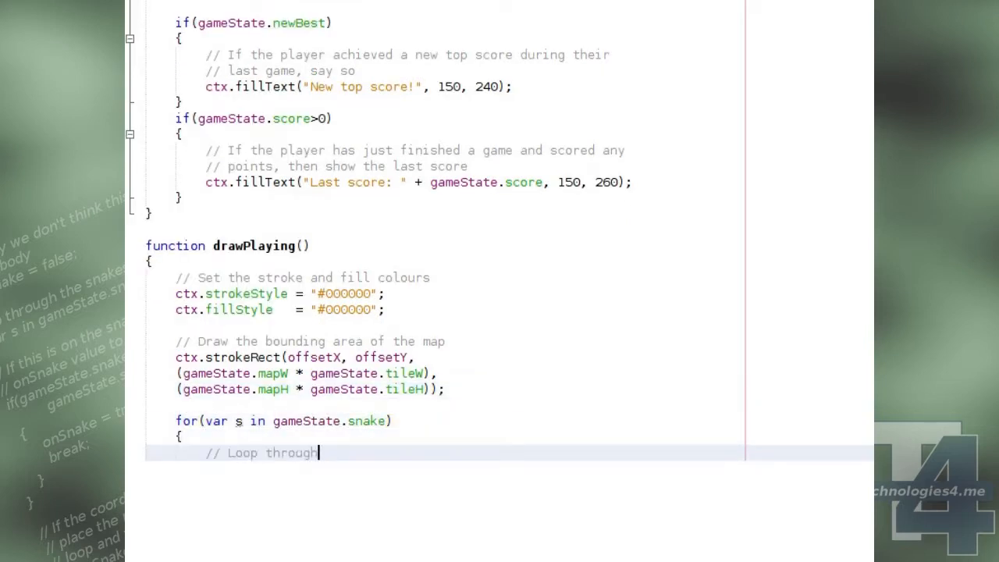
type("the snake body segments and draw each of them")
type("offs")
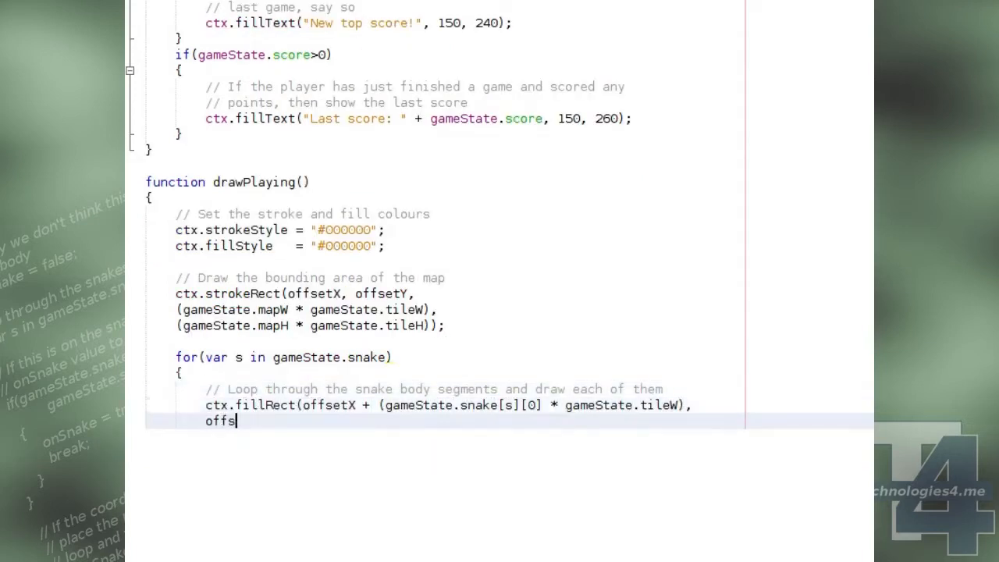
type("etY + (gameState.snake[s][1] * gameState.tileH),")
type("// Set the font for the current score and show it")
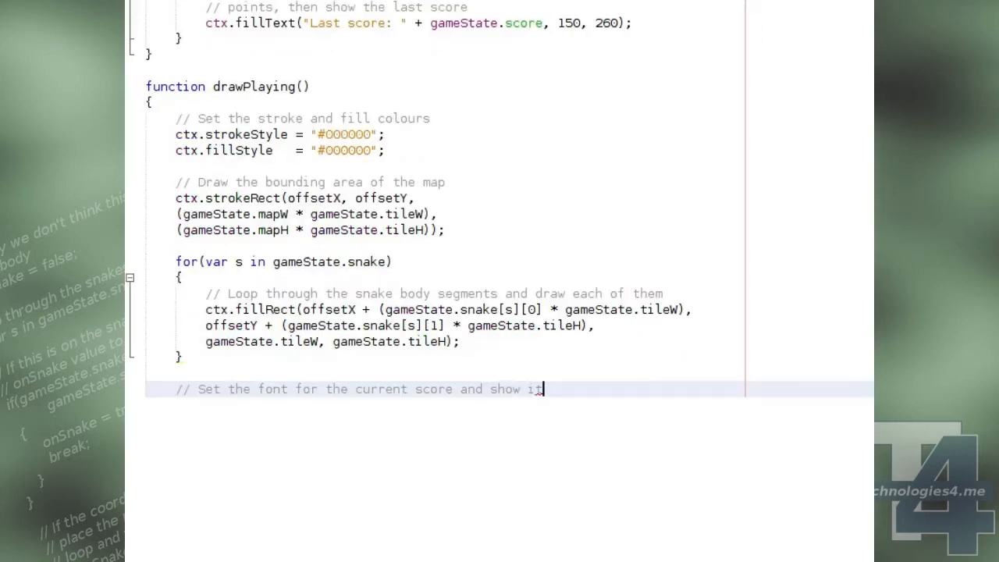
Show 'Score:' right-aligned in 12pt sans-serif at x 290.
type("ctx.font = \"12pt sans-serif\";")
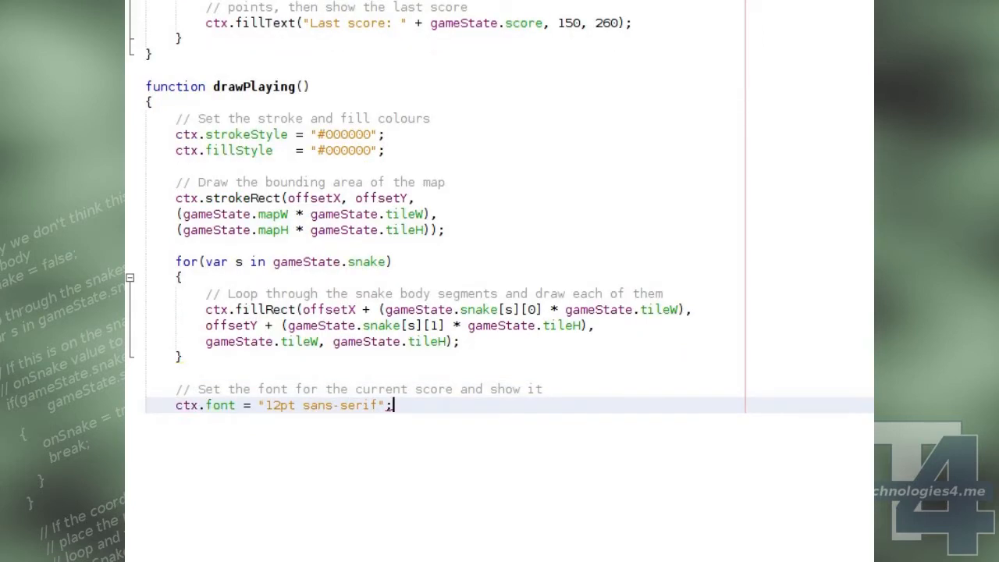
type("ctx.textAlign = \"right\";")
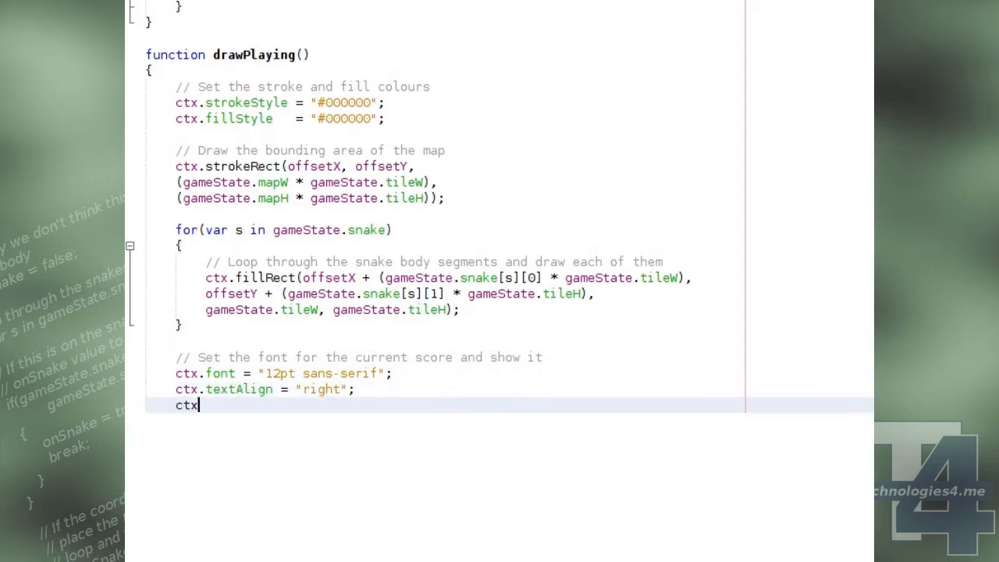
type(".fillText(\"Score: \" + gameState.score, 290, 20);")
type("// Set the fi")
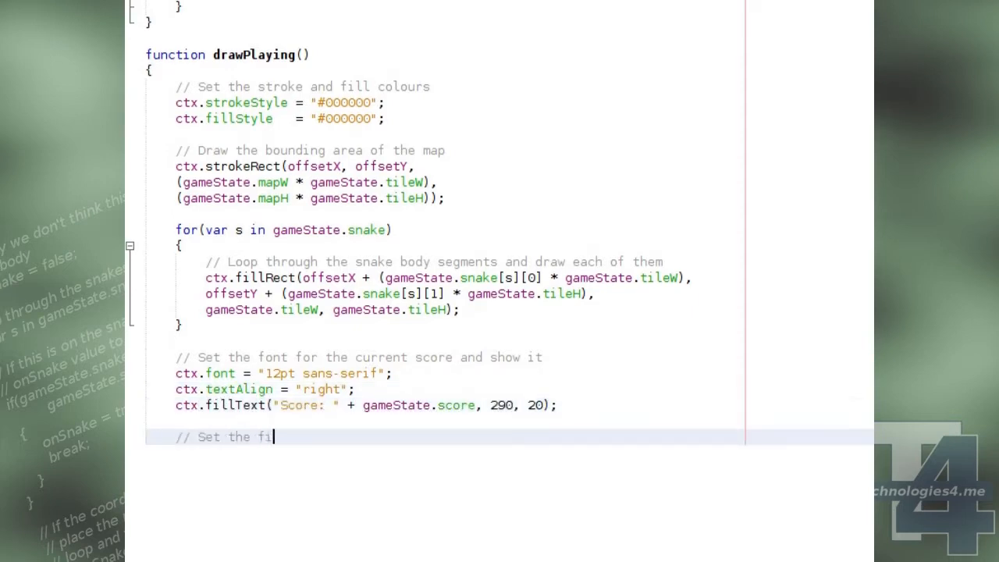
Fill the food block at gameState.newBlock scaled by tileW/tileH in #00cc00 and close drawPlaying.
type("ll colour for the food, and draw it on the map")
type("ctx.fillStyle   = \"~00cc00\";")
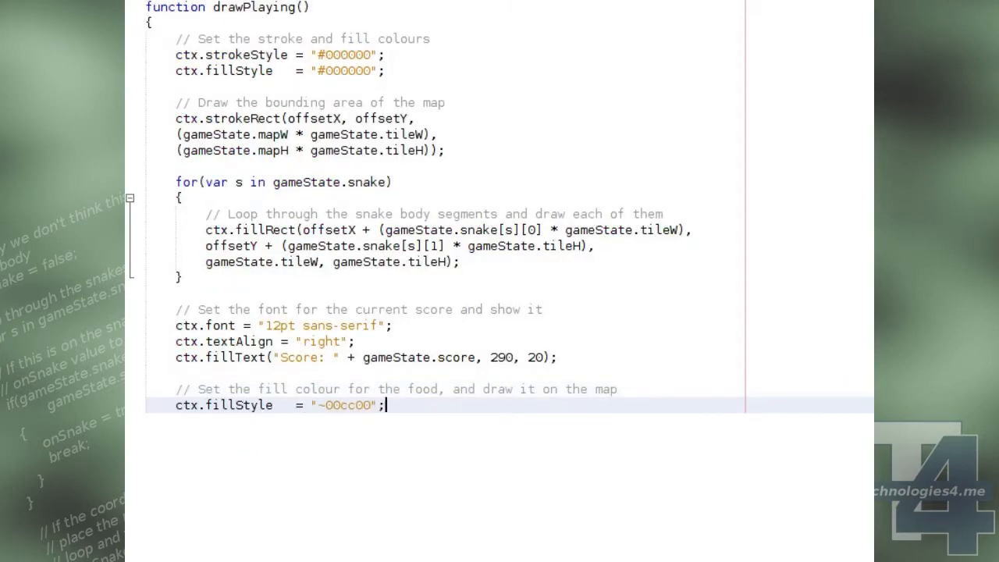
type("ctx.fillRect(offsetX + (gameState")
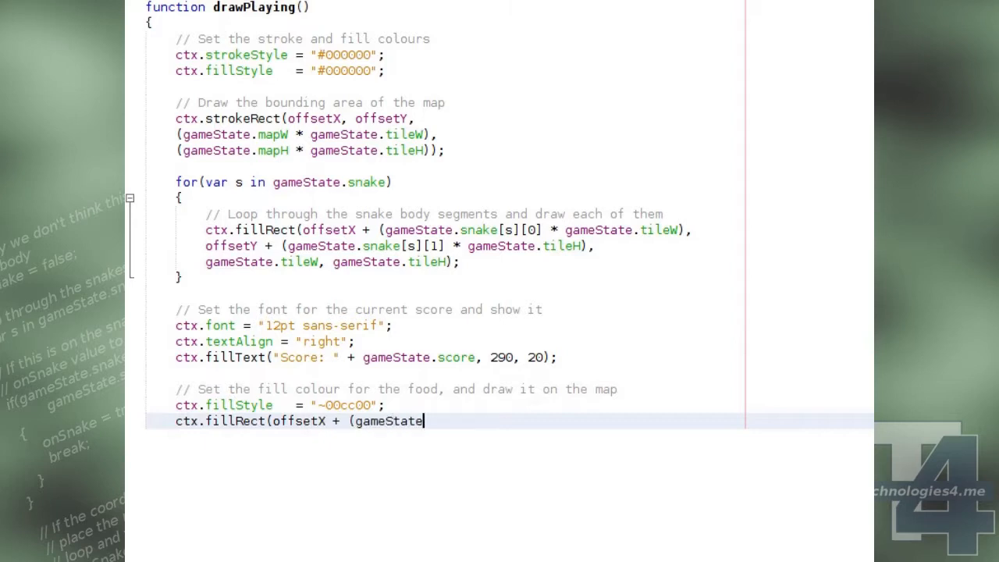
type(".newBlock[0] * gameState.tileW),")
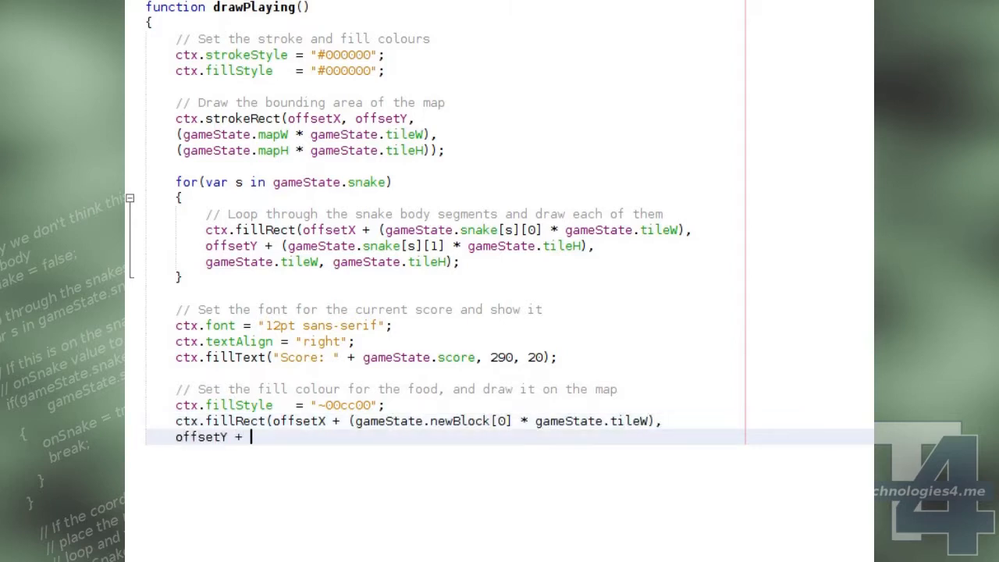
type("(gameState.newBlock[1] * gameState.tileH),")
type("gameState.tileW, gameState.tileH);")
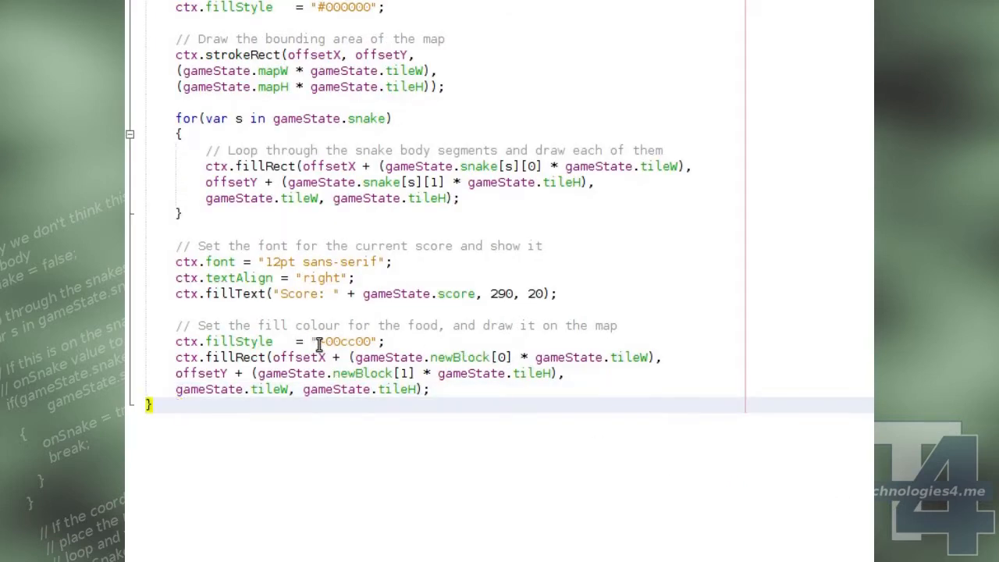
left_click(328, 341)
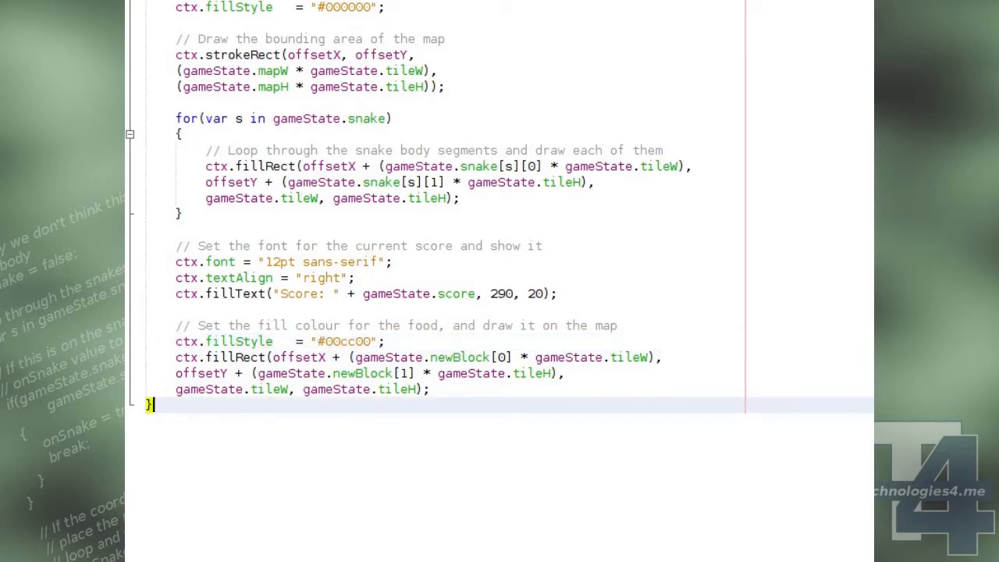
Declare function drawGame() that returns immediately when ctx is null.
type("funct")
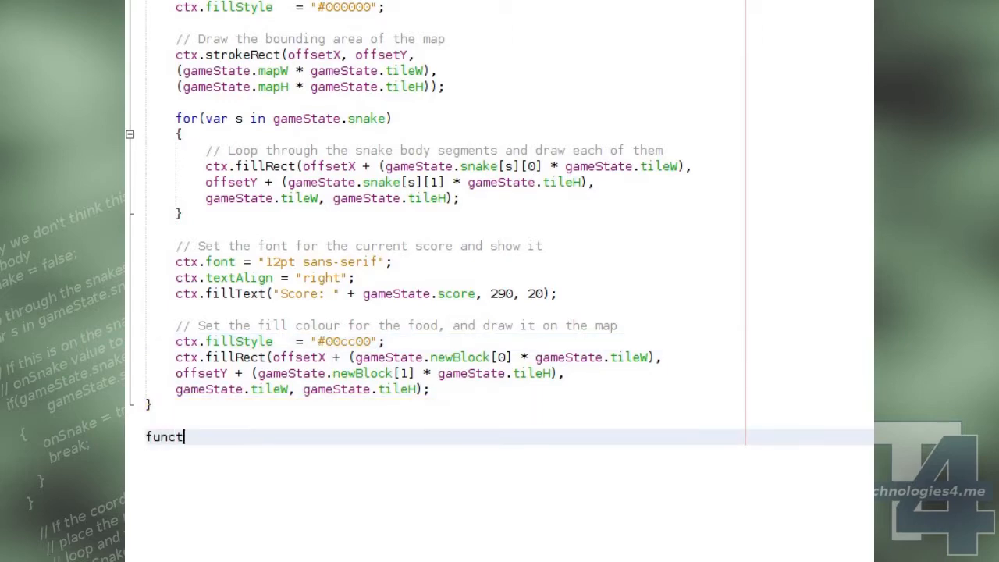
type("ion drawGame()")
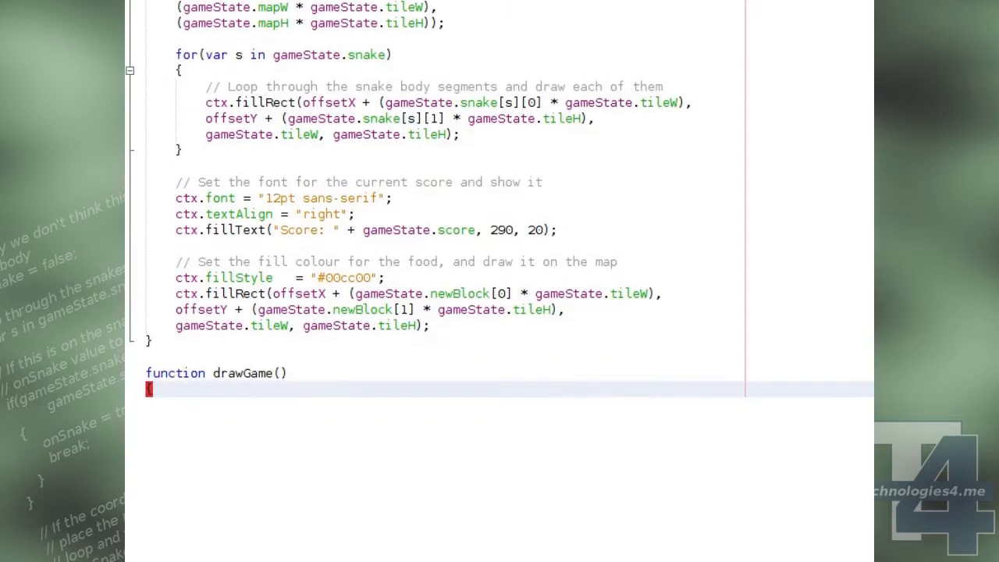
type("if(ctx==null)")
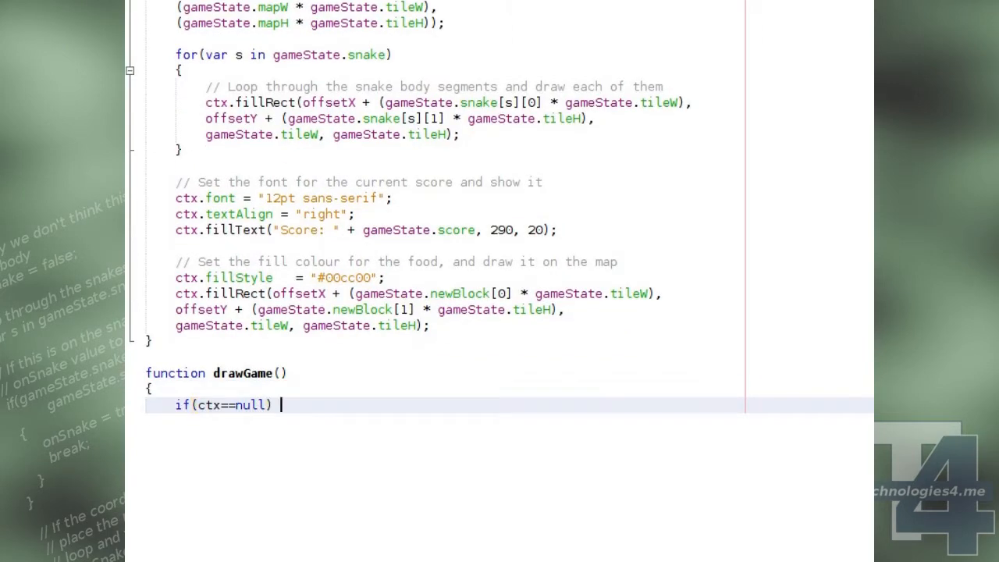
type("{ return; }")
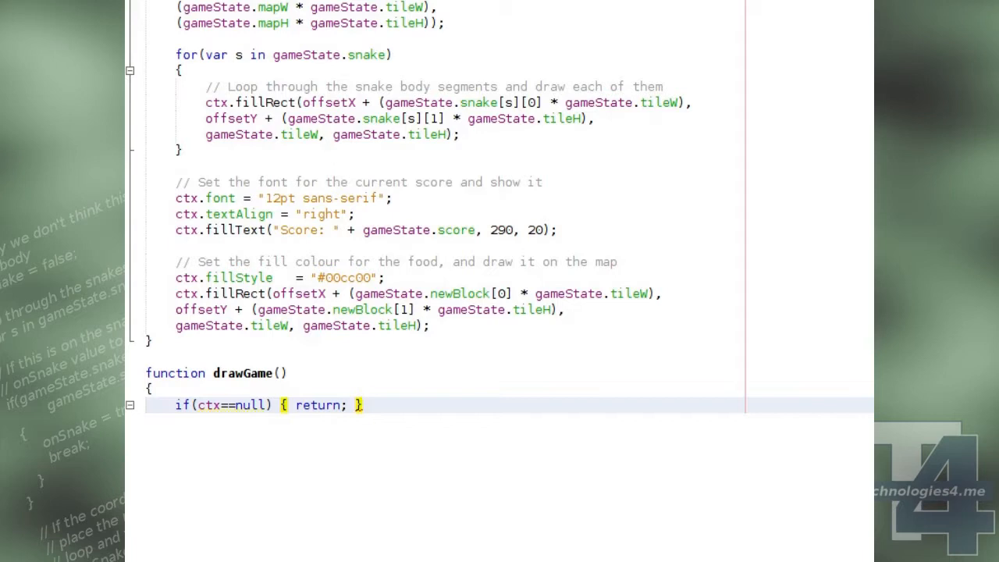
Compute currentFrameTime from Date.now(), timeElapsed since lastFrameTime, and add it to gameTime.
type("// Frame & update related timing")
type("var cu")
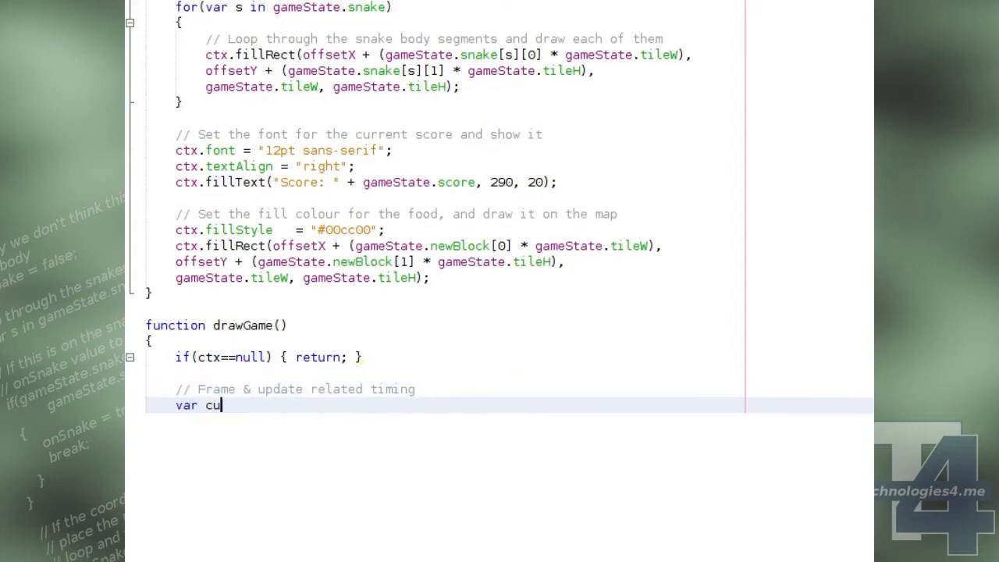
type("rrentFrameTime = Date.")
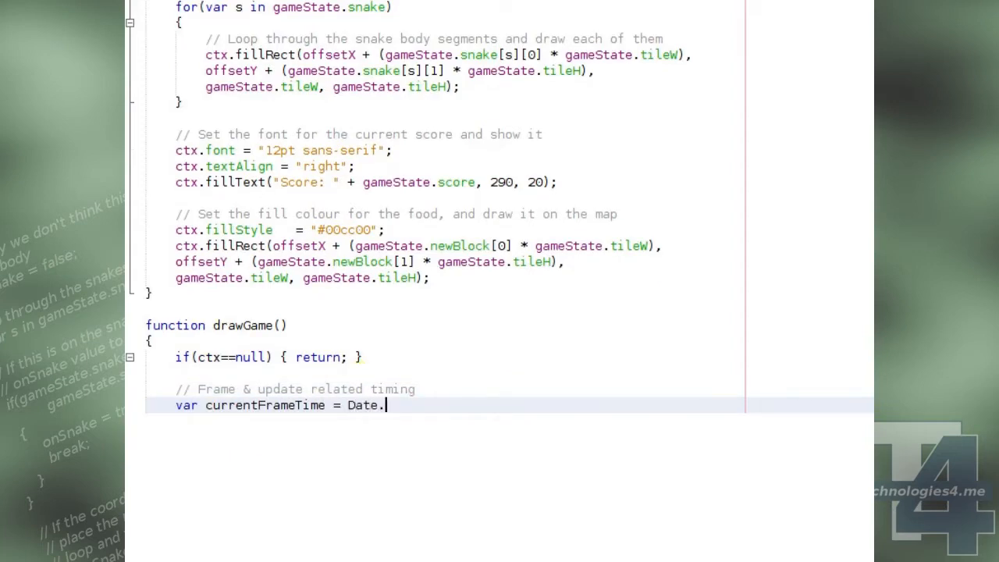
type("now();")
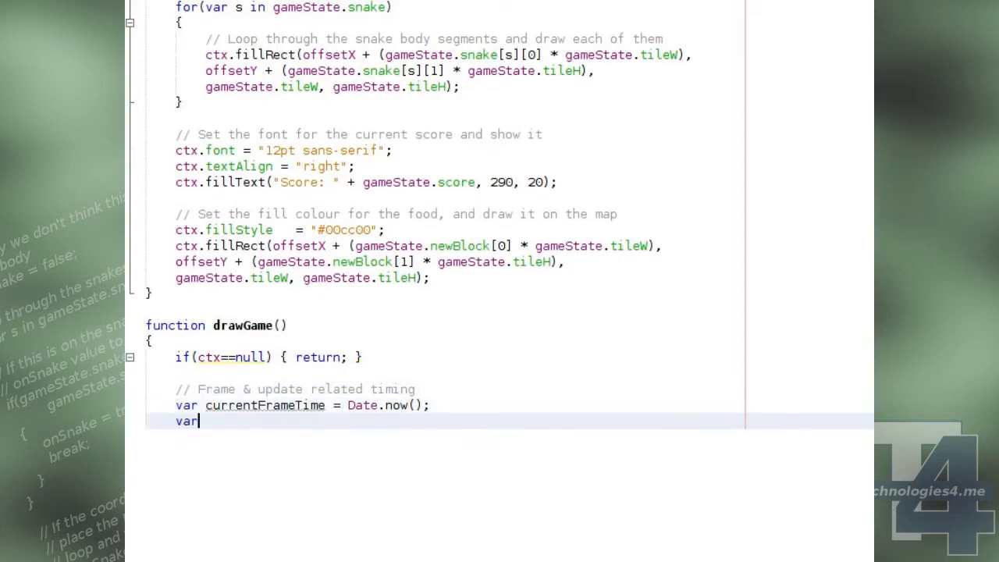
type("timeElapsed = current")
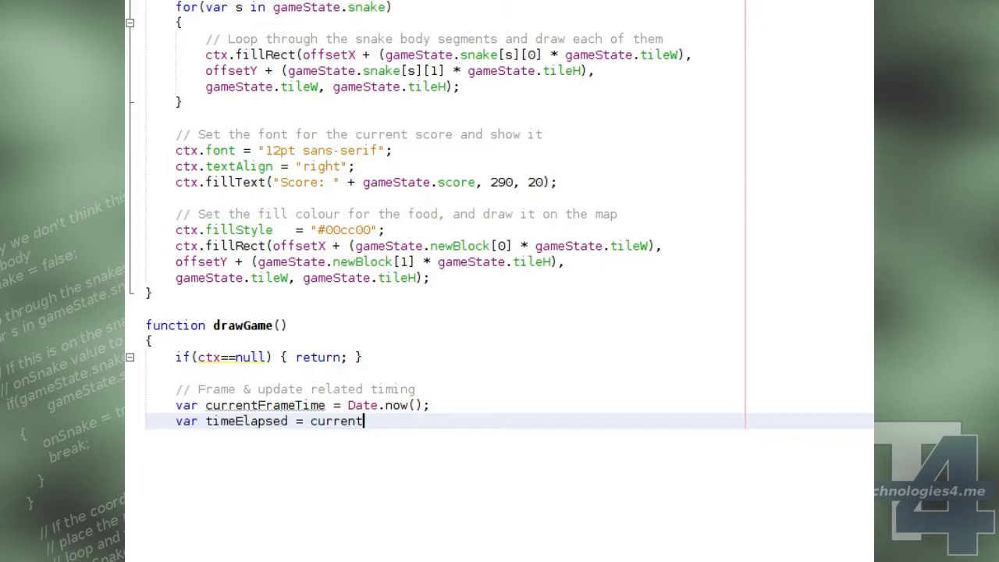
type("FrameTime - lastFrame")
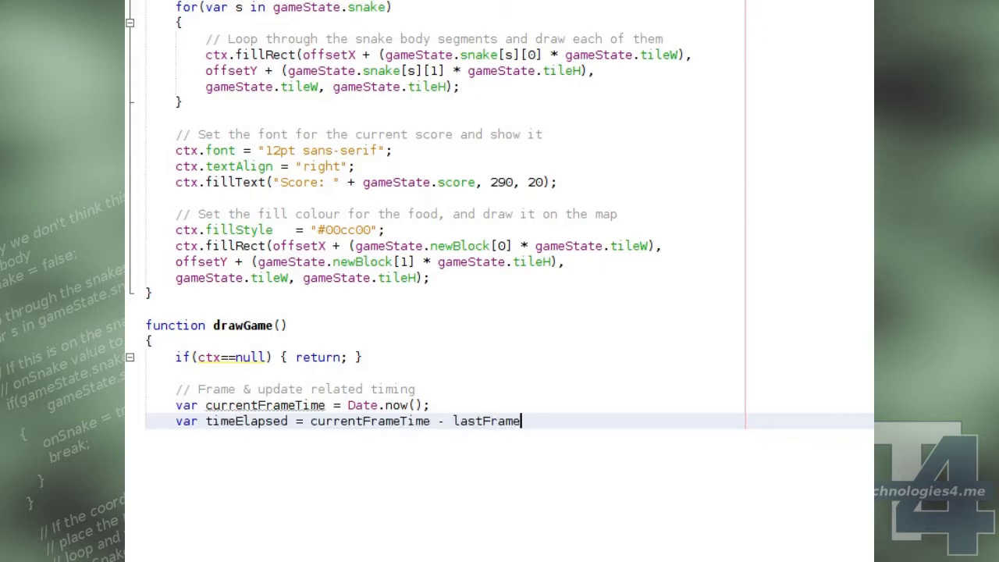
type("Time;")
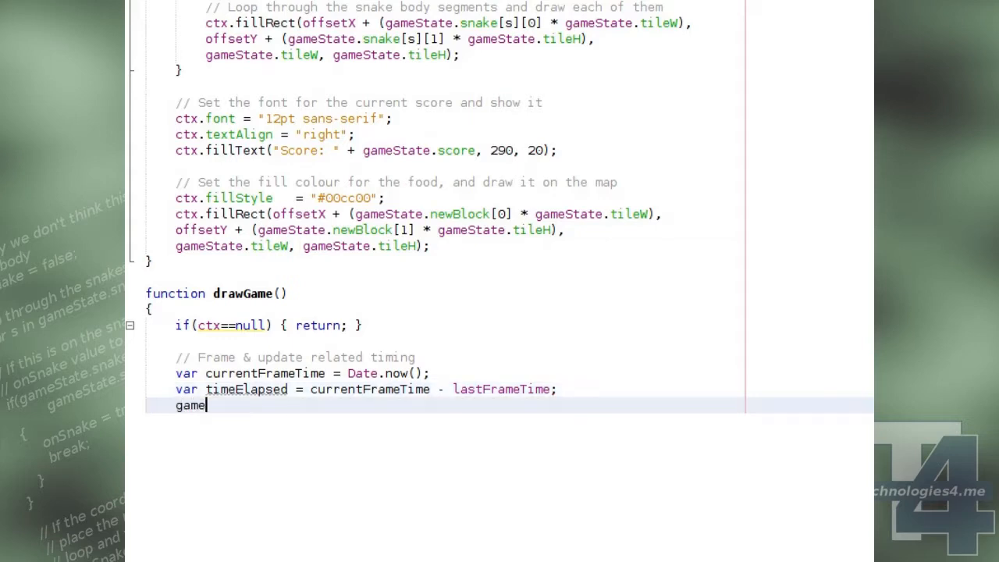
type("Time+= timeElapsed;")
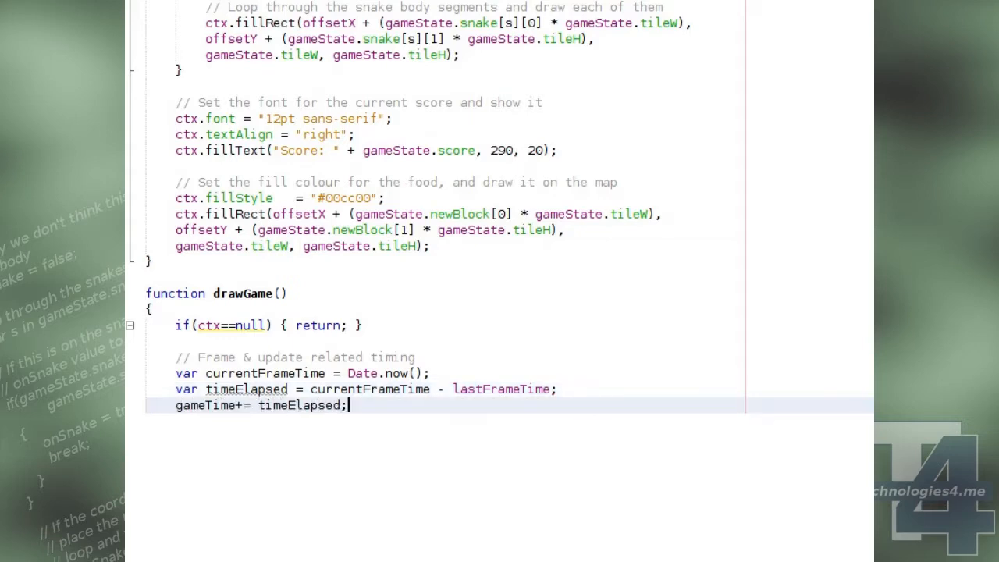
key("enter")
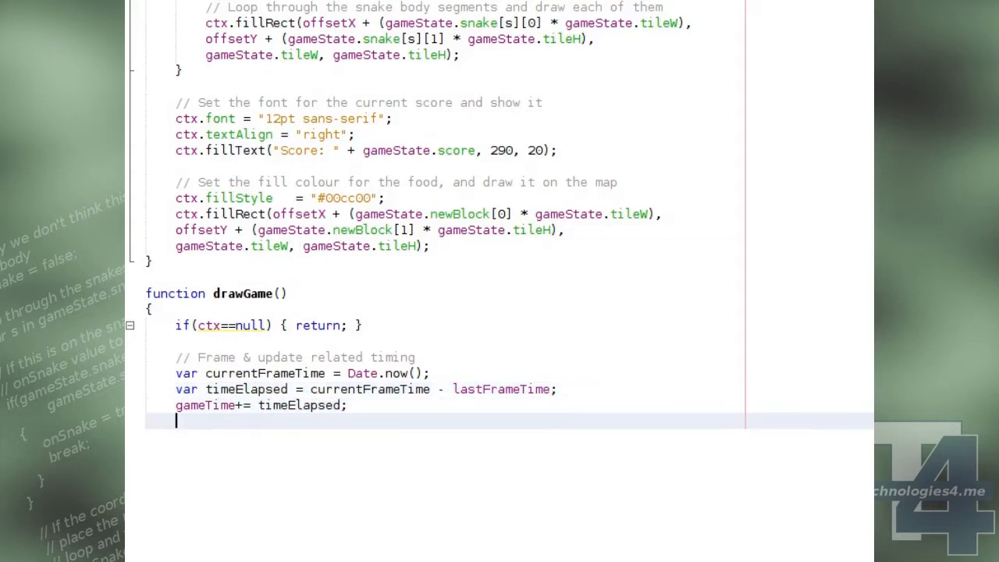
Add an '// Update game' comment and call updateGame().
type("// Update game")
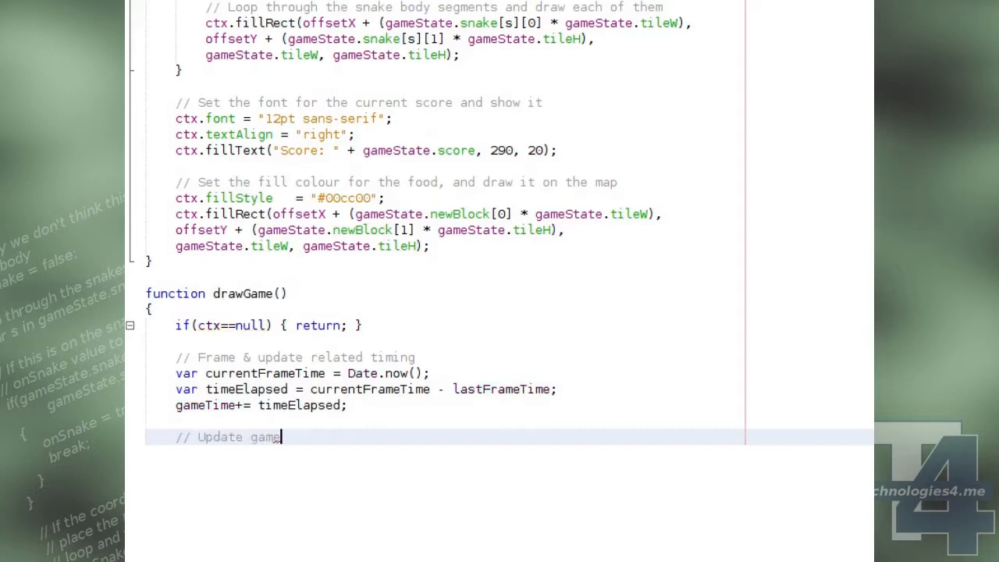
type("updateGame();")
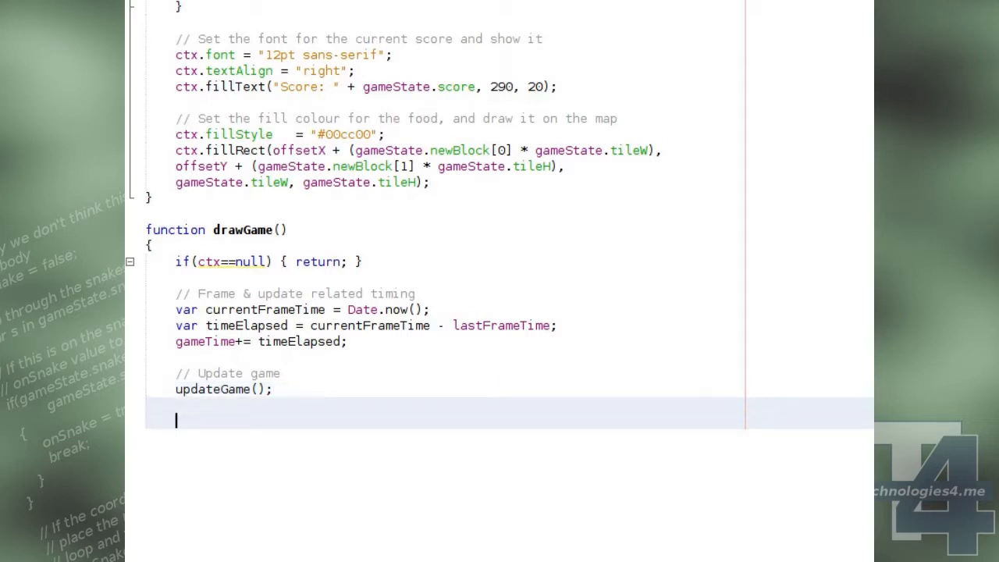
Count frames per second: on a new Math.floor(Date.now()/1000) second store framesLastSecond and reset frameCount, else increment it.
type("// Frame counting")
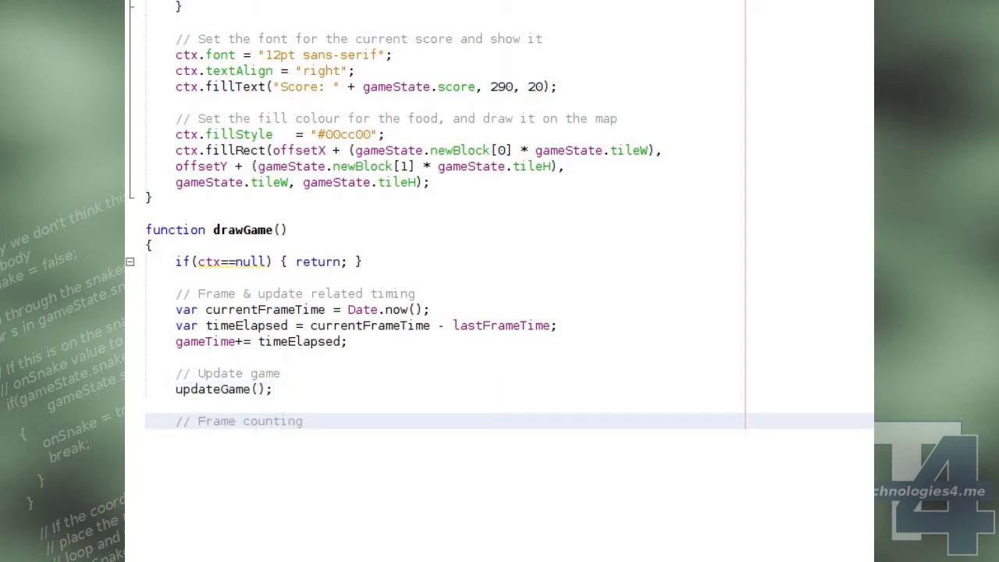
type("var sec = Mat")
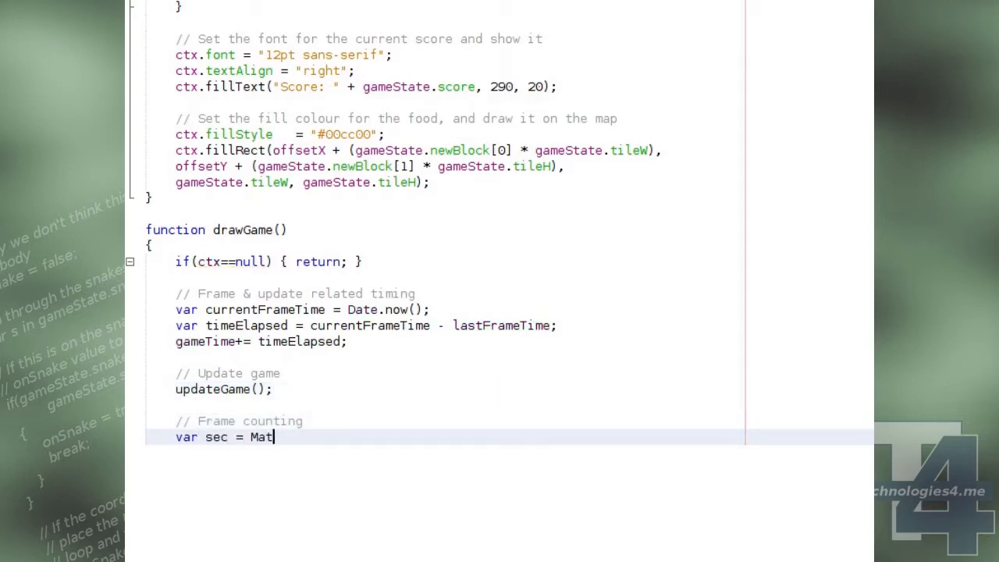
type("h.floor(Date.now()/1000);")
type("if(se")
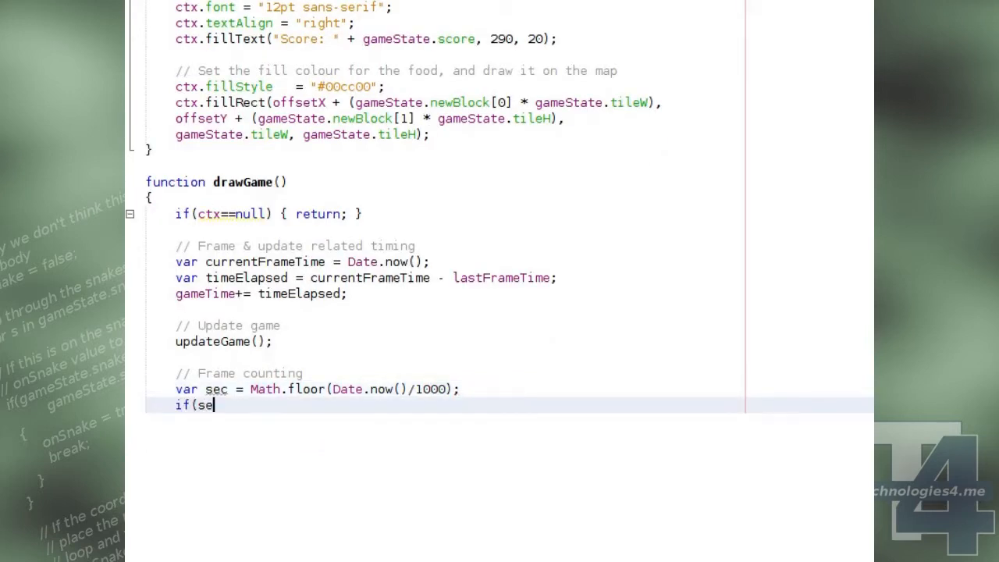
type("c!=currentSecond)")
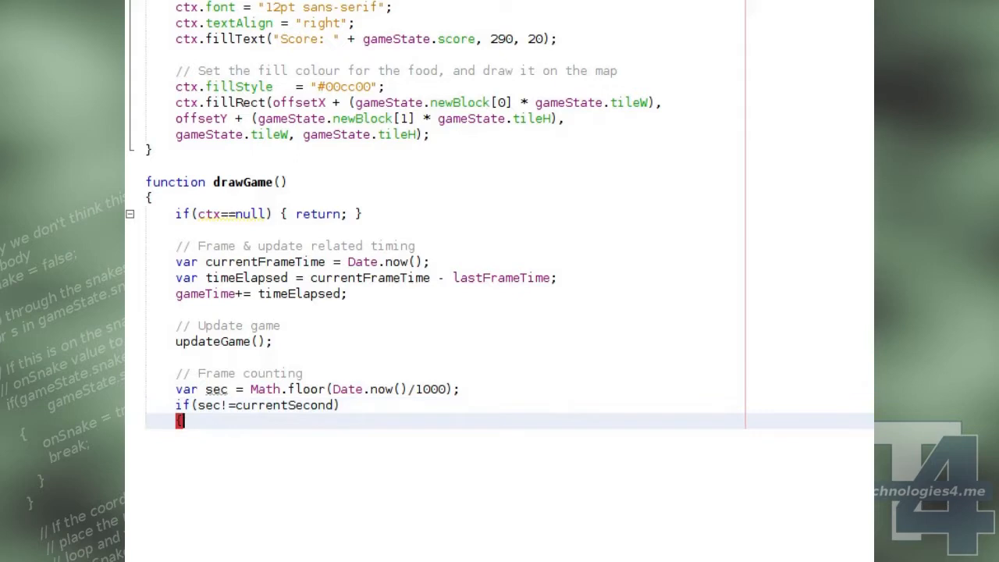
type("currentSecond = sec;")
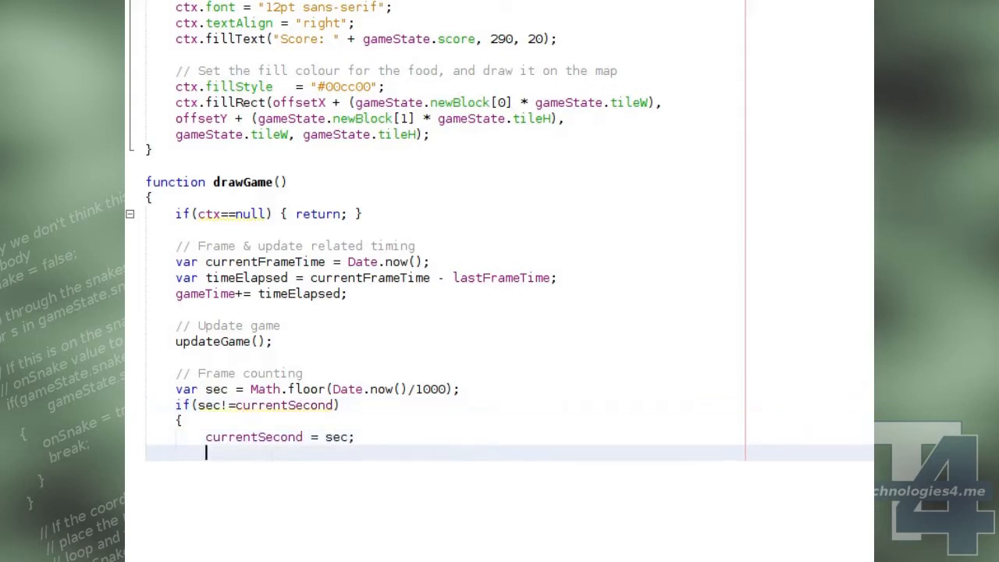
type("framesLastSecond = fra")
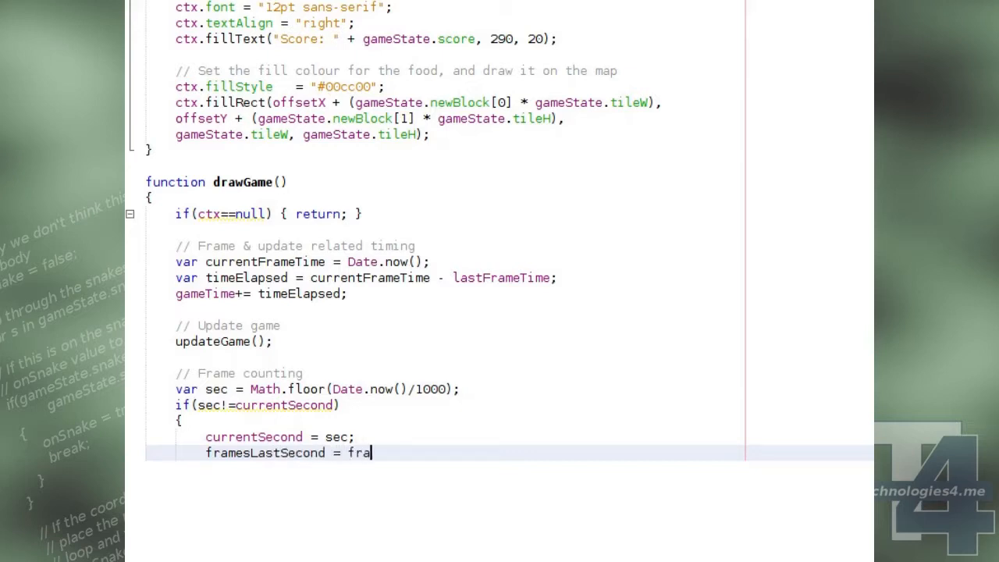
type("meCount;")
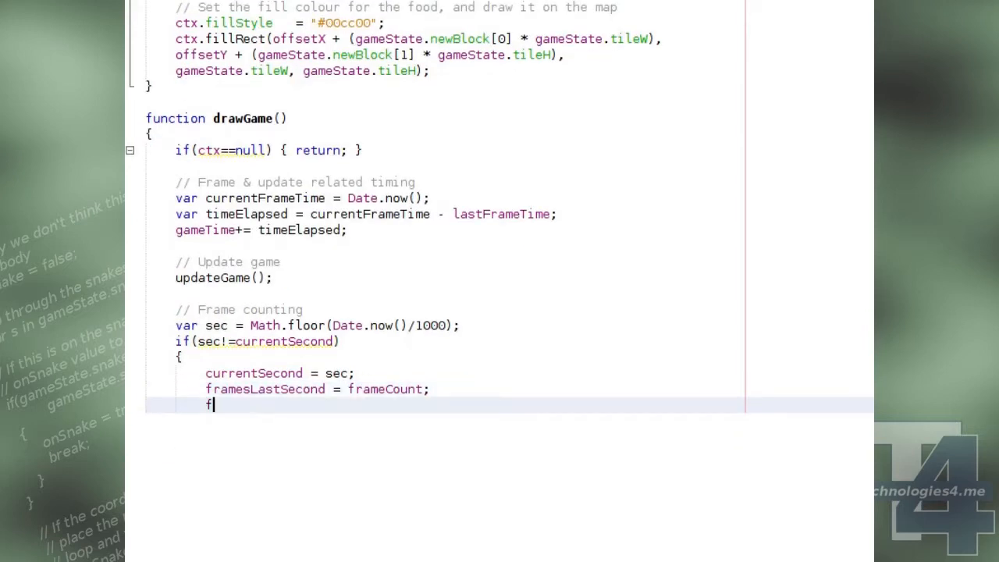
type("rameCount = 1;")
type("else { f")
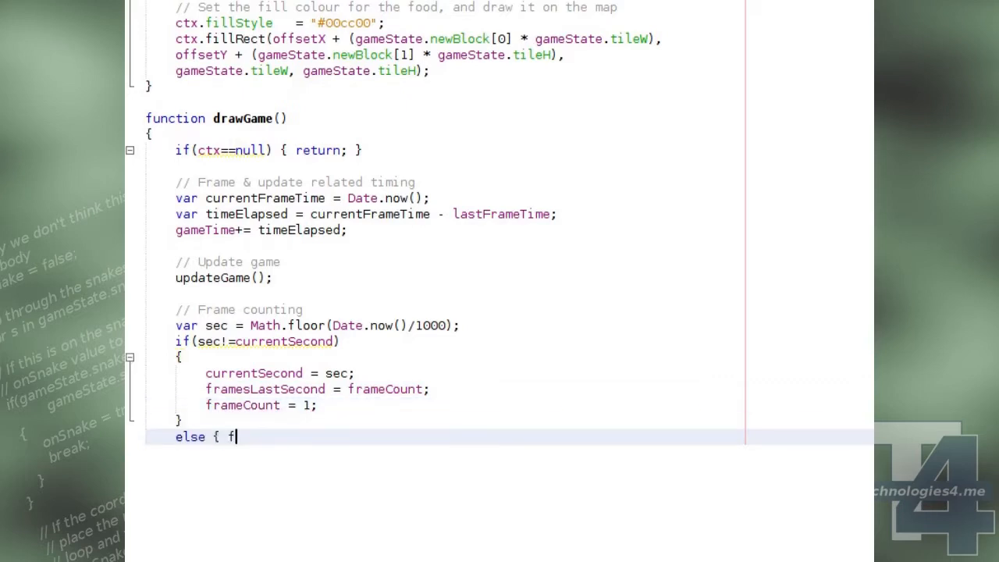
type("rameCount++; }")
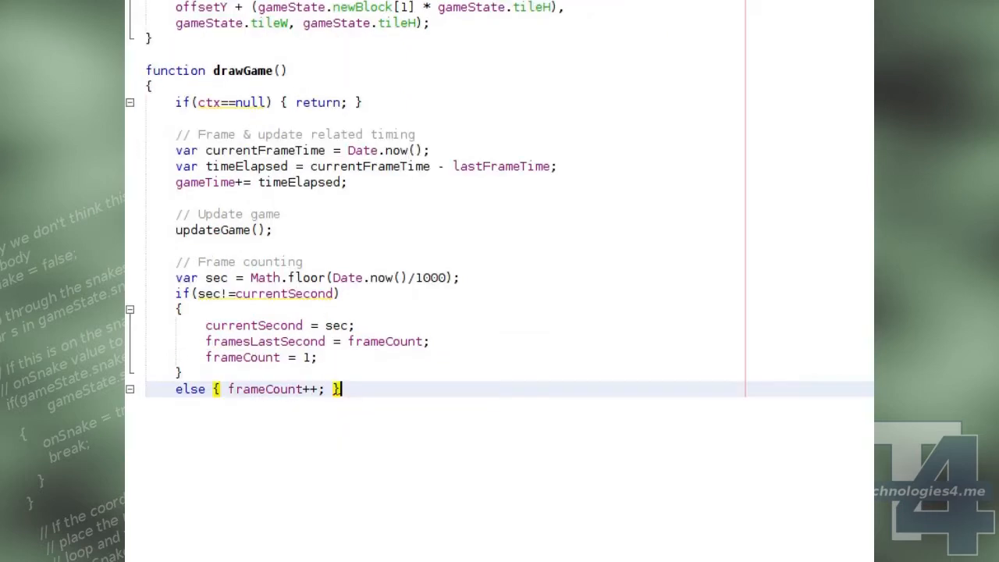
Clear the canvas with ctx.fillStyle "#ddddee" and ctx.fillRect(0, 0, 300, 400).
type("// Clear canvas")
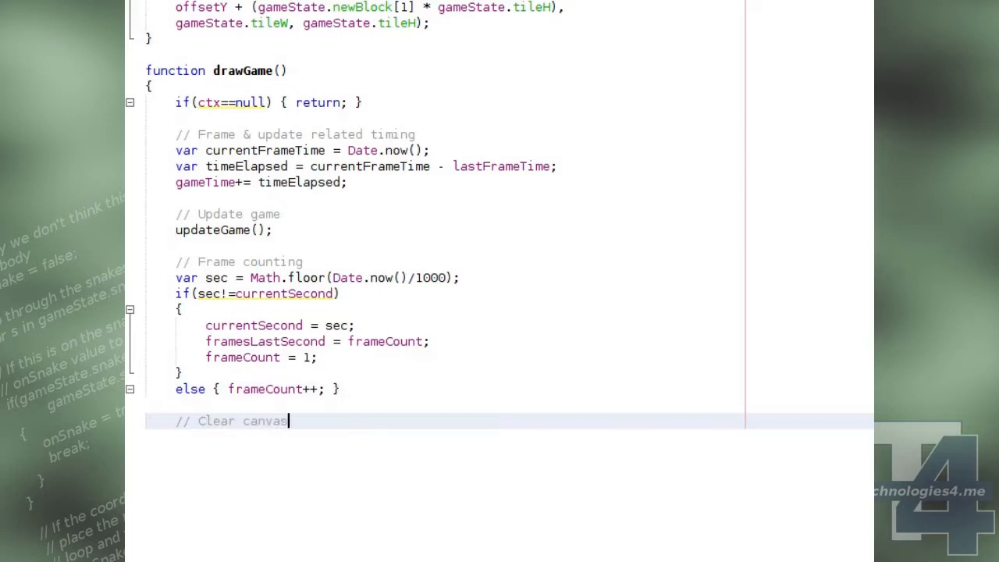
type("ctx.fillS")
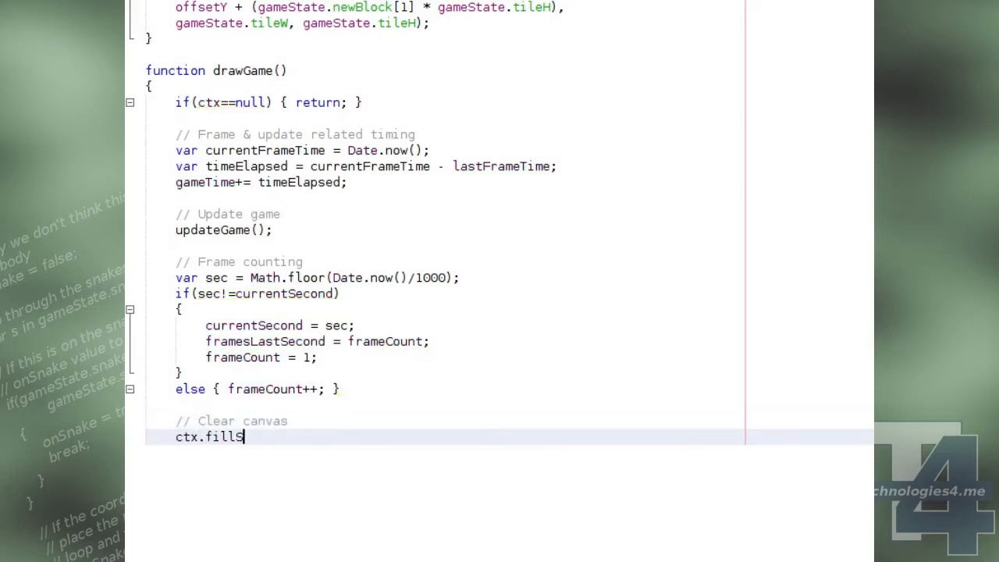
type("tyle = \"~ddddee\";")
type("ctx.fillRect")
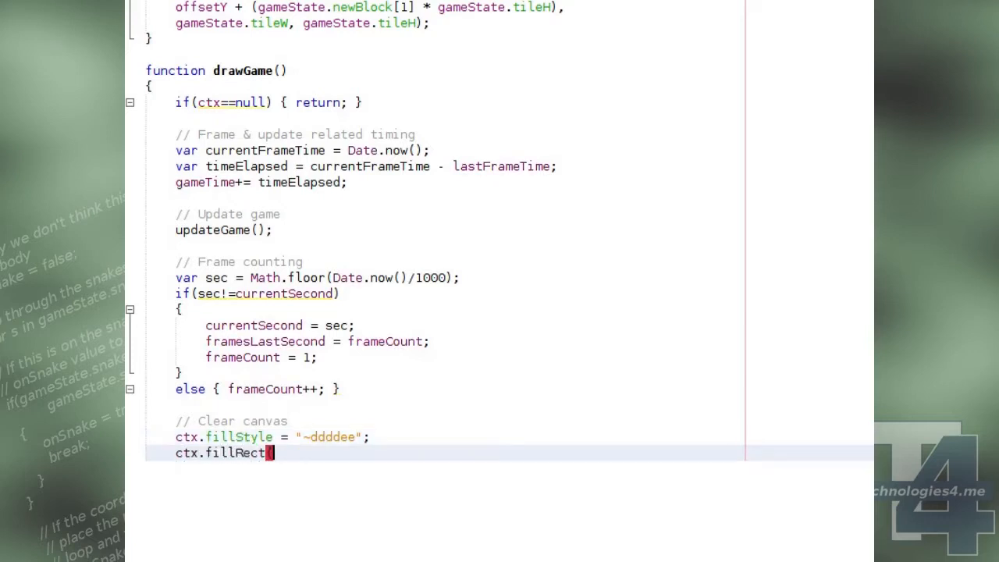
type("(0, 0, 300, 400);")
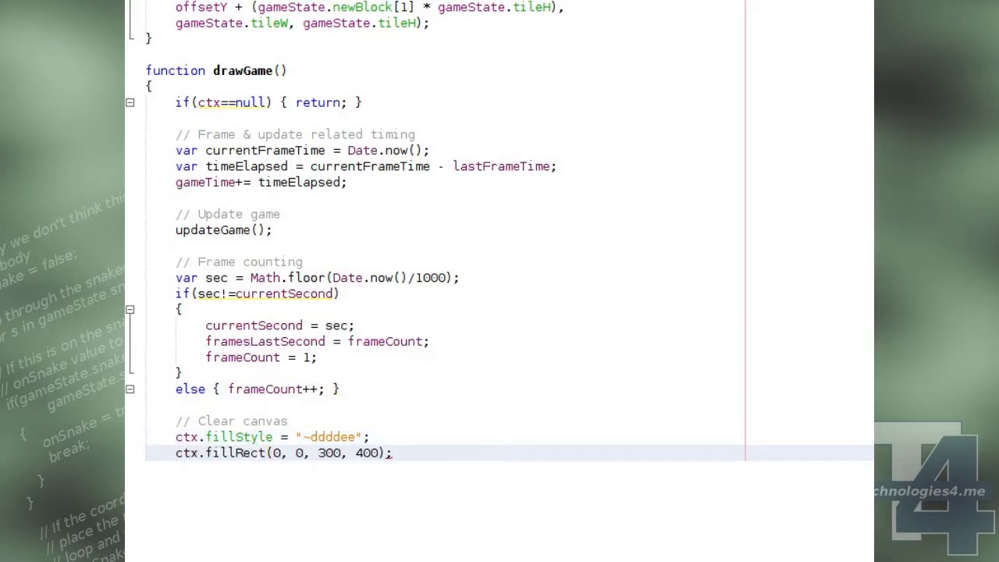
left_click(305, 437)
type("//")
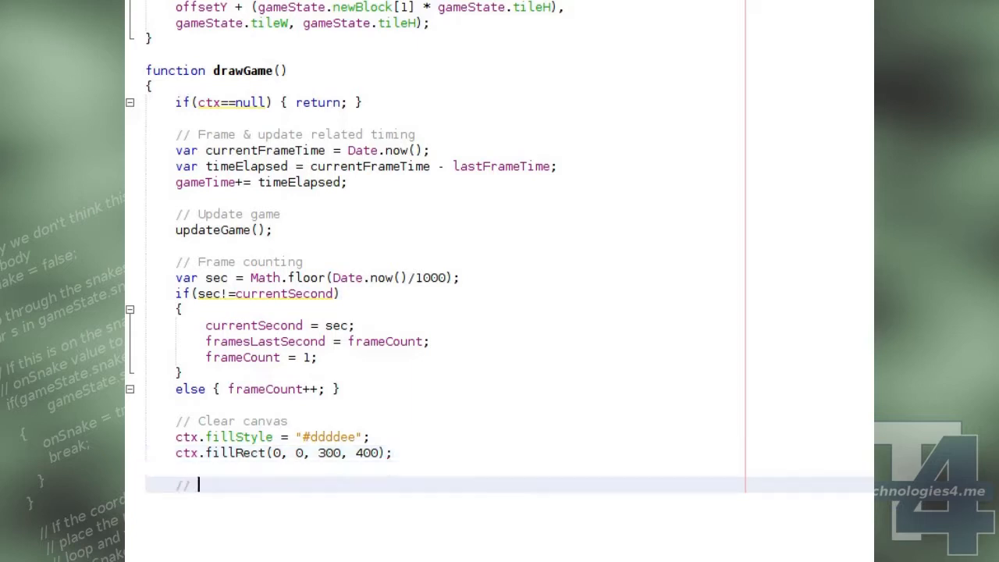
Start the if(showFramerate) block setting textAlign "left" and font "10pt sans-serif".
type("Set font and show fram")
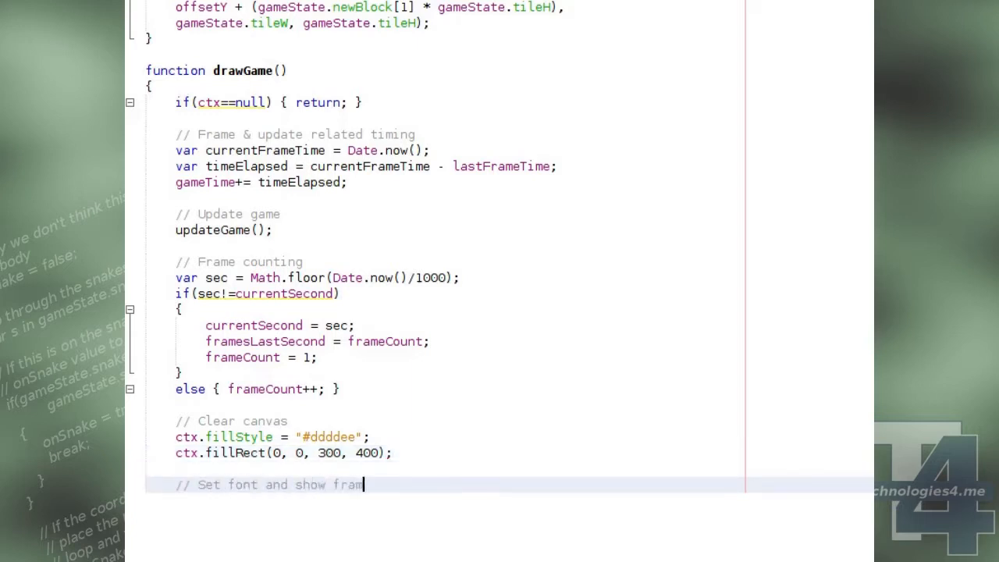
type("erate (if toggled)")
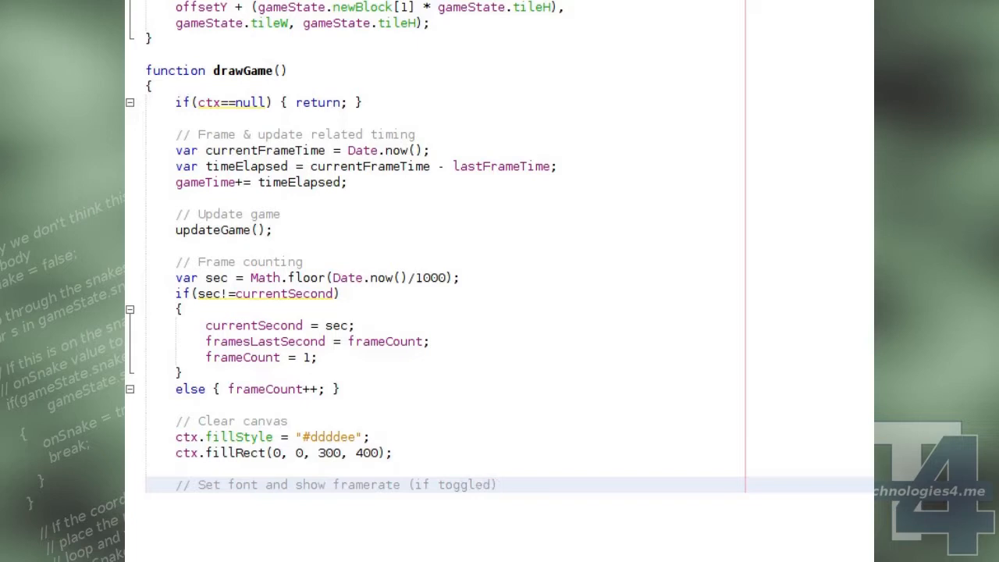
type("if(showFramer")
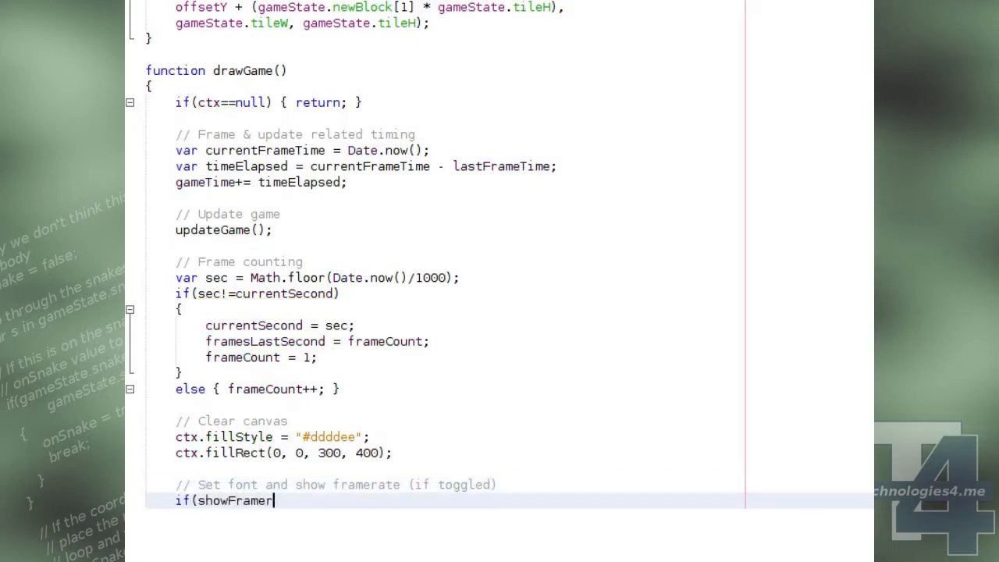
type("ate)")
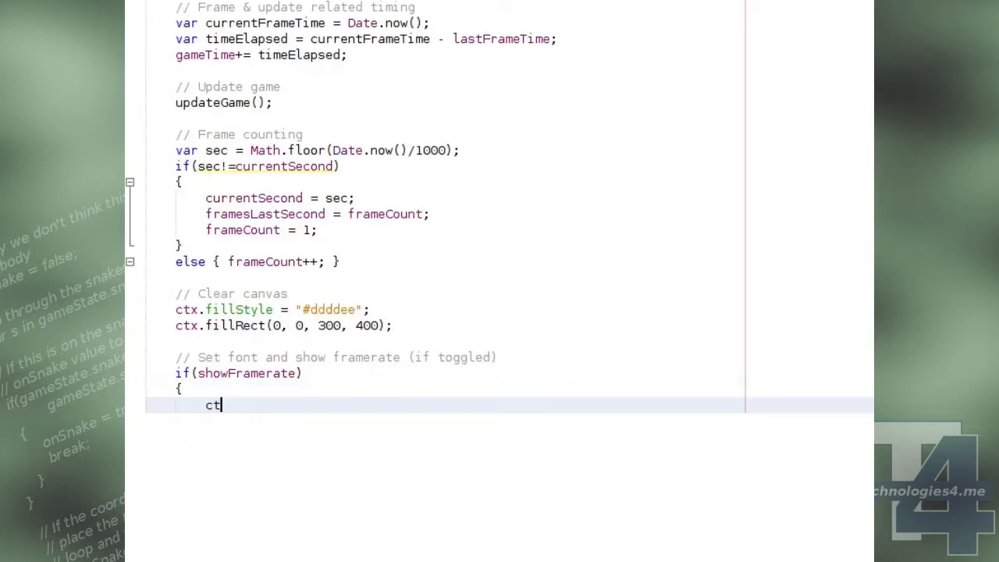
type("x.textAlign = \"left\";")
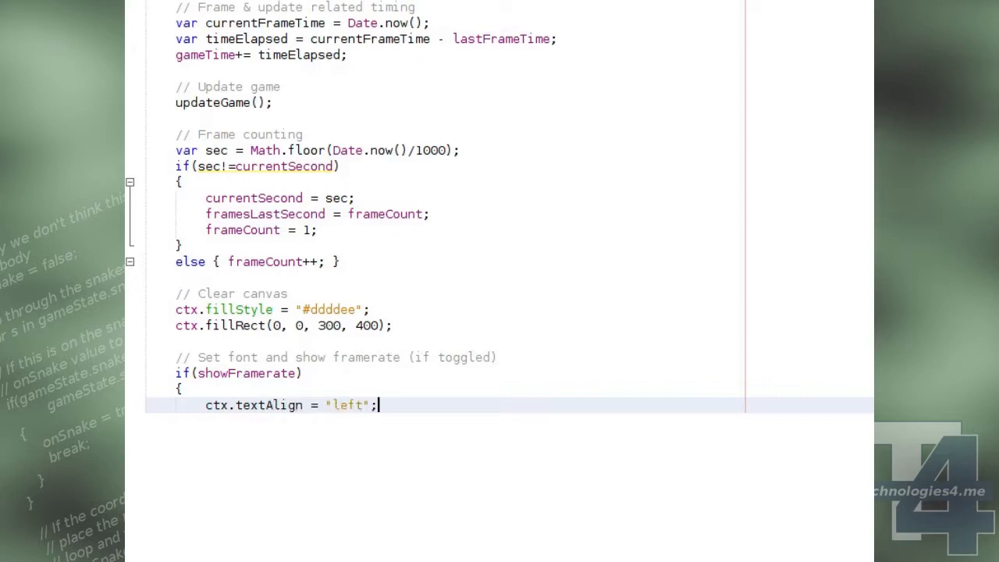
type("ctx.font =")
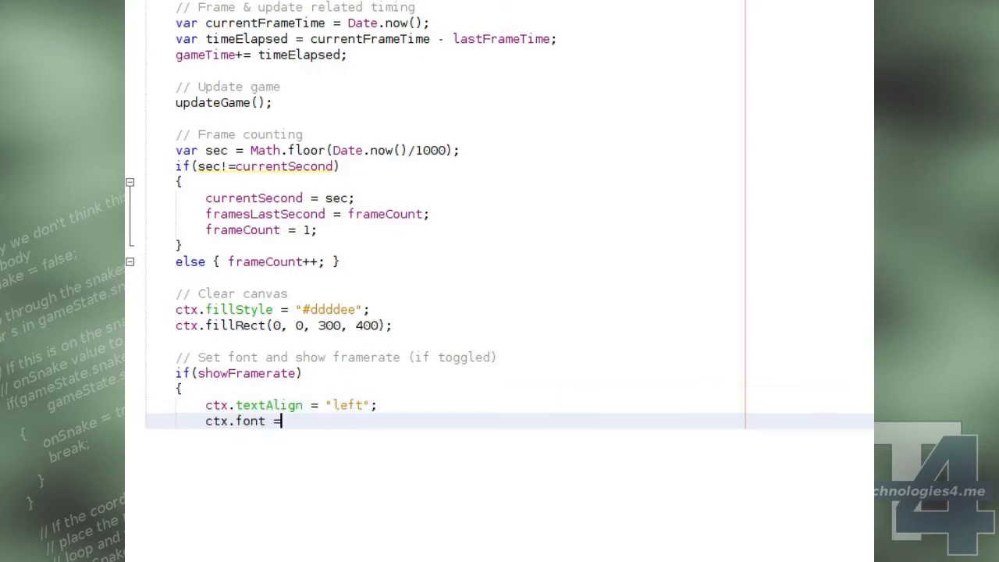
type("\"10pt sans-serif\";")
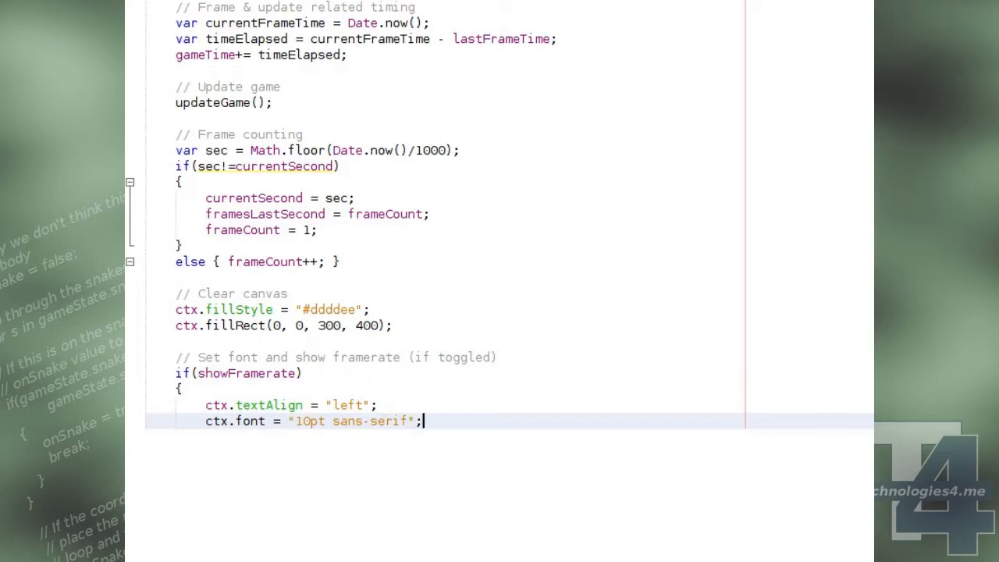
Set fillStyle "#000000" and draw "Frames: " + framesLastSecond at (5, 15).
type("ctx.fillSty")
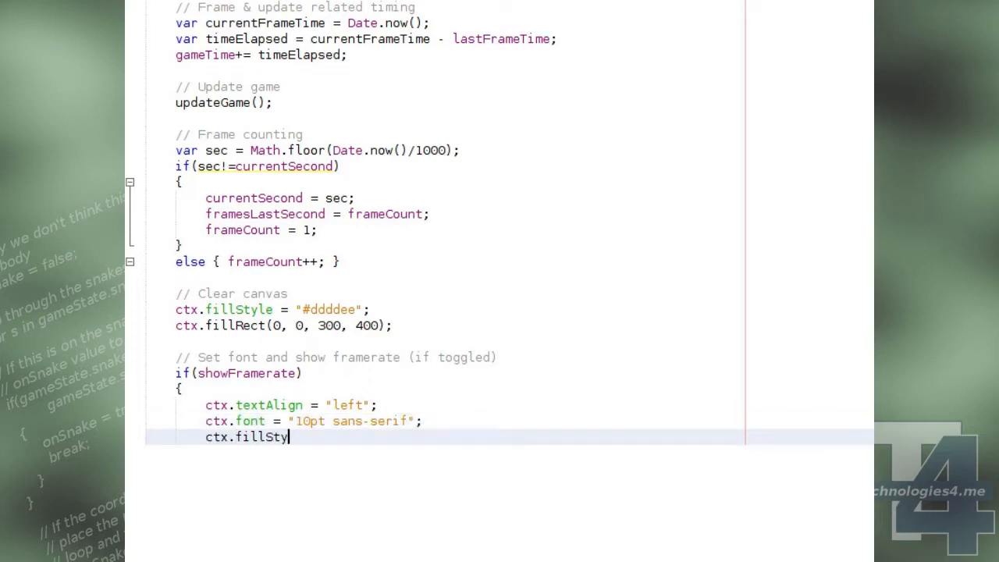
type("le = \"000000\";")
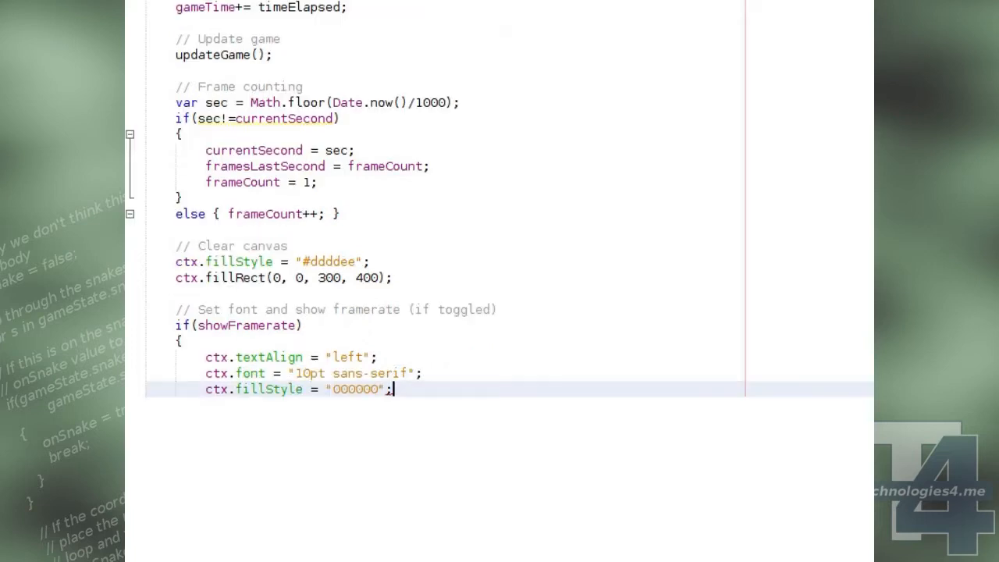
type("ctx.fillText(\"Fr")
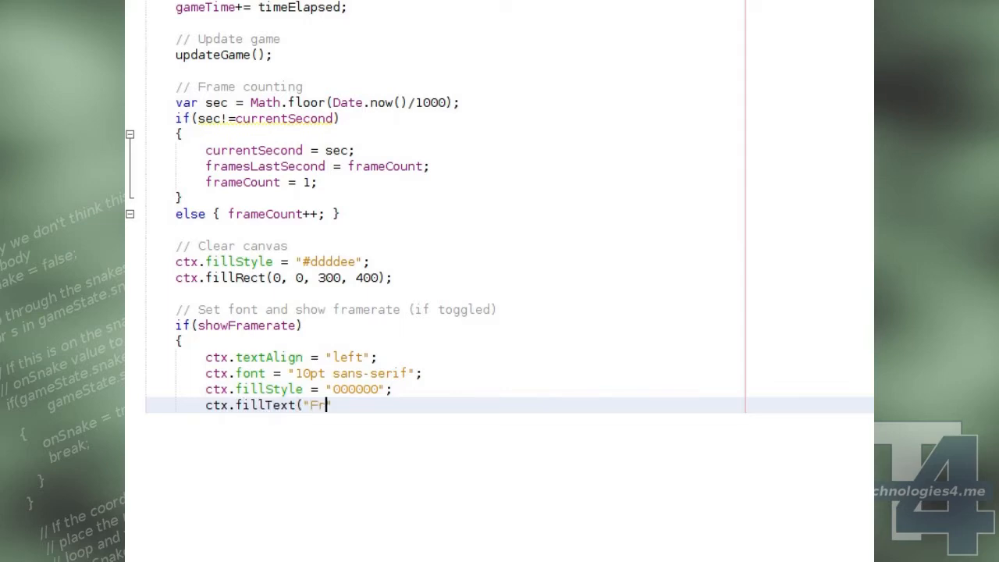
type("ames: \" + framesLastSe")
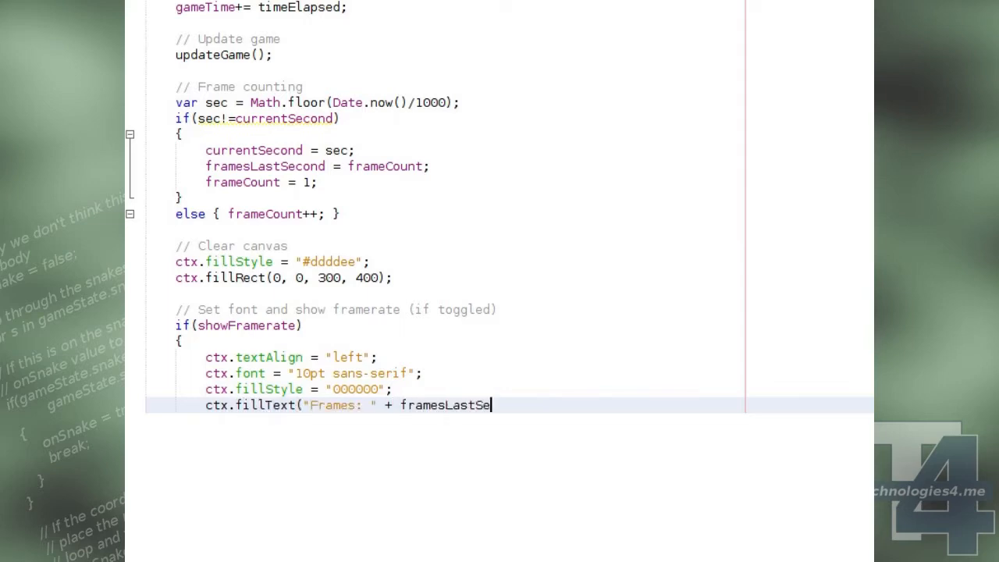
type("cond, 5, 15);")
type("// Draw")
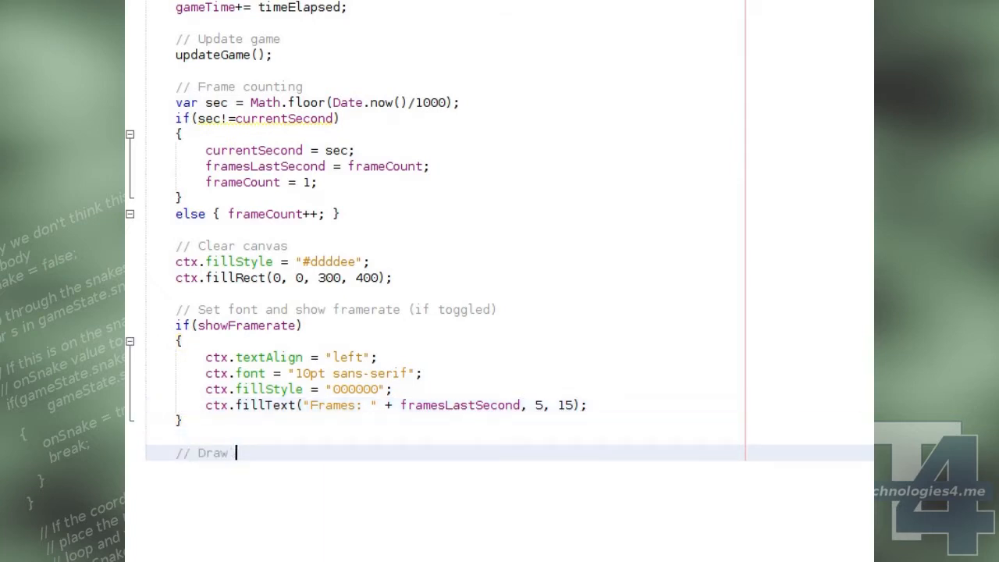
Branch on gameState.screen to call drawMenu() or drawPlaying().
type("the current screen")
type("if(gameState.screen=='menu')            { d")
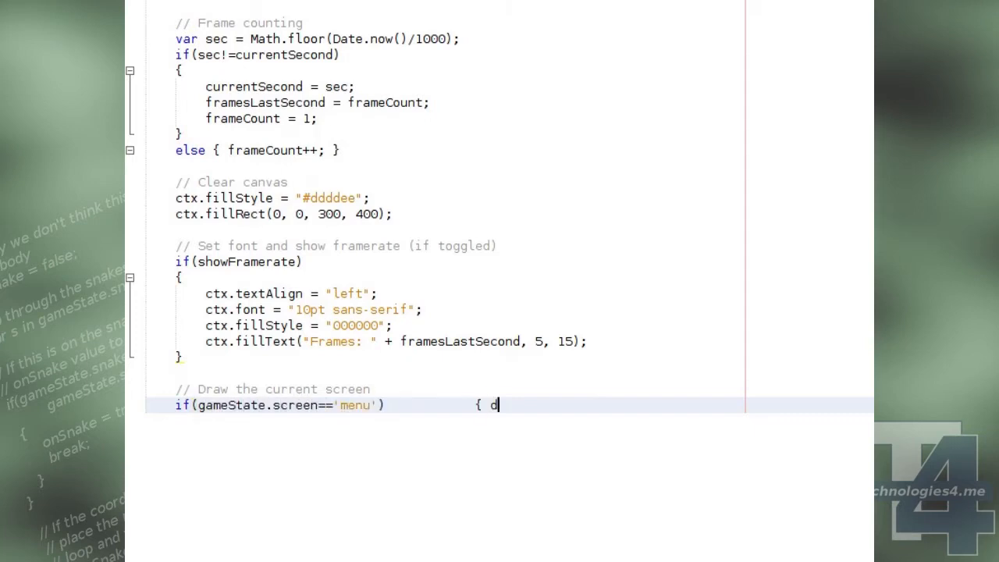
type("rawMenu(); }")
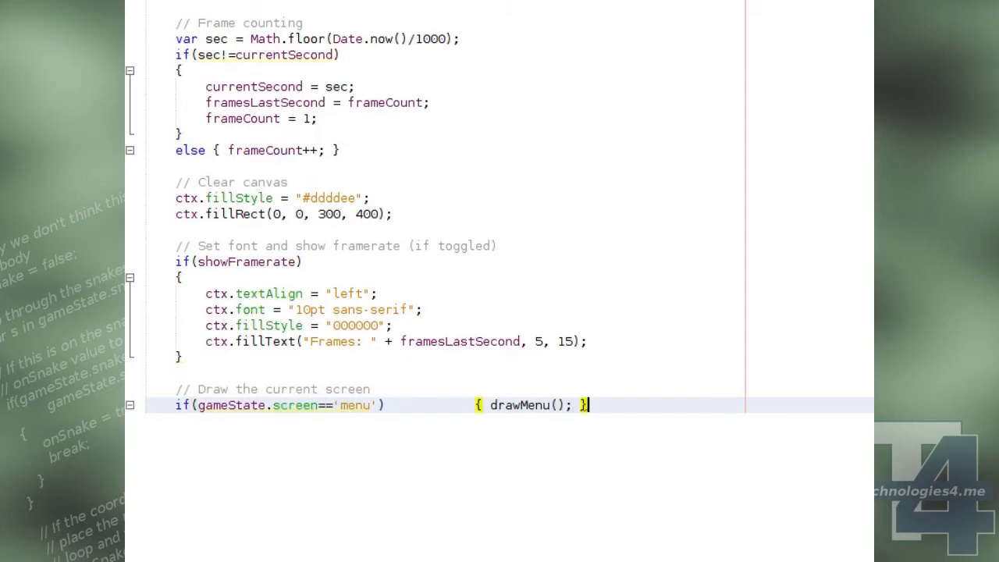
type("else if(gameState.screen=='playing')    { d")
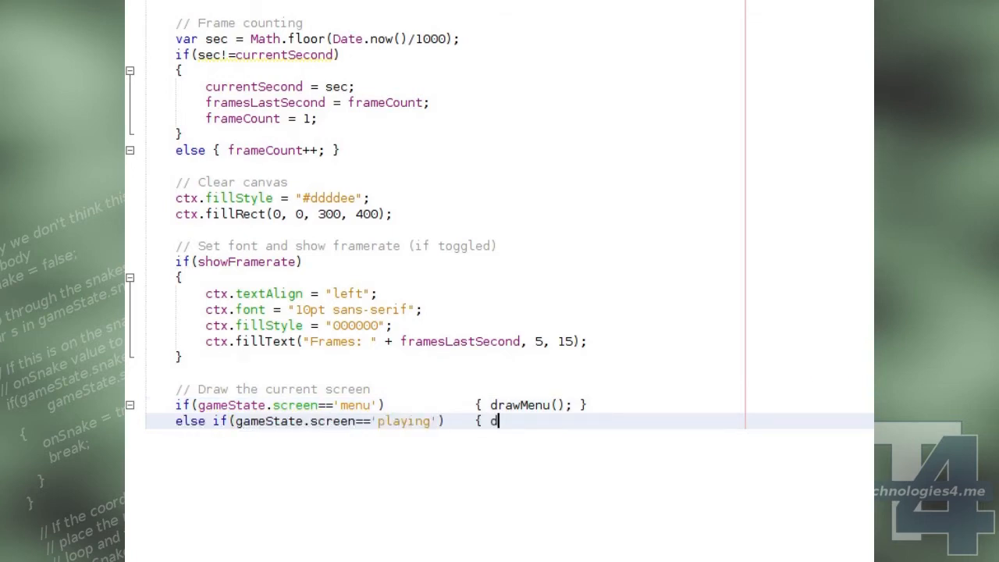
type("rawPlaying(); }")
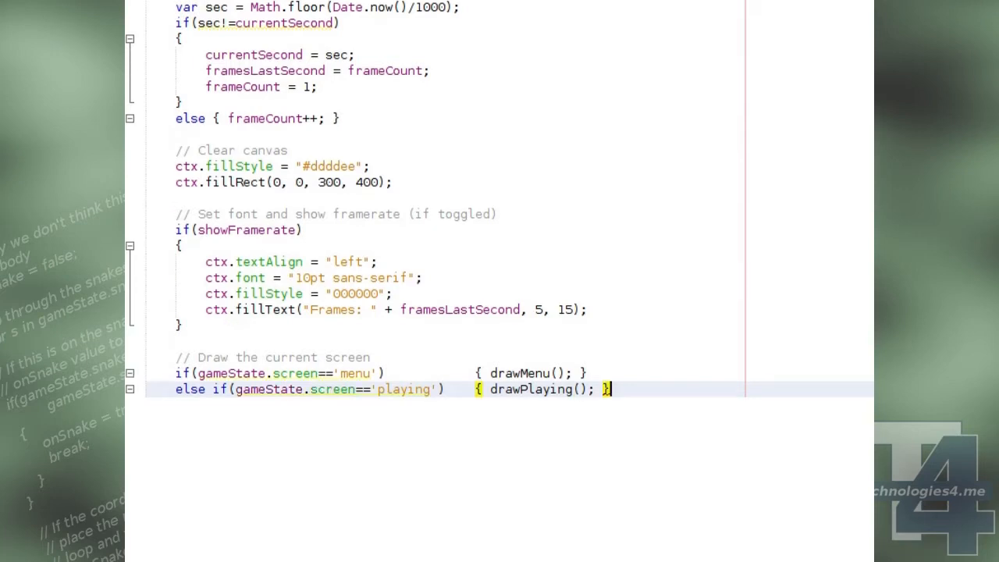
Set lastFrameTime = currentFrameTime and end with requestAnimationFrame(drawGame).
type("// Update the")
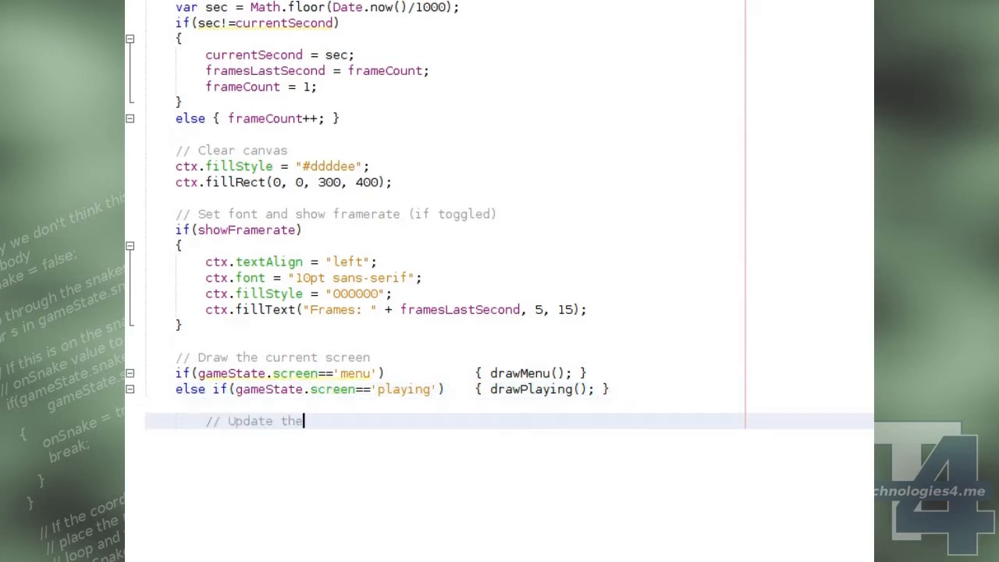
type("lastFrameTime")
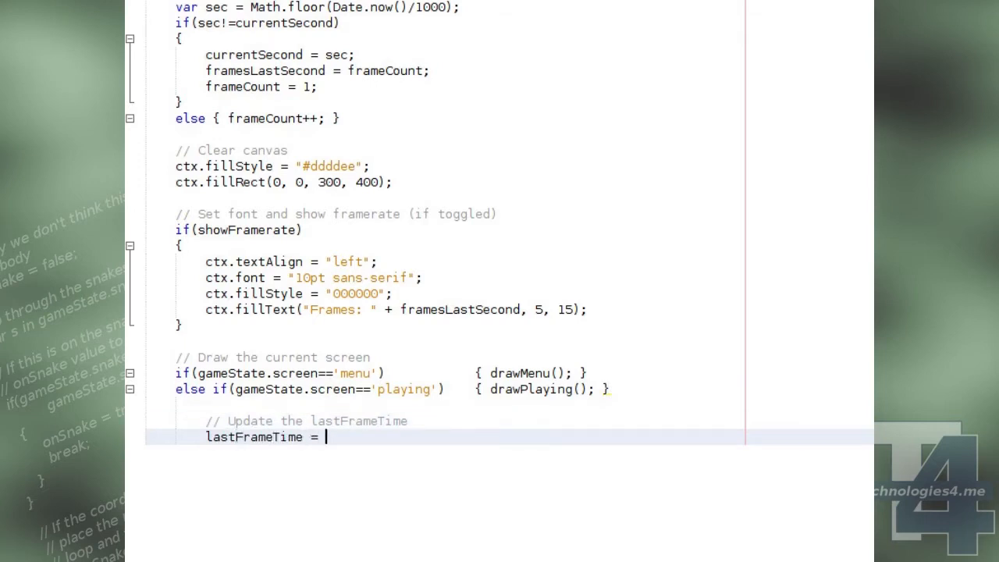
type("currentFrameTime;")
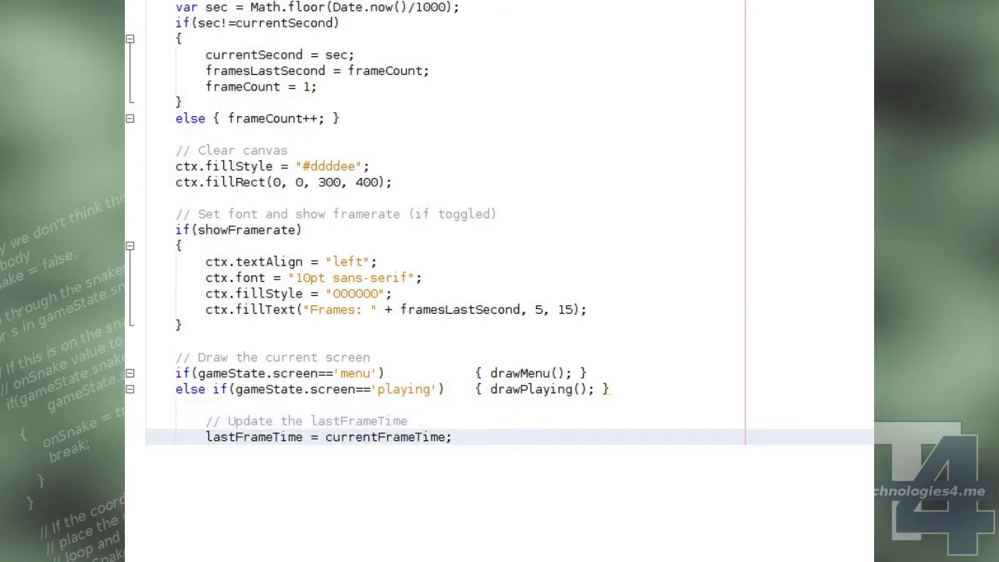
type("// Wait for t")
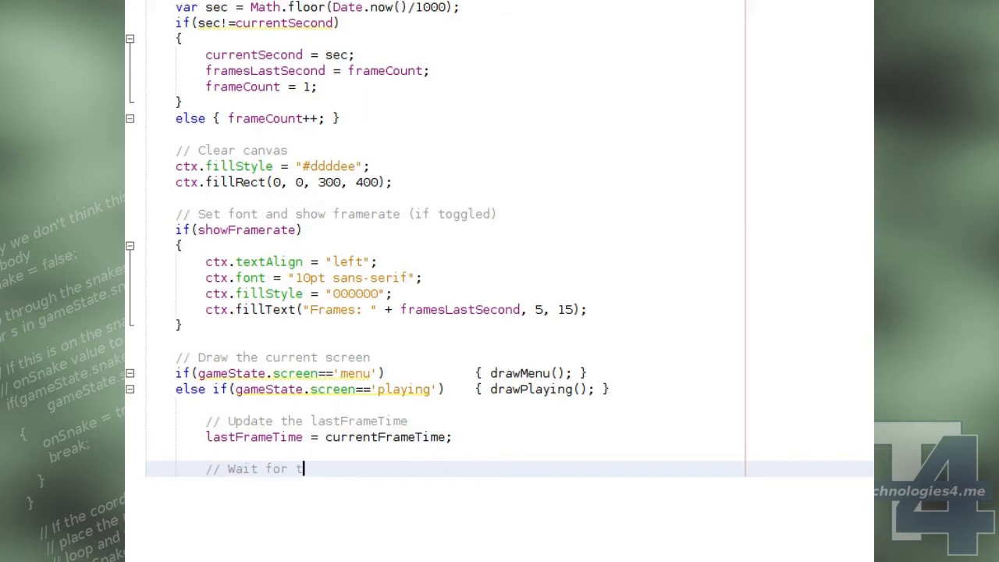
type("he next frame...")
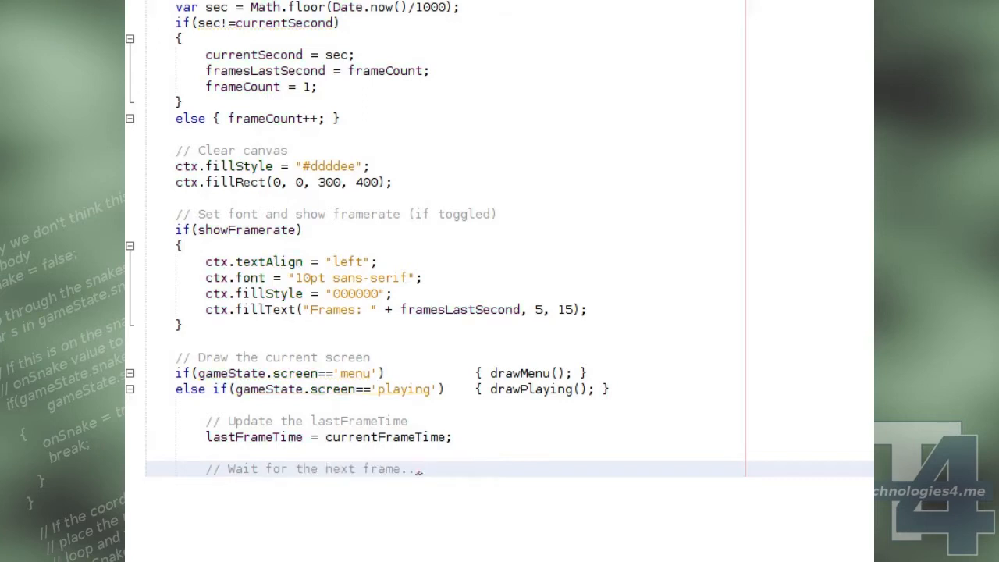
type("requestAnimati")
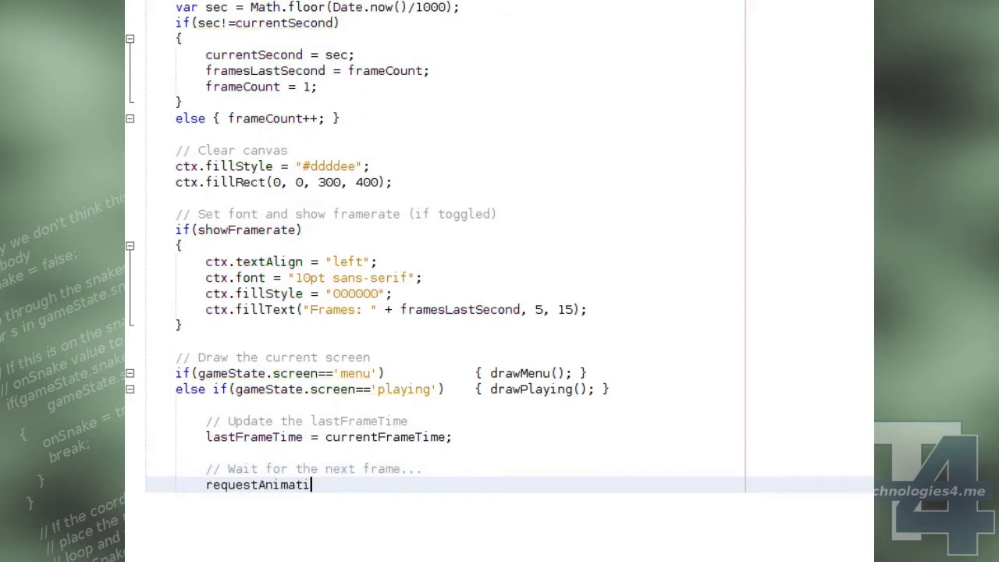
type("onFrame(drawGame);")
left_click(445, 501)
type("}")
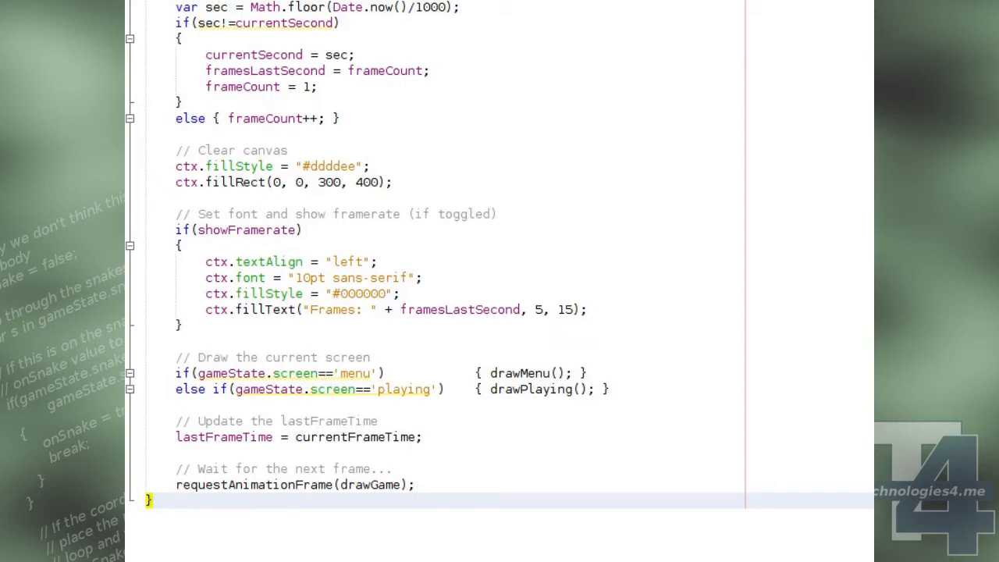
Declare function realPos(x, y) getting the 'game' element into p.
type("function real")
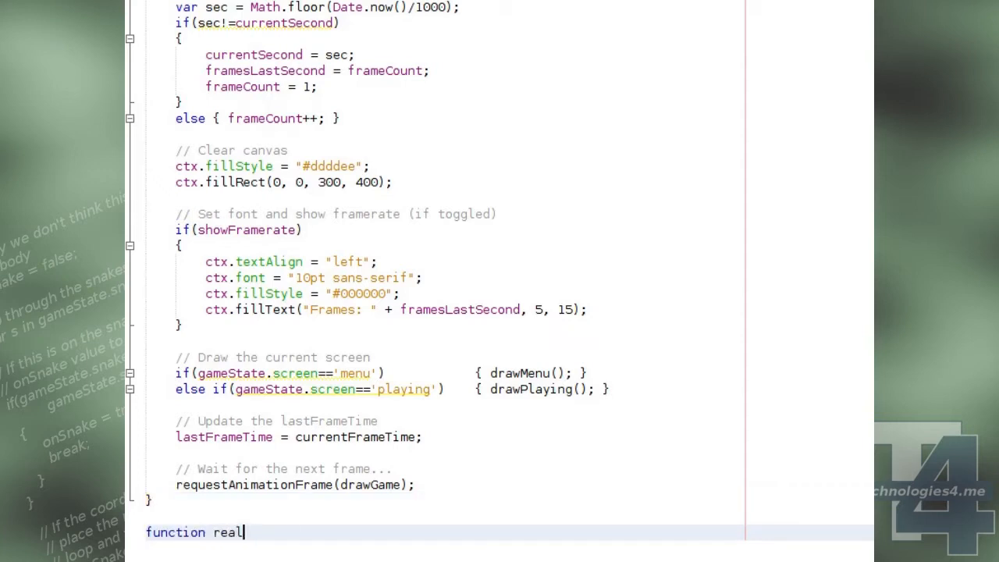
type("Pos(x, y)")
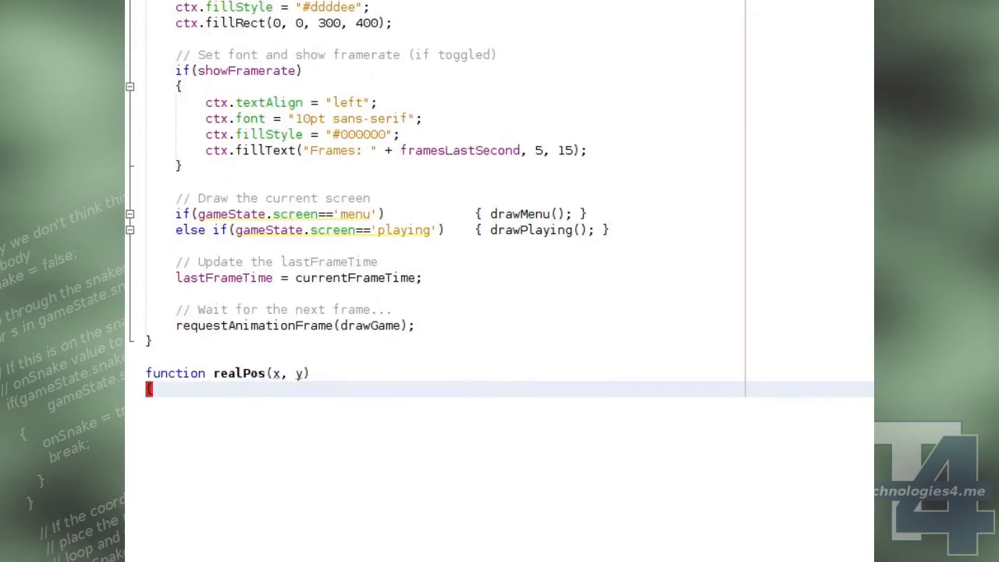
type("var p = document.get")
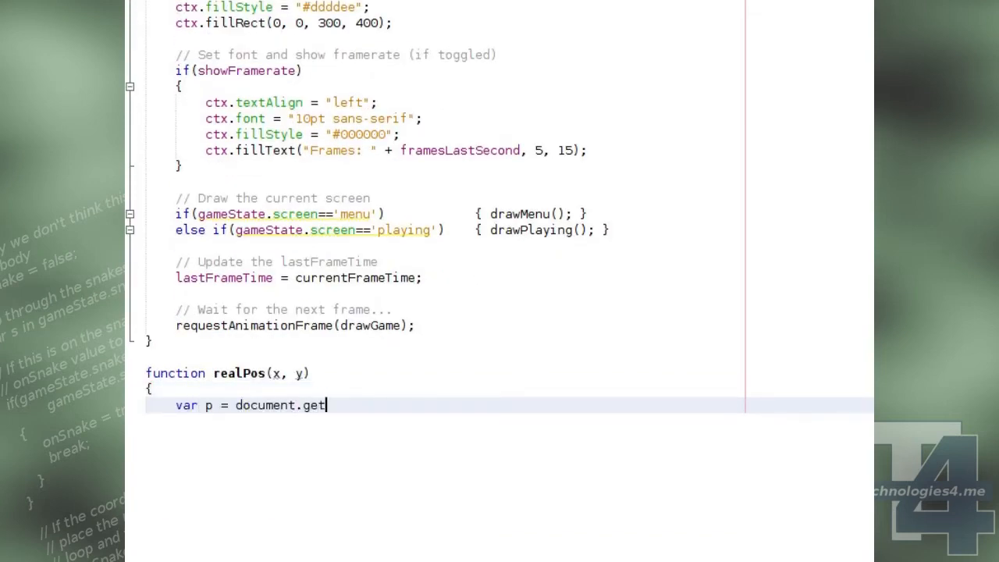
type("ElementById('game');")
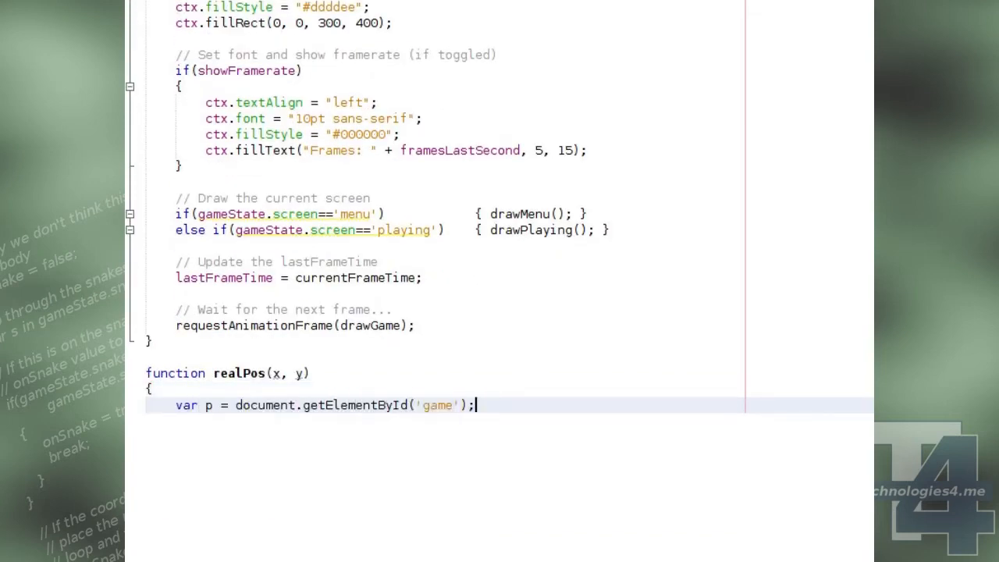
Loop do/while p!=null subtracting p.offsetLeft and p.offsetTop up offsetParent, then return [x, y].
type("do {")
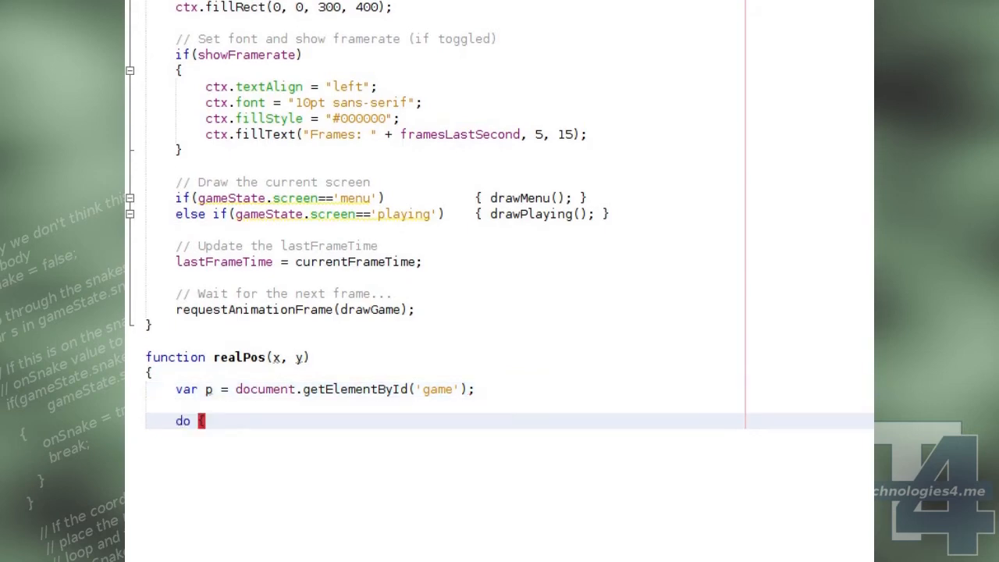
type("x-= p.offsetLeft;")
type("y-= p")
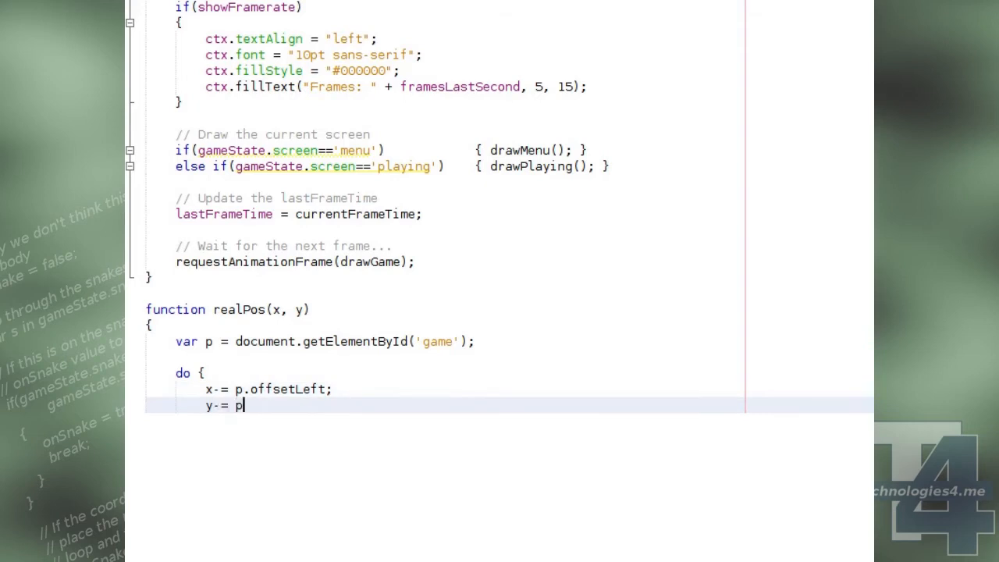
type(".offsetTop;")
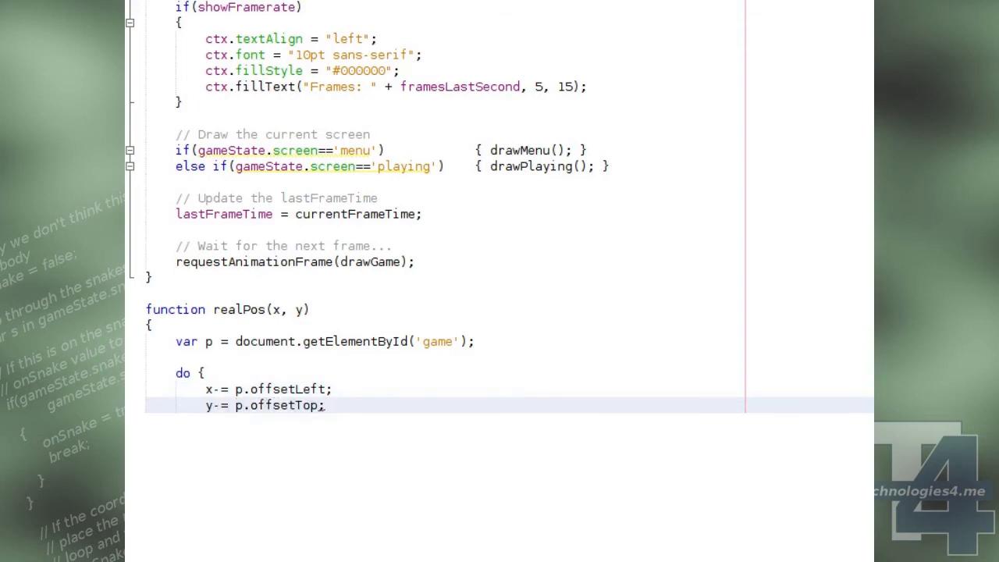
type("p = p.offsetParent;")
type("} while(p")
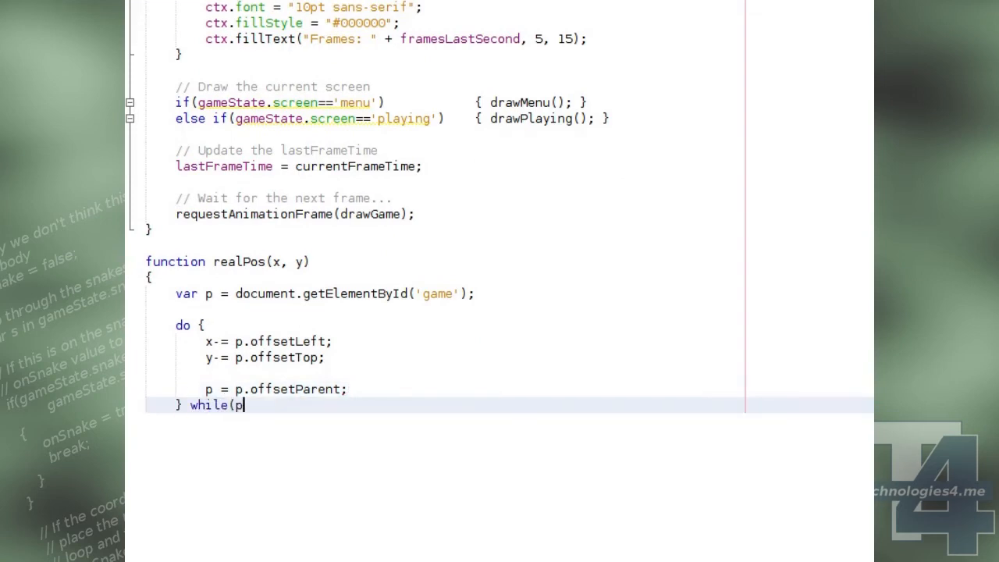
type("!=null);")
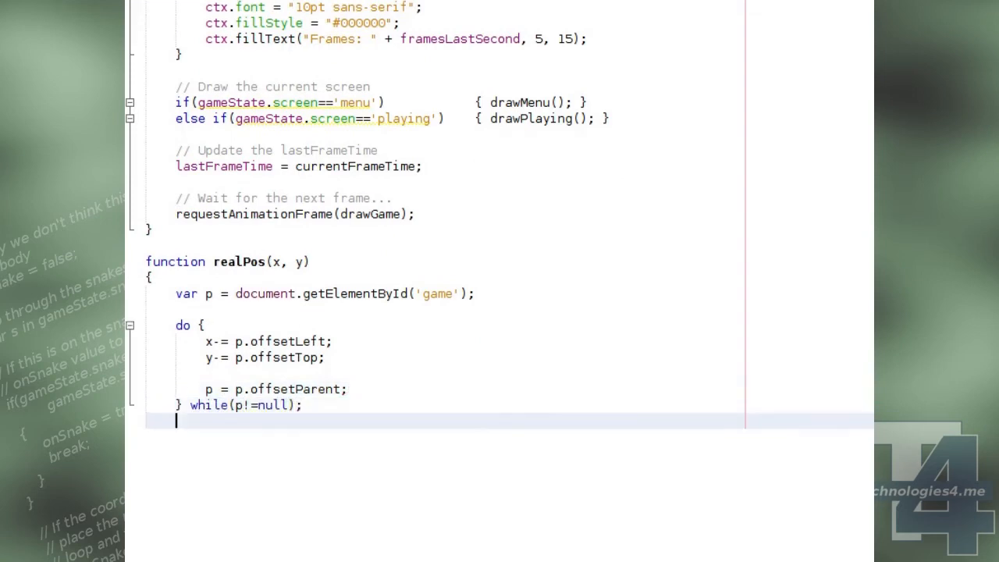
type("return [x, y];")
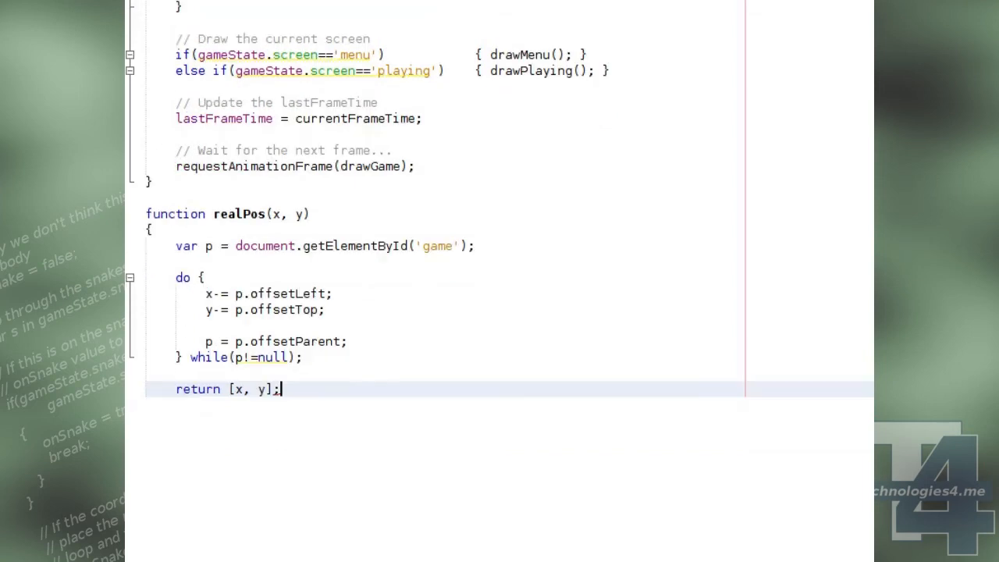